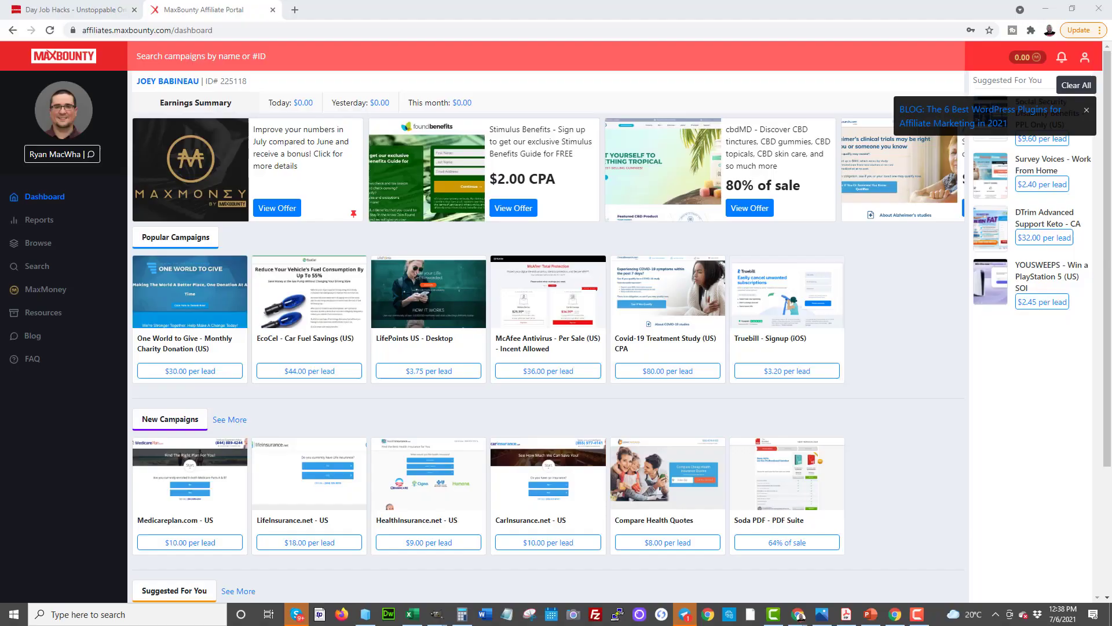
pyautogui.moveTo(768, 296)
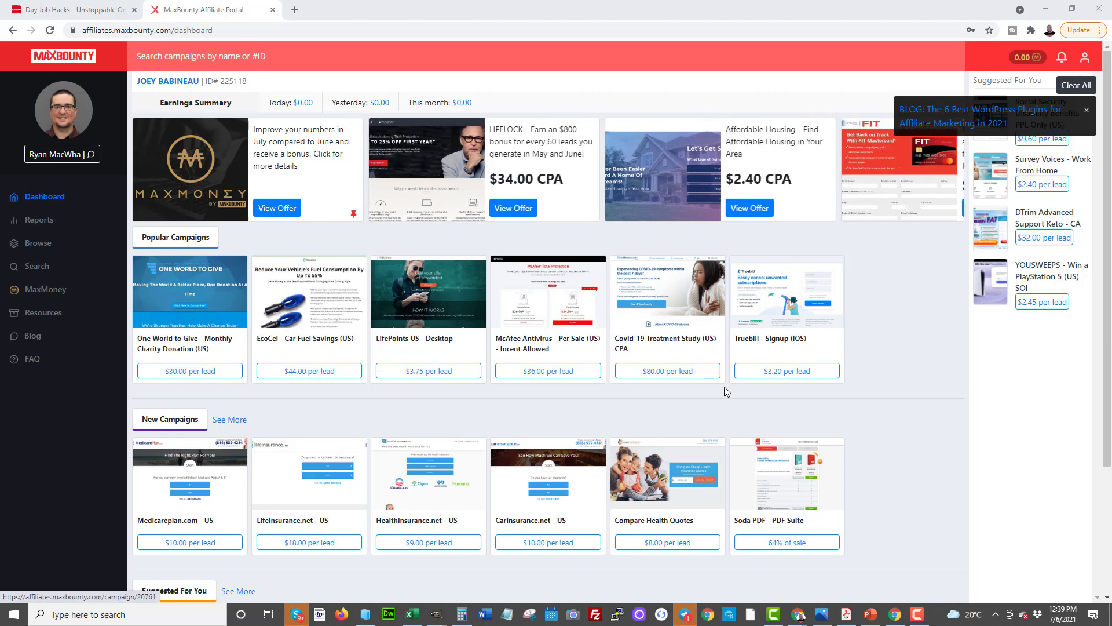
pyautogui.moveTo(660, 380)
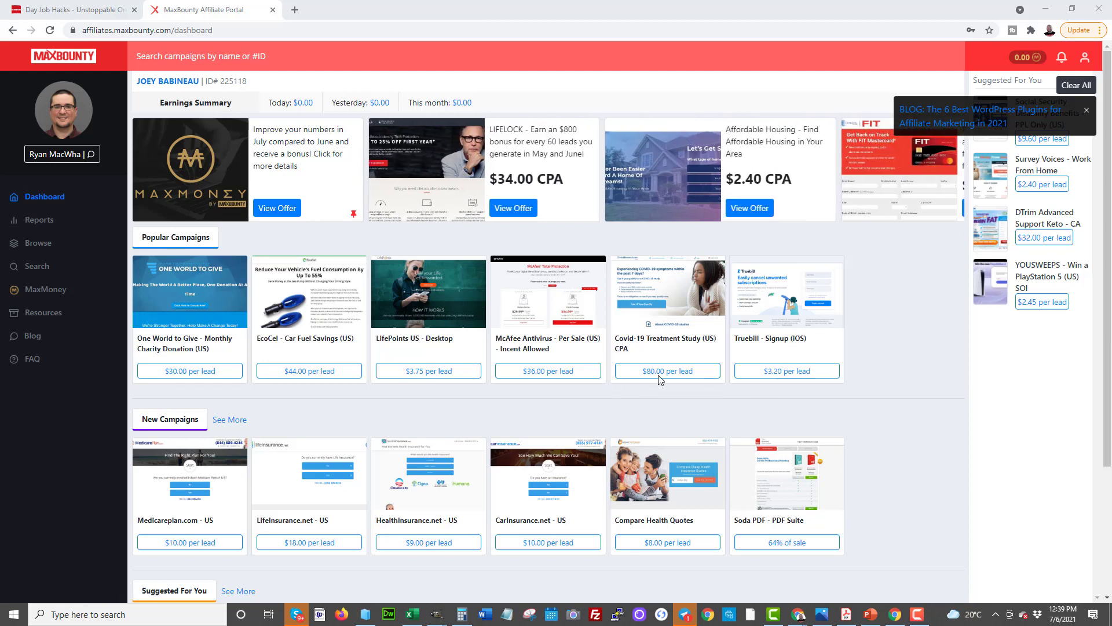
pyautogui.moveTo(364, 399)
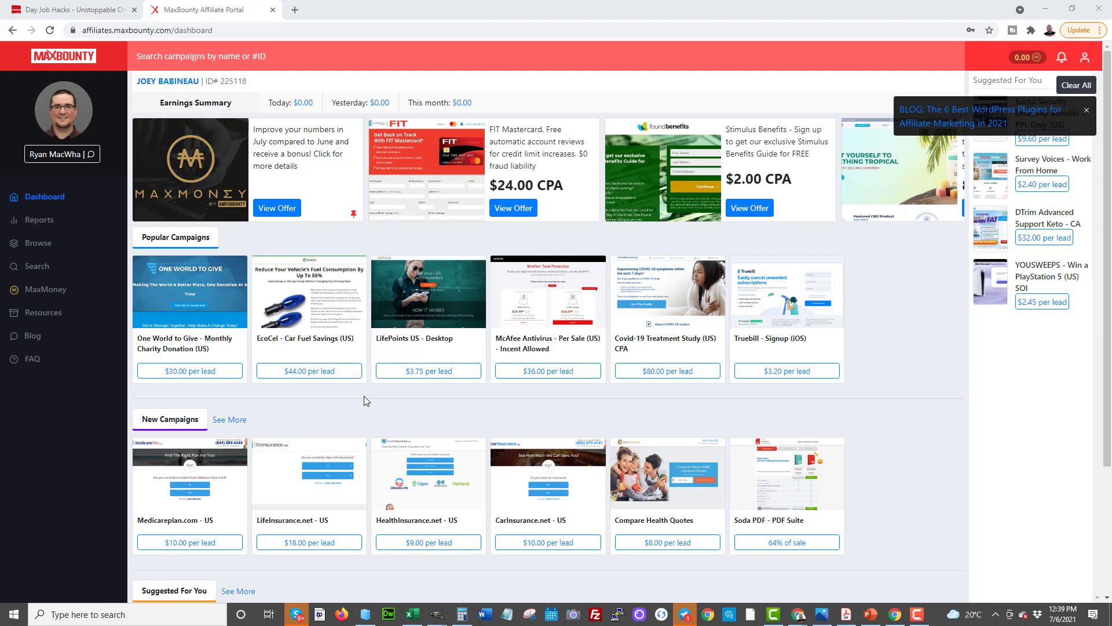
pyautogui.moveTo(476, 468)
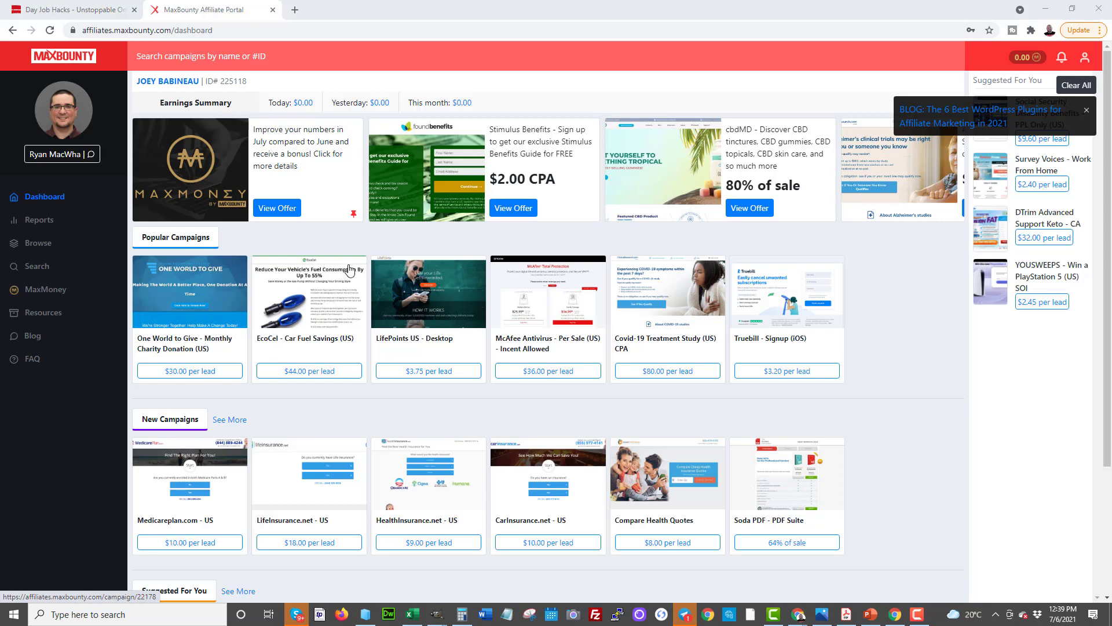
# - Run a campaign search filtered to the Biz Opp category
pyautogui.scroll(-3)
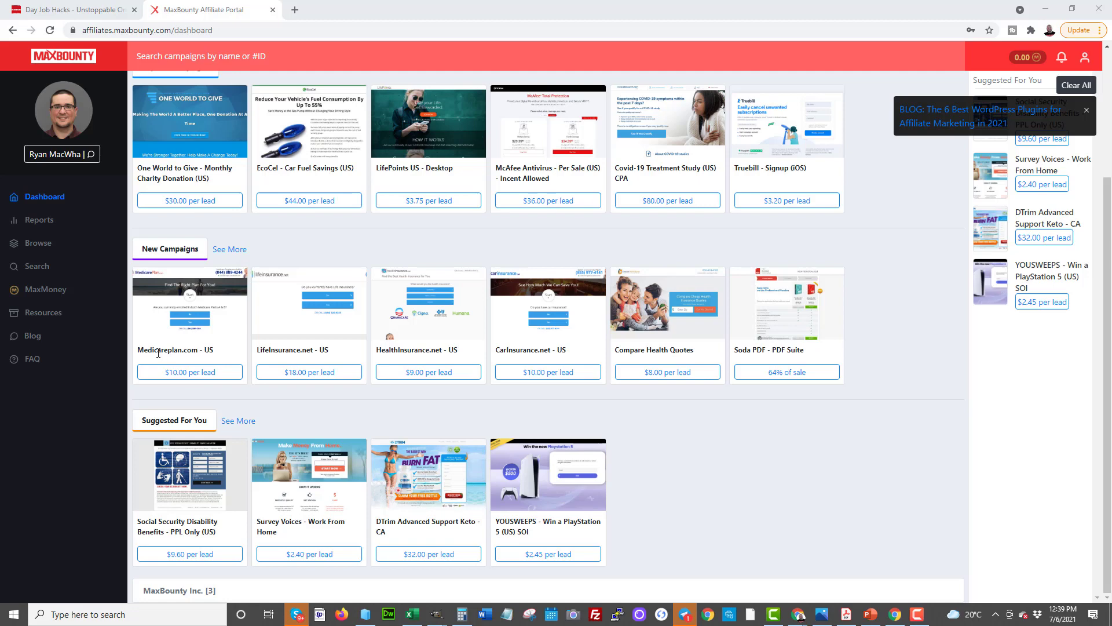
pyautogui.scroll(3)
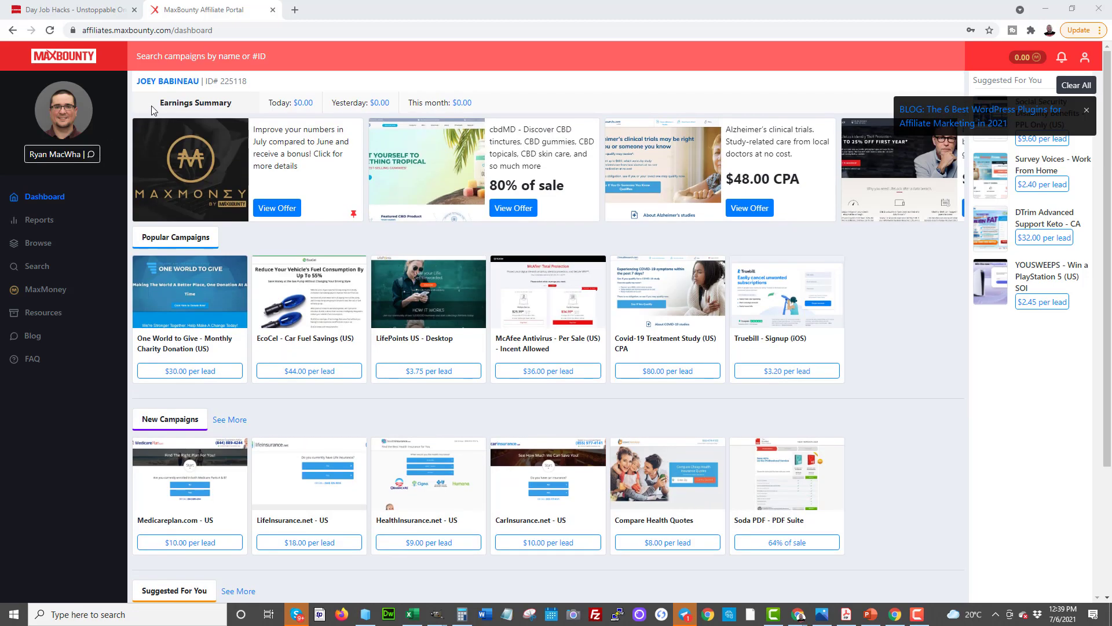
pyautogui.moveTo(38, 244)
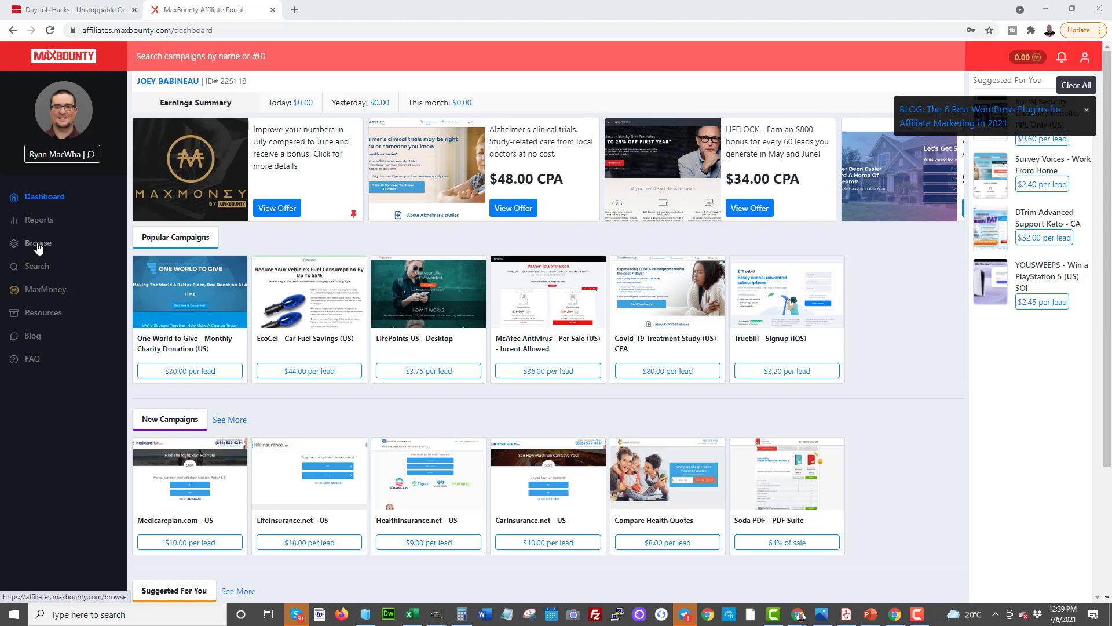
pyautogui.moveTo(35, 247)
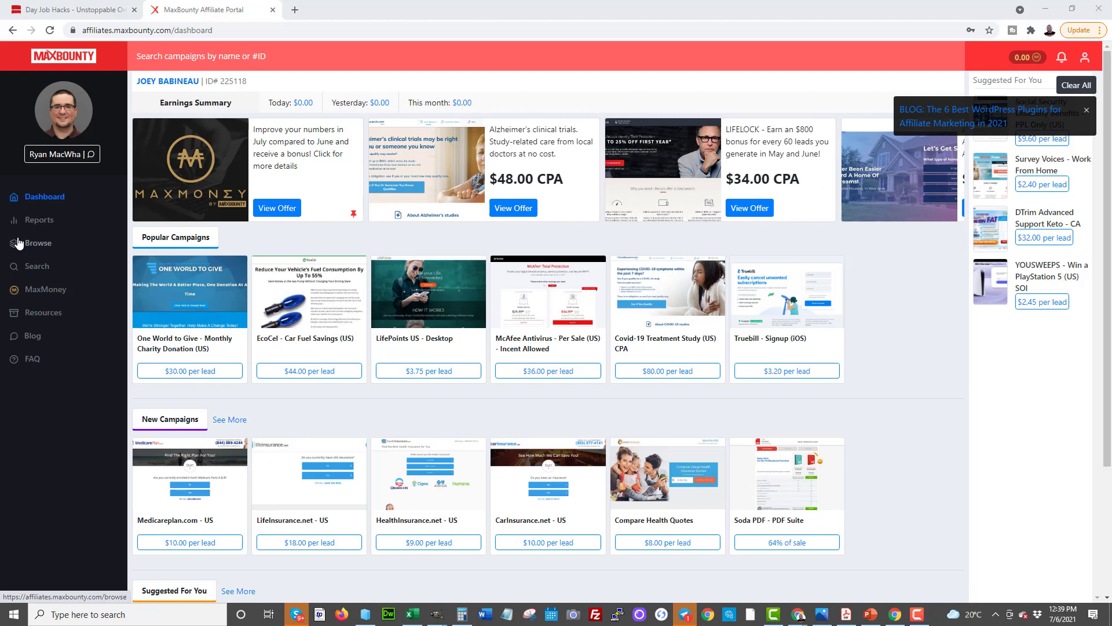
pyautogui.click(37, 243)
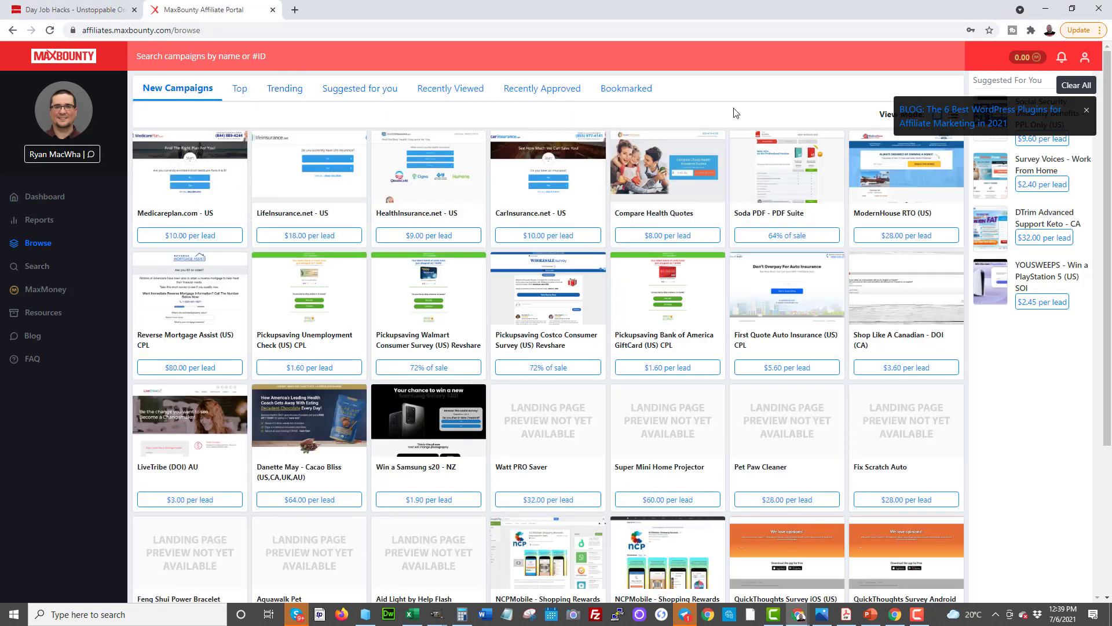
pyautogui.click(37, 266)
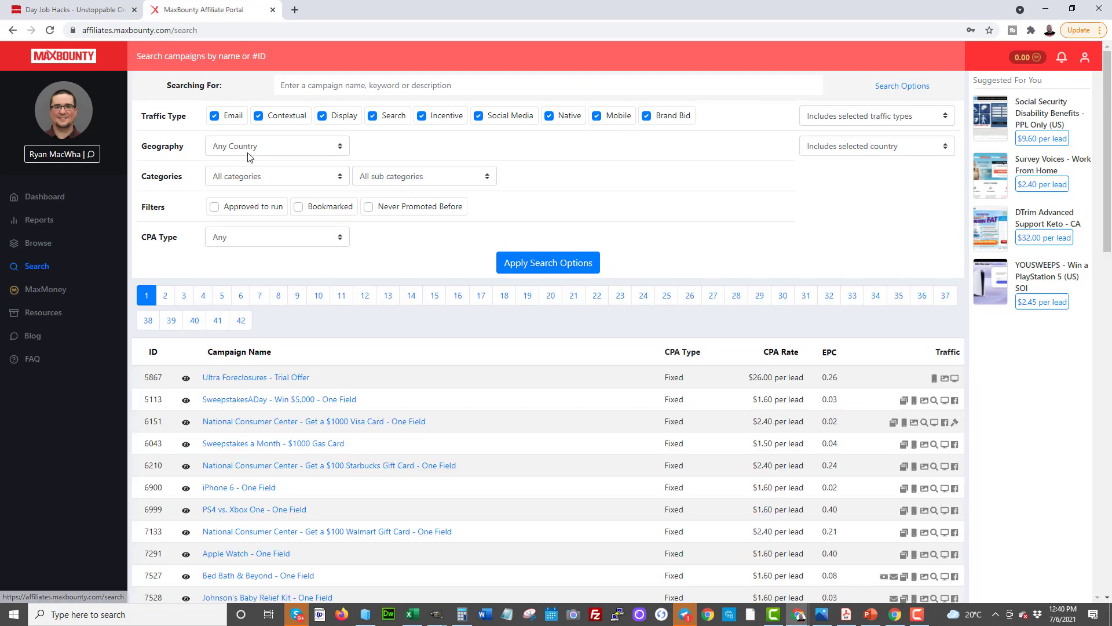
pyautogui.click(277, 175)
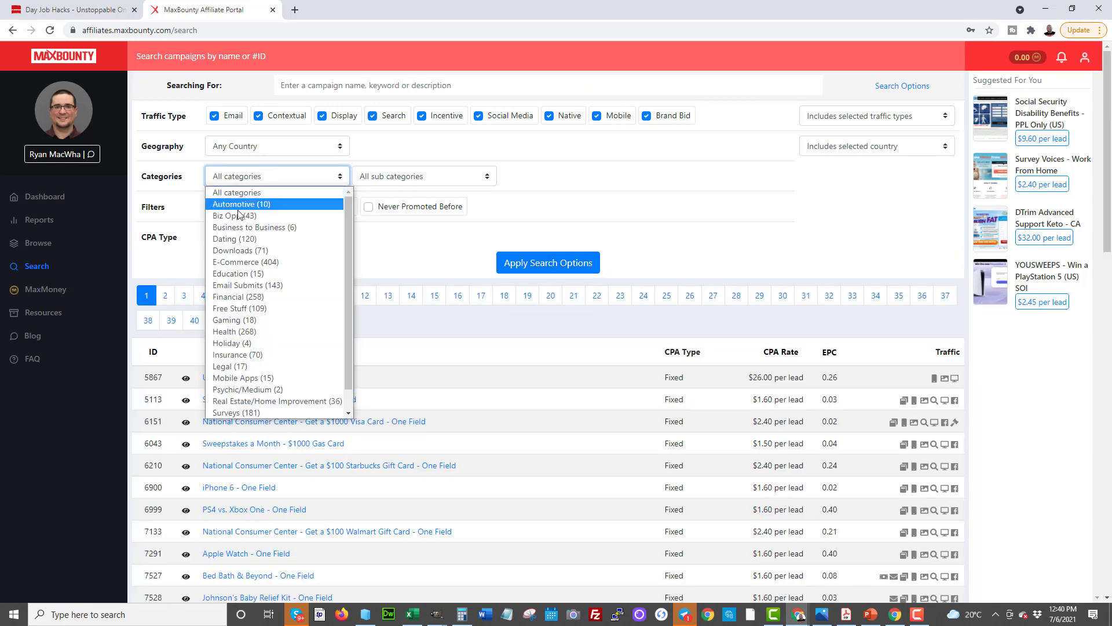
pyautogui.click(234, 216)
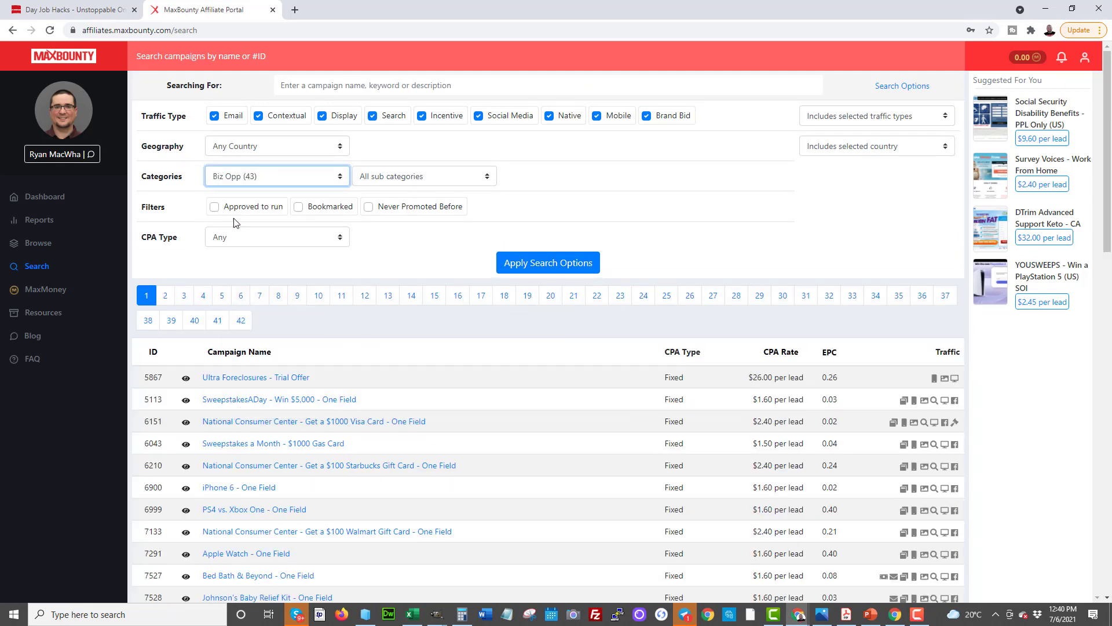
pyautogui.click(547, 263)
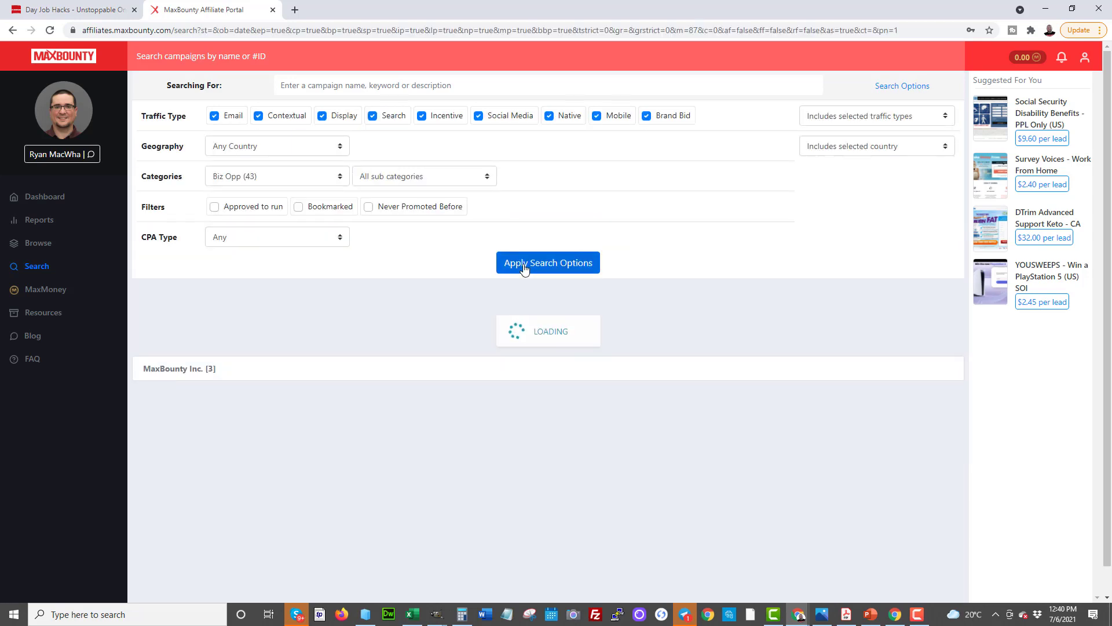
pyautogui.click(548, 263)
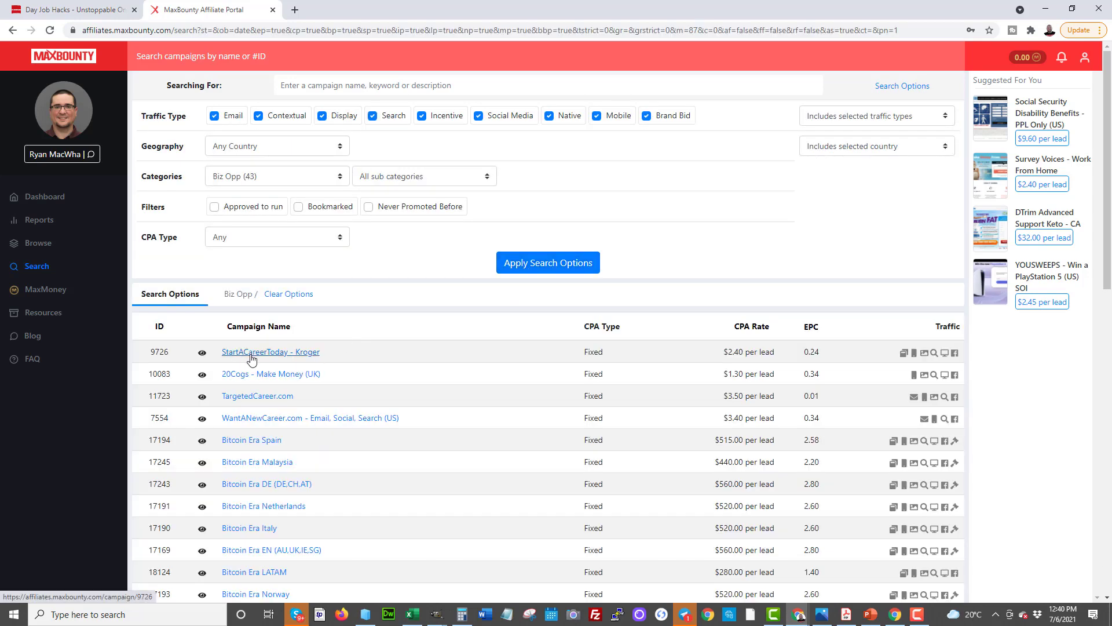
pyautogui.moveTo(755, 355)
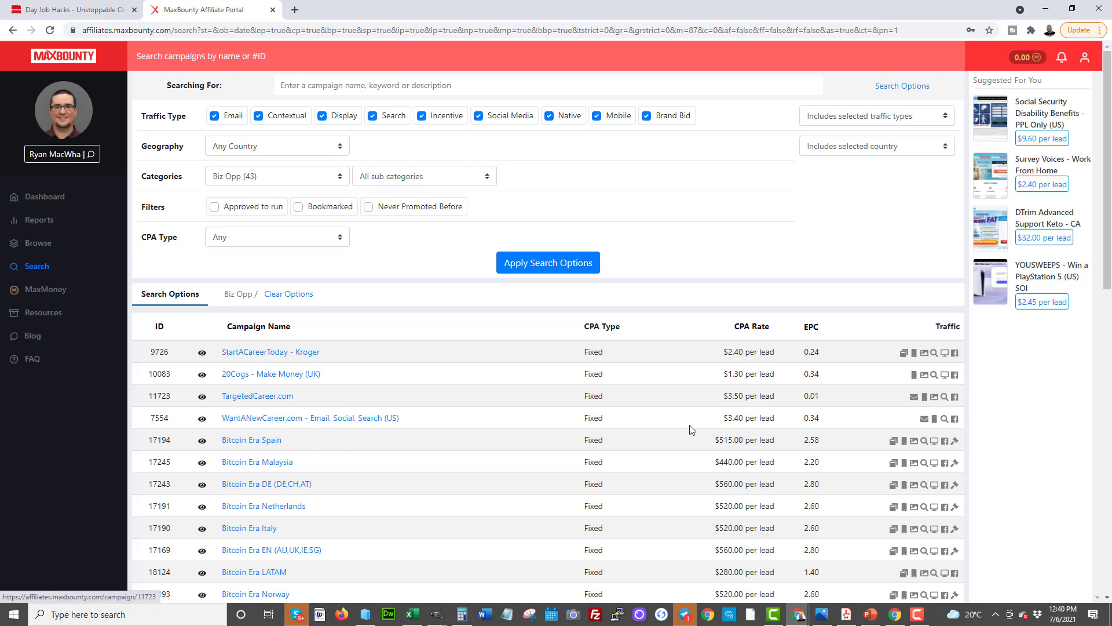
# - Scroll through the Biz Opp results to review each offer's CPA rate and EPC
pyautogui.scroll(-3)
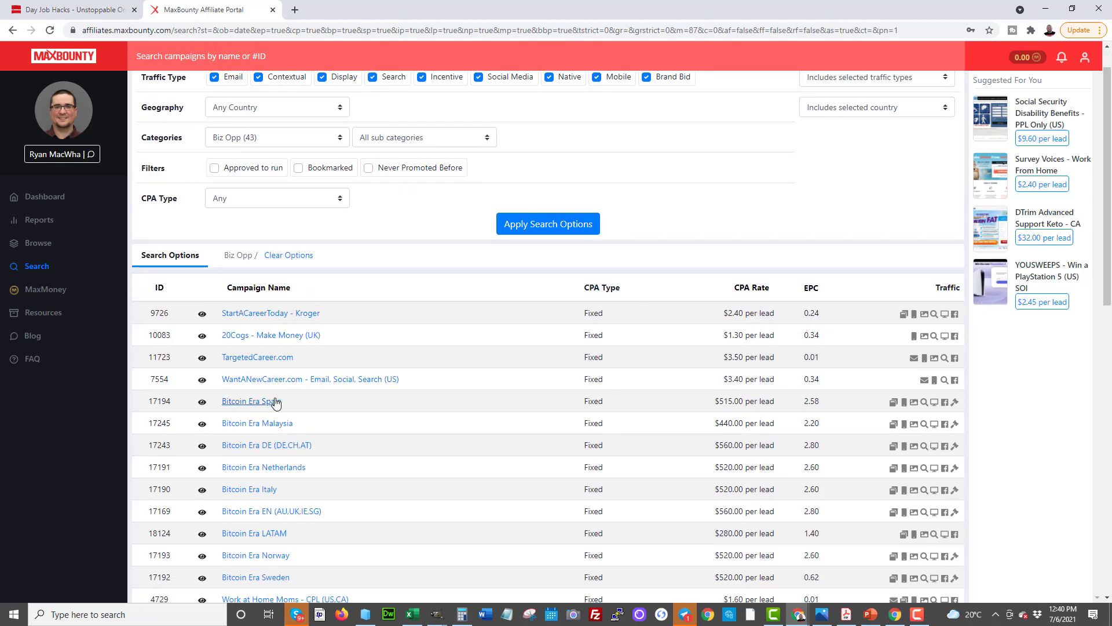
pyautogui.scroll(-3)
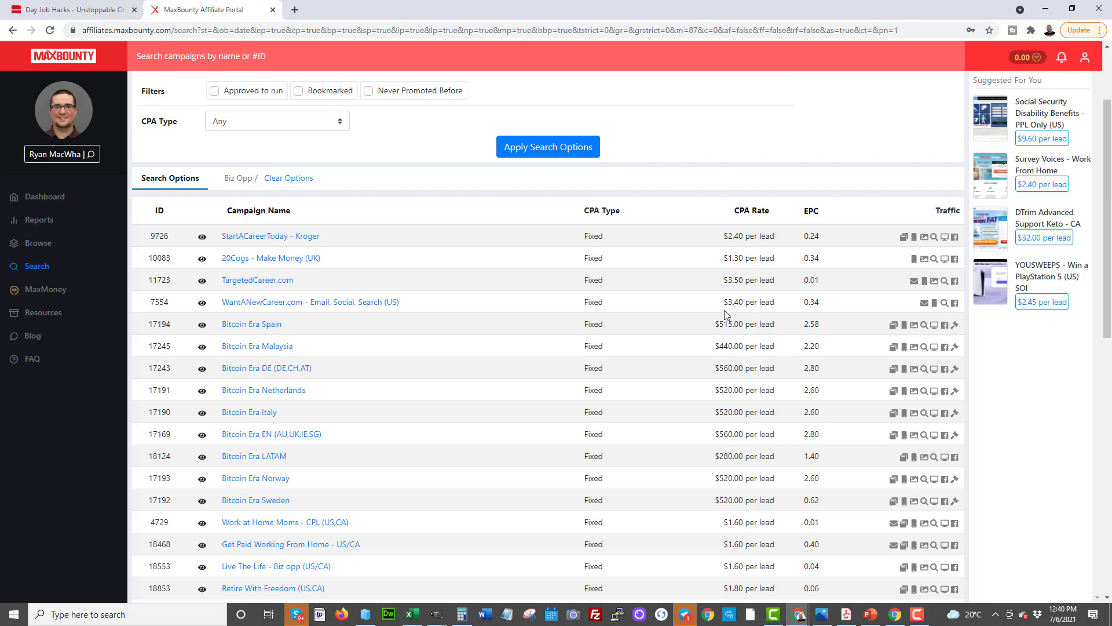
pyautogui.scroll(-3)
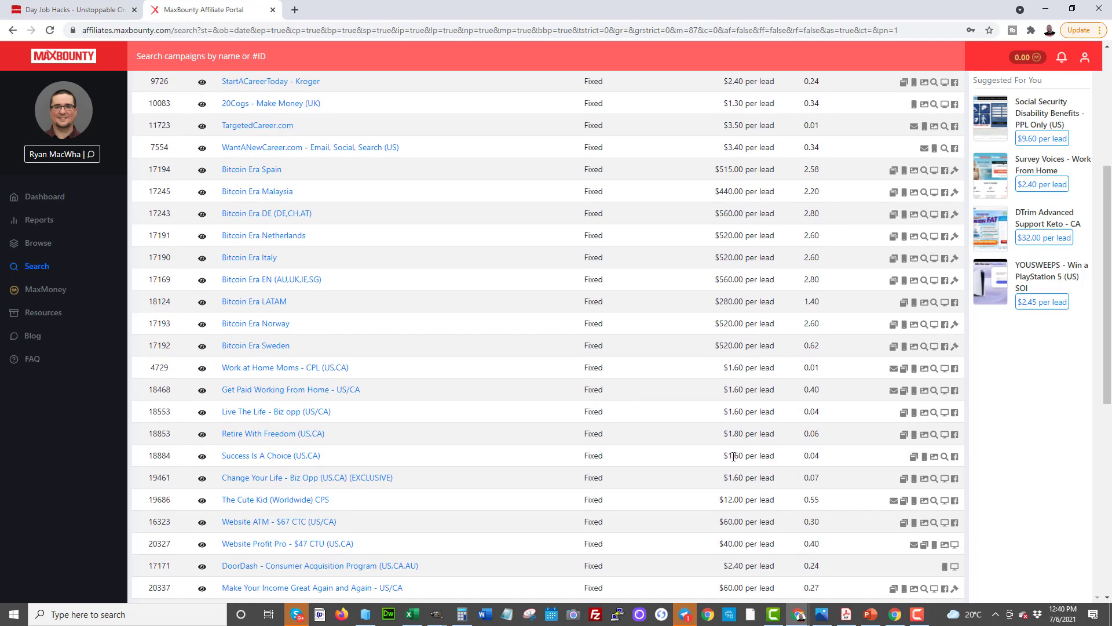
pyautogui.scroll(-3)
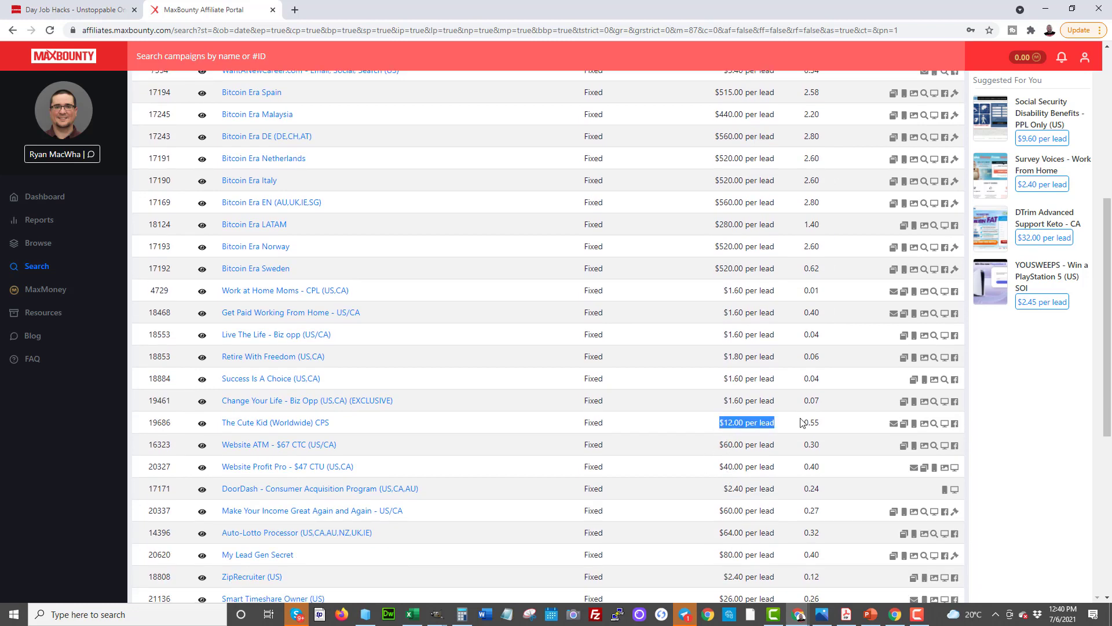
pyautogui.scroll(-3)
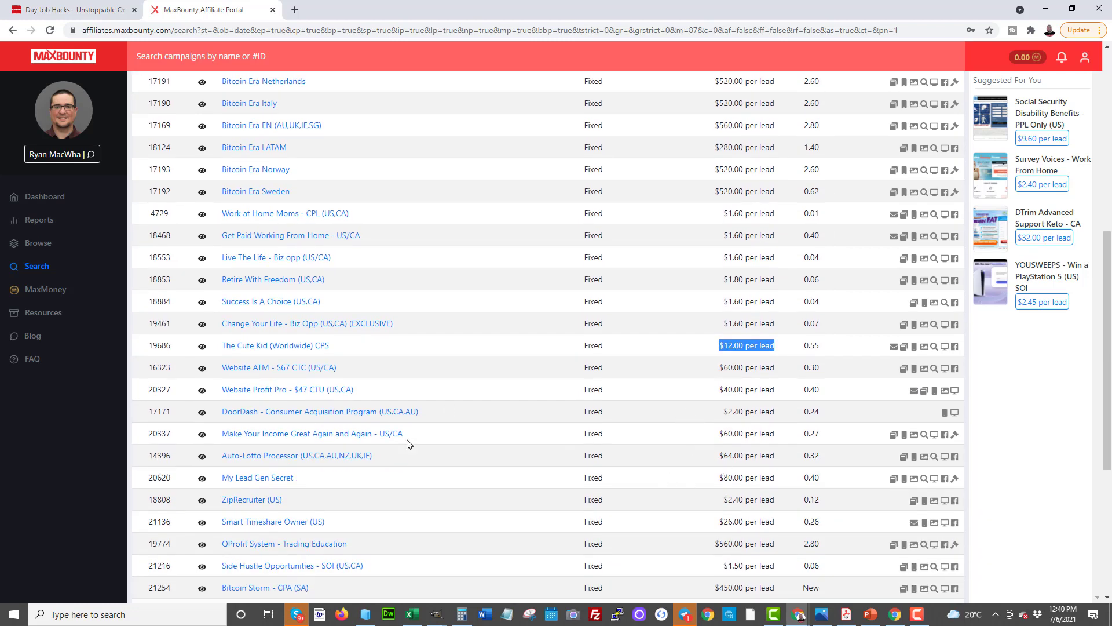
pyautogui.moveTo(388, 426)
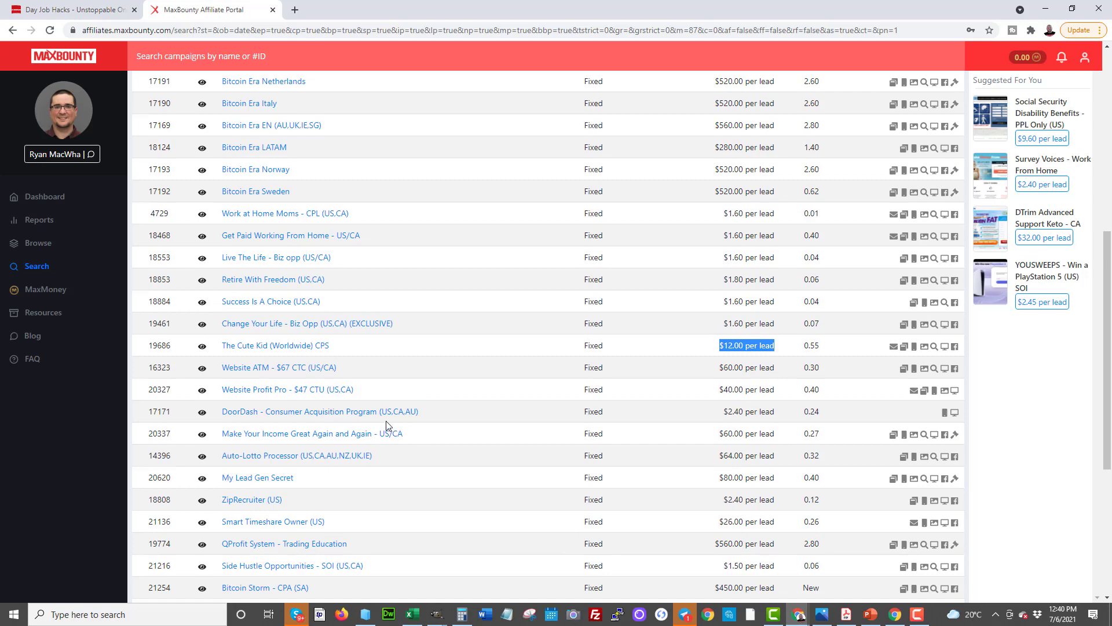
pyautogui.scroll(3)
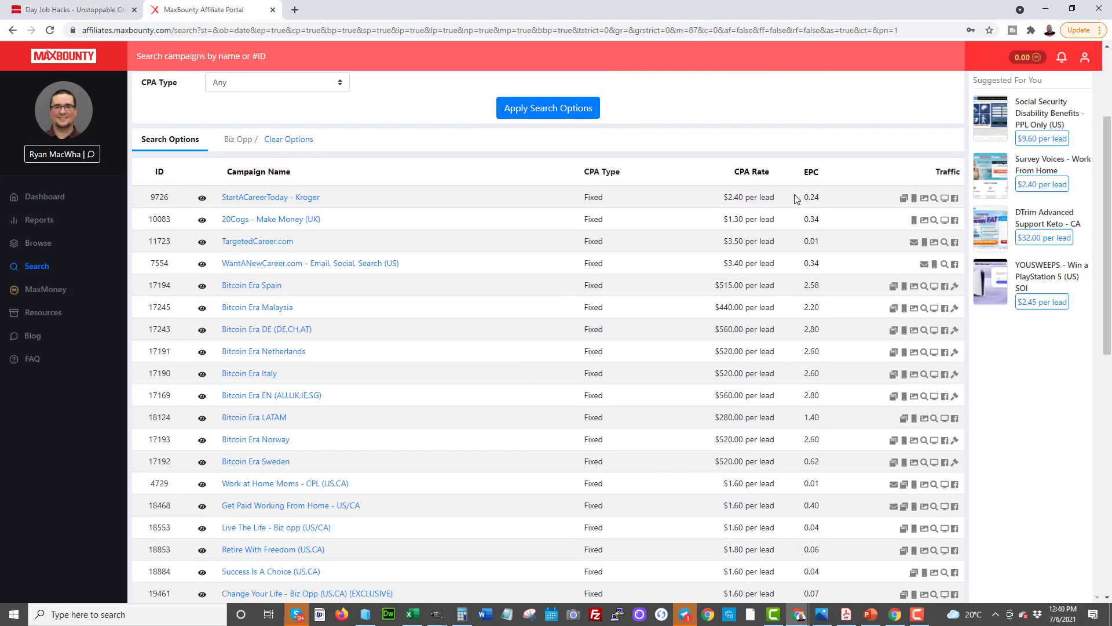
pyautogui.moveTo(811, 176)
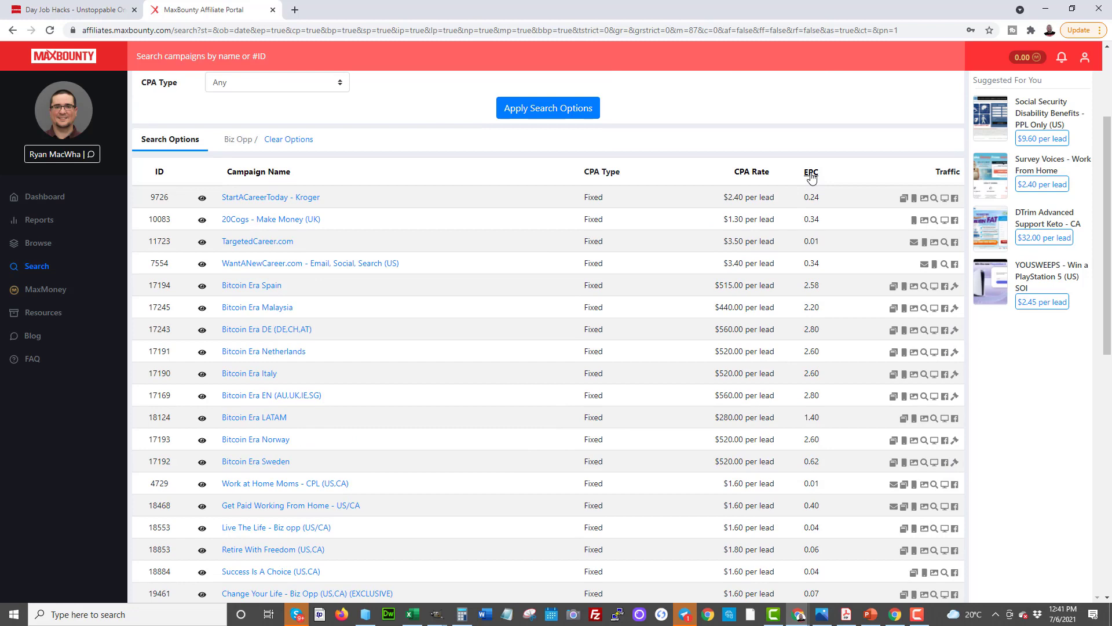
pyautogui.moveTo(353, 241)
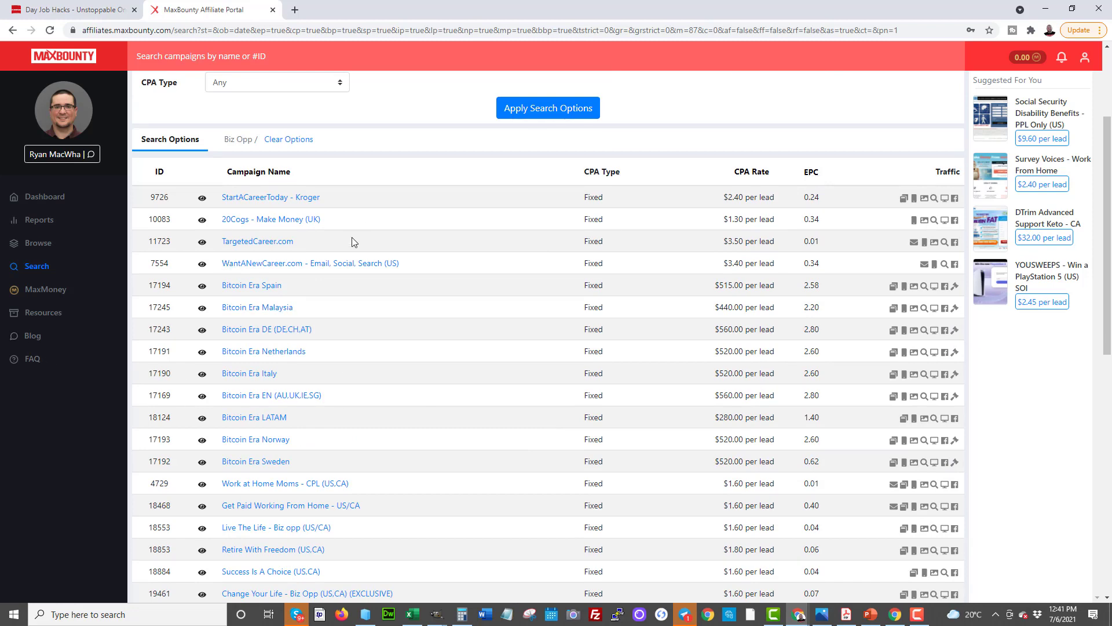
pyautogui.moveTo(303, 395)
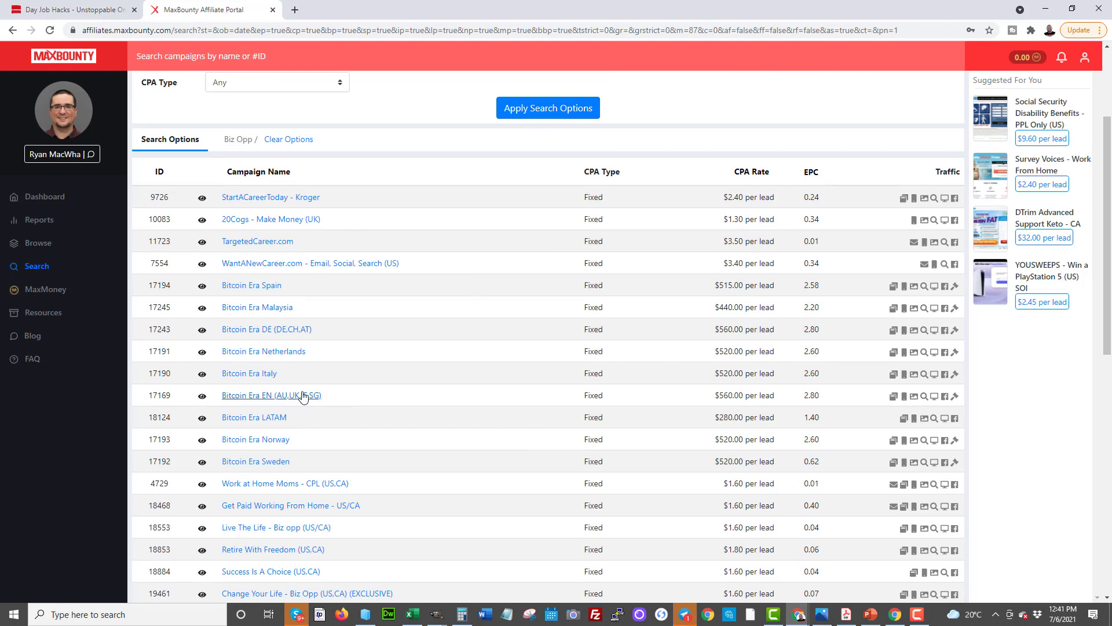
pyautogui.scroll(-3)
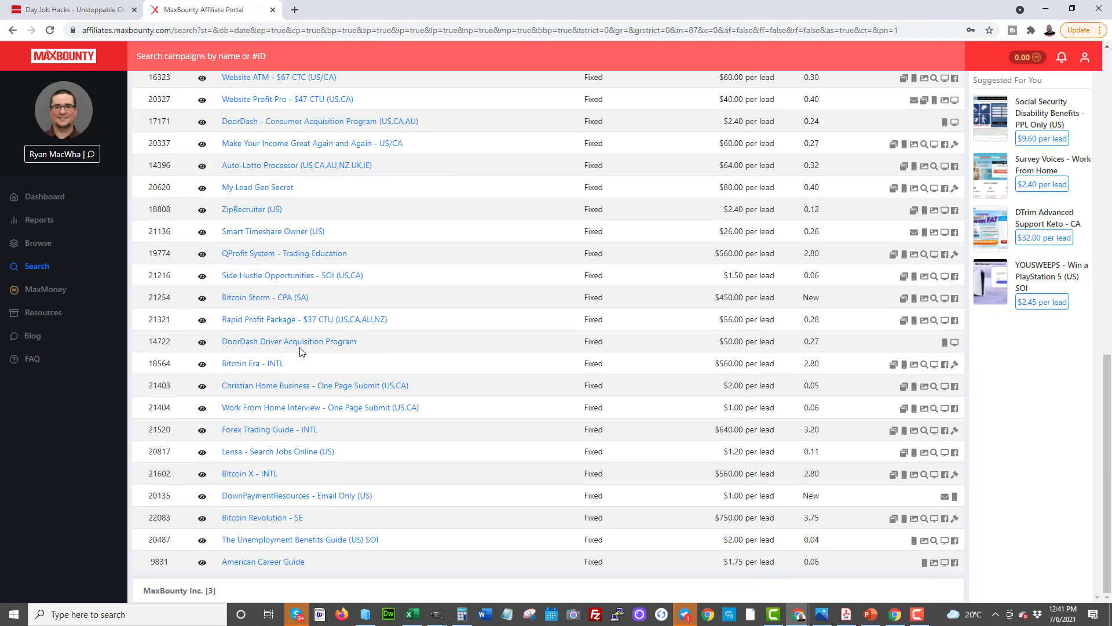
# - Open a new browser tab beside the MaxBounty Biz Opp results
pyautogui.click(901, 85)
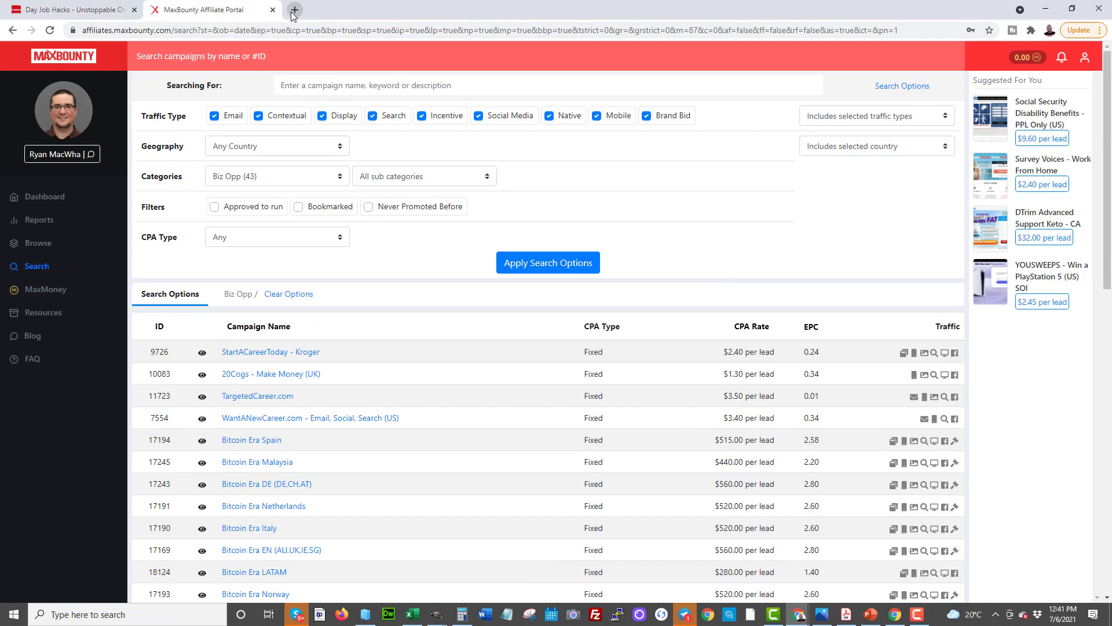
pyautogui.moveTo(293, 10)
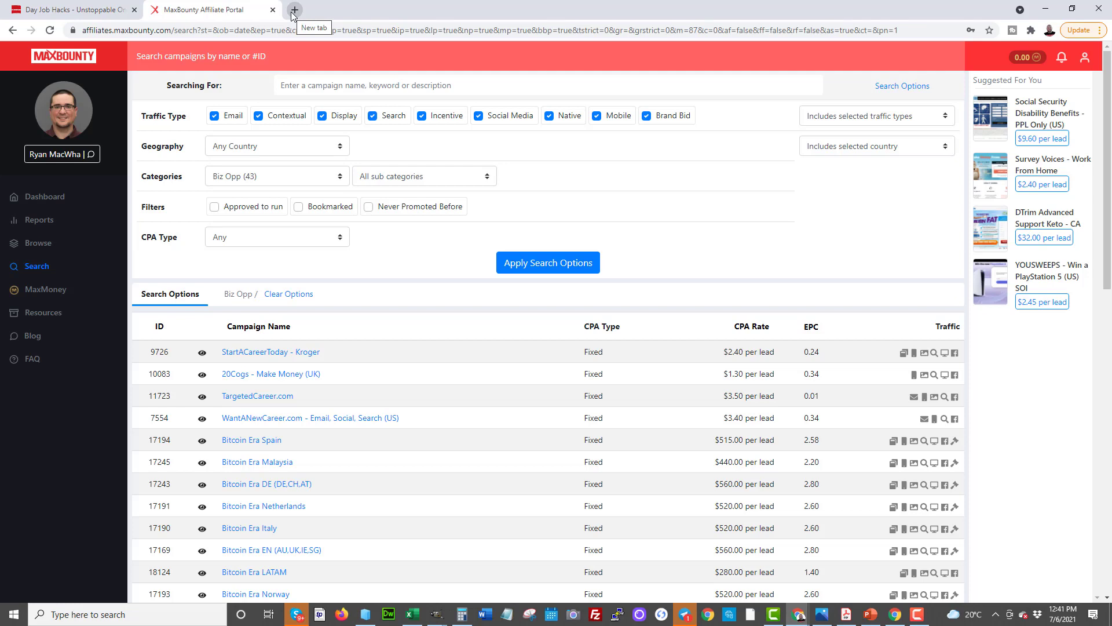
pyautogui.moveTo(265, 6)
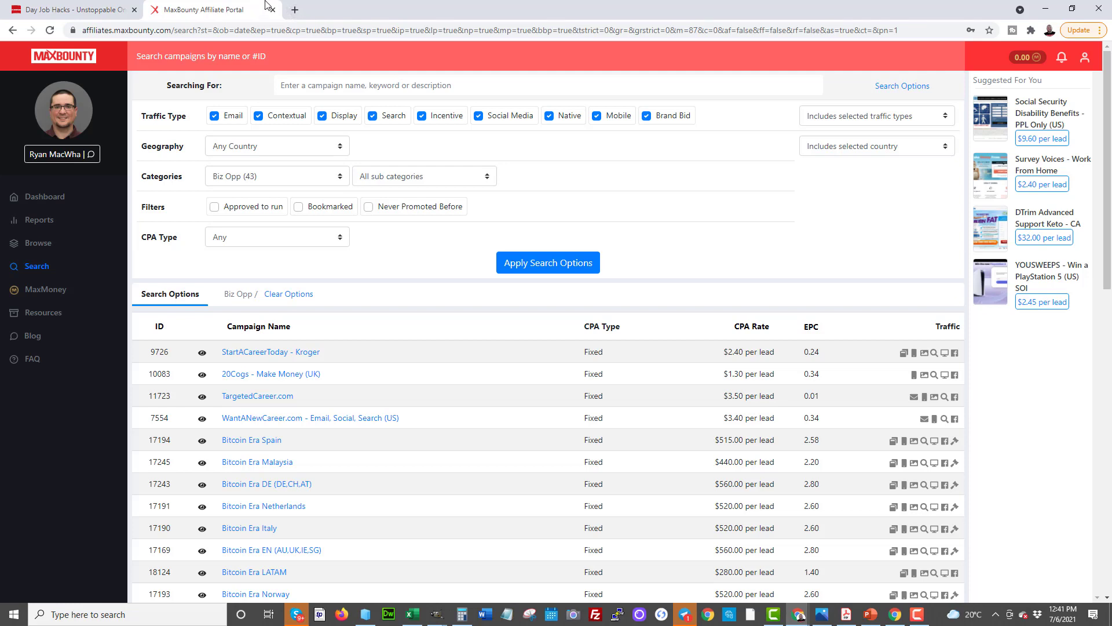
pyautogui.moveTo(338, 71)
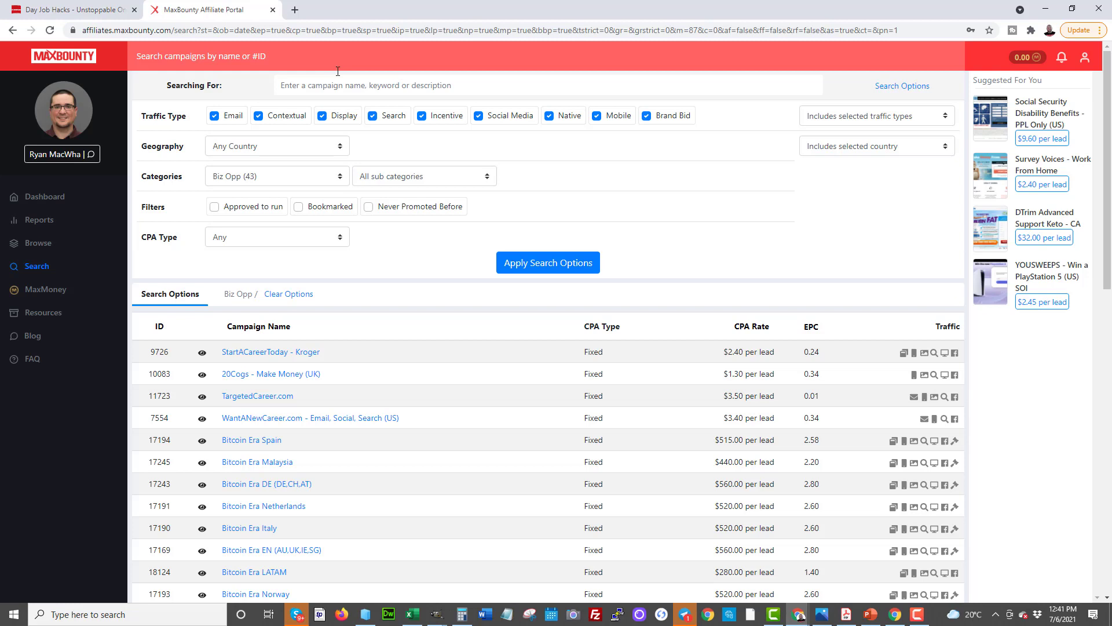
pyautogui.moveTo(206, 10)
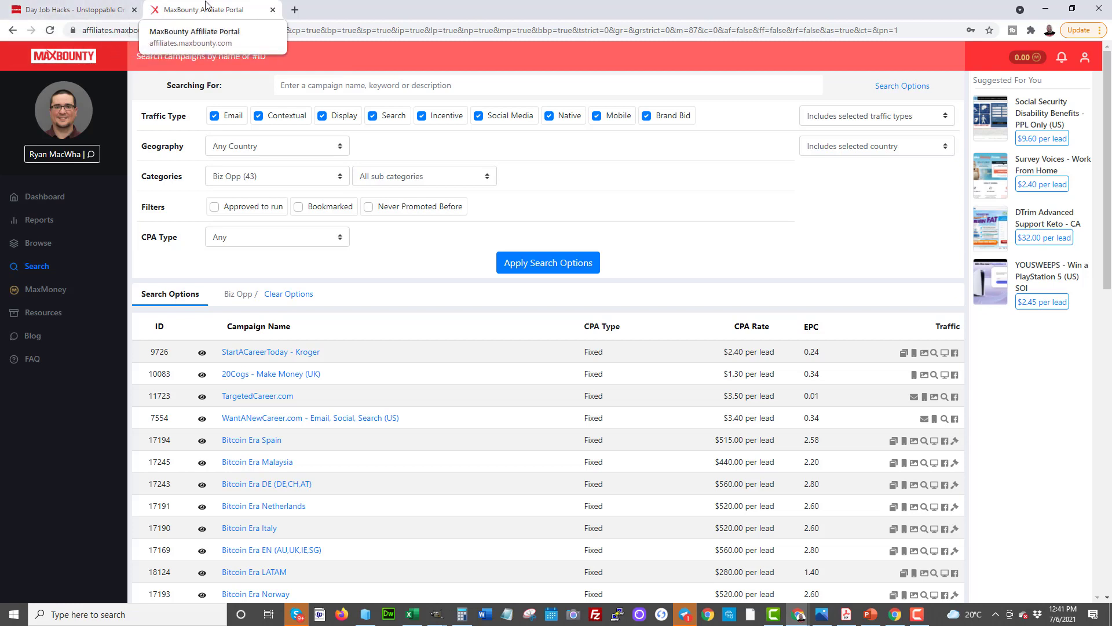
pyautogui.moveTo(293, 13)
pyautogui.write('powerhouseaffiliate')
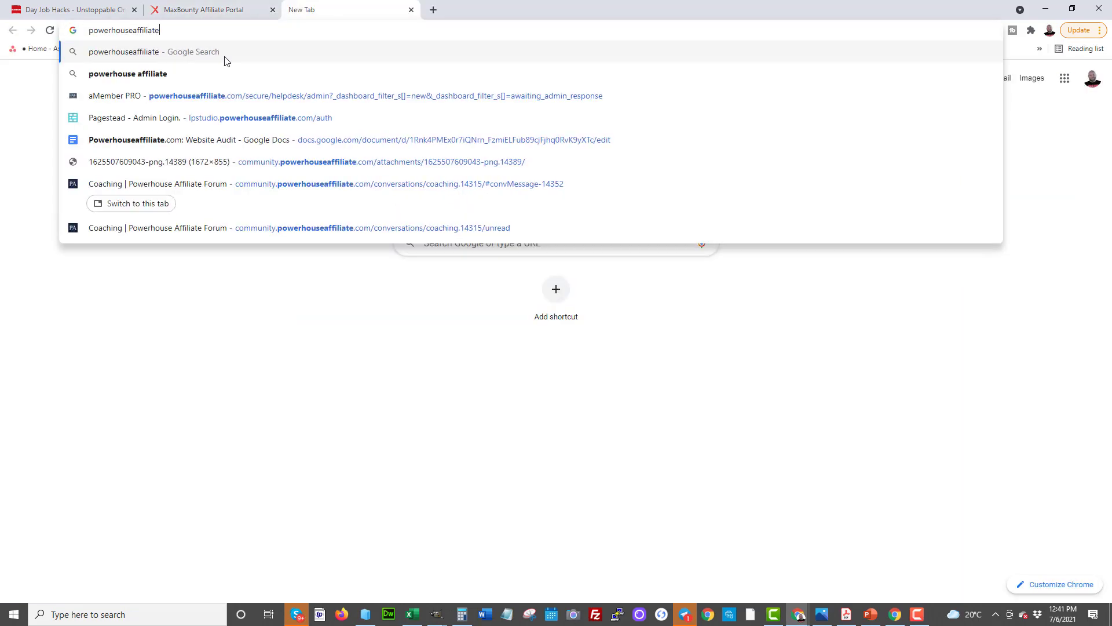
# - Complete the address as powerhouseaffiliate.net and load the site
pyautogui.write('.net')
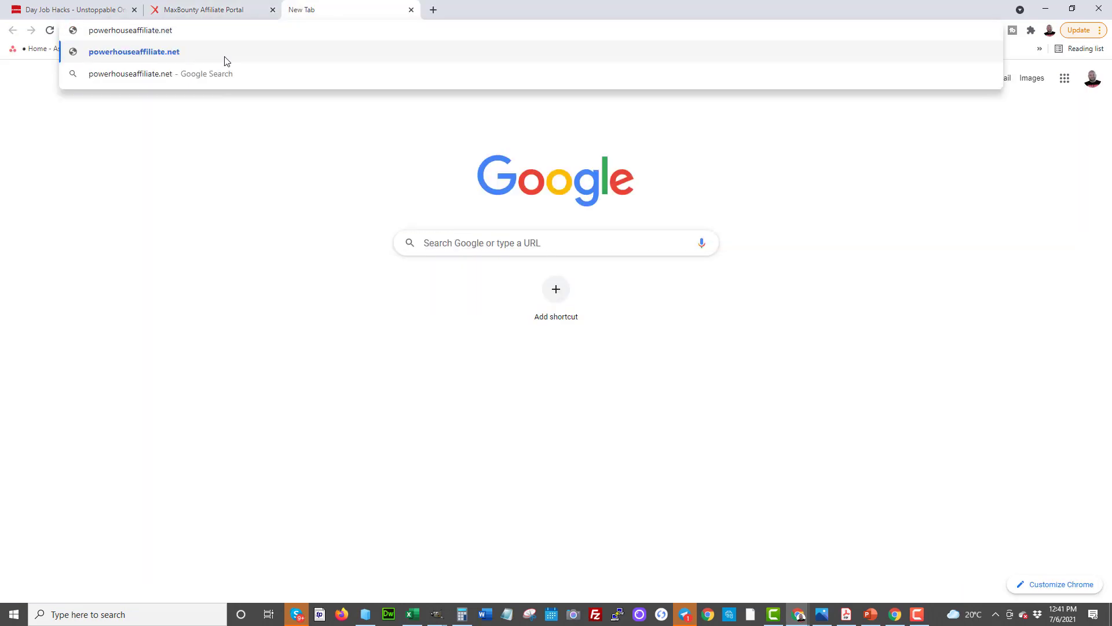
pyautogui.click(134, 51)
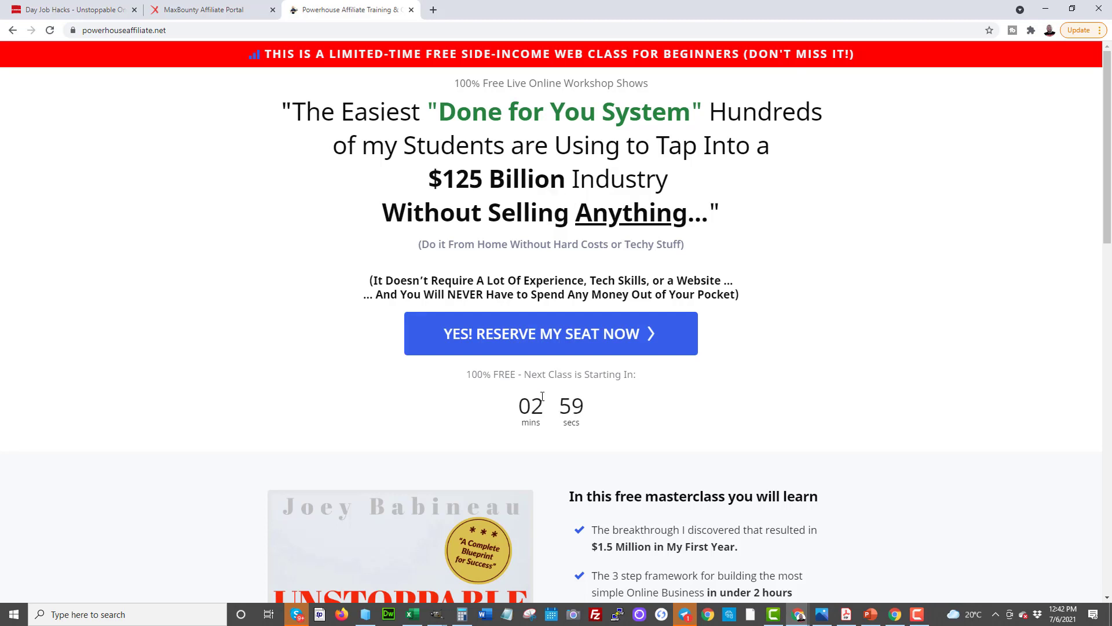
pyautogui.moveTo(759, 256)
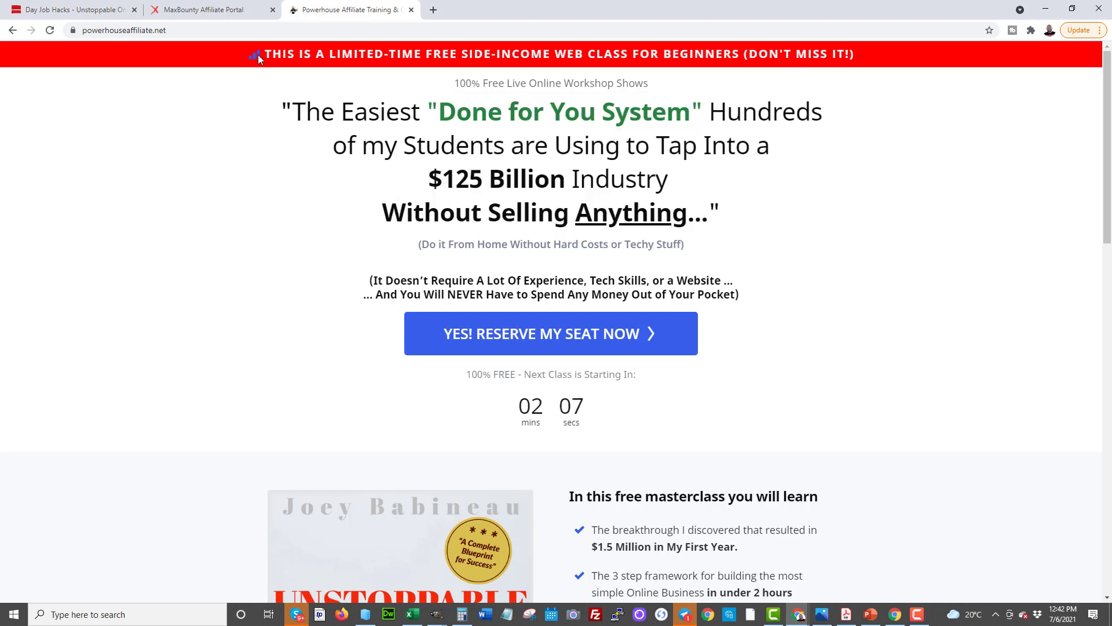
pyautogui.moveTo(546, 260)
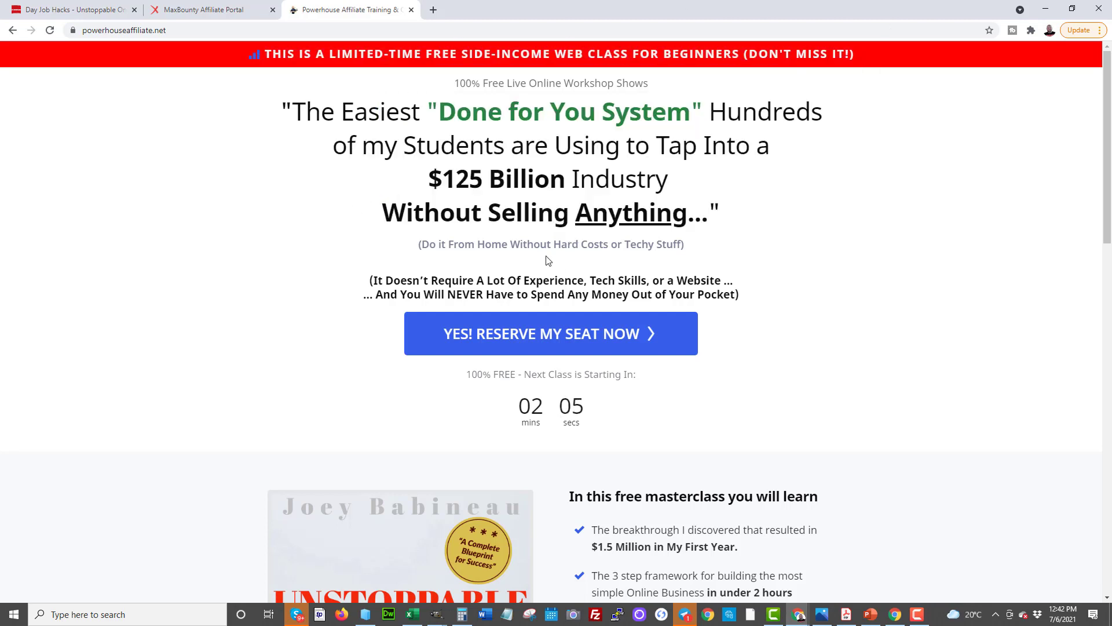
pyautogui.scroll(-3)
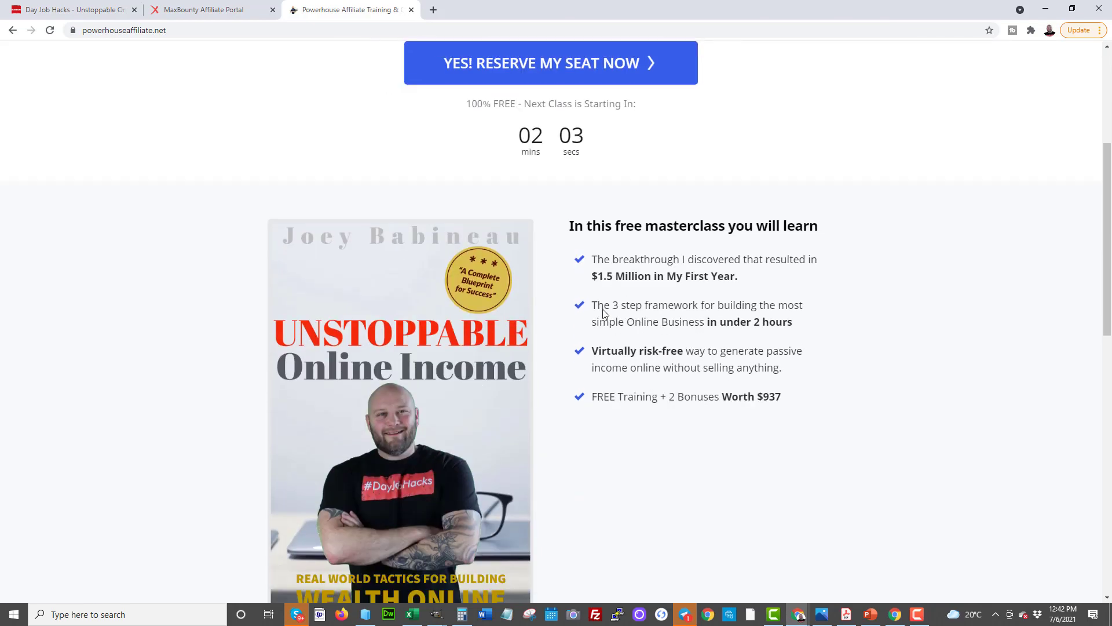
pyautogui.scroll(-3)
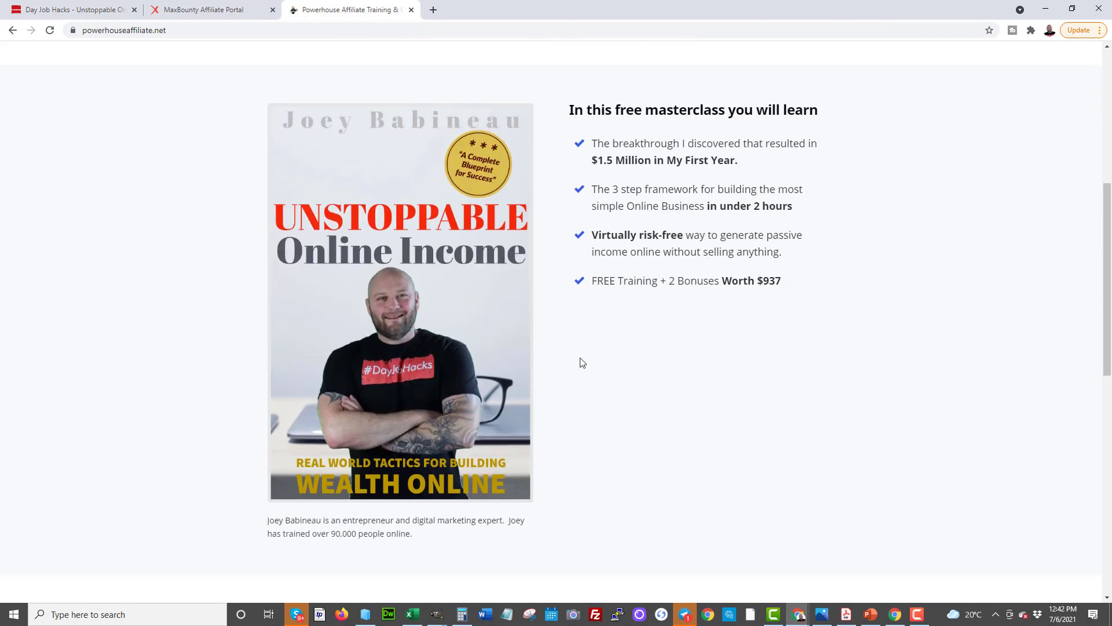
pyautogui.scroll(3)
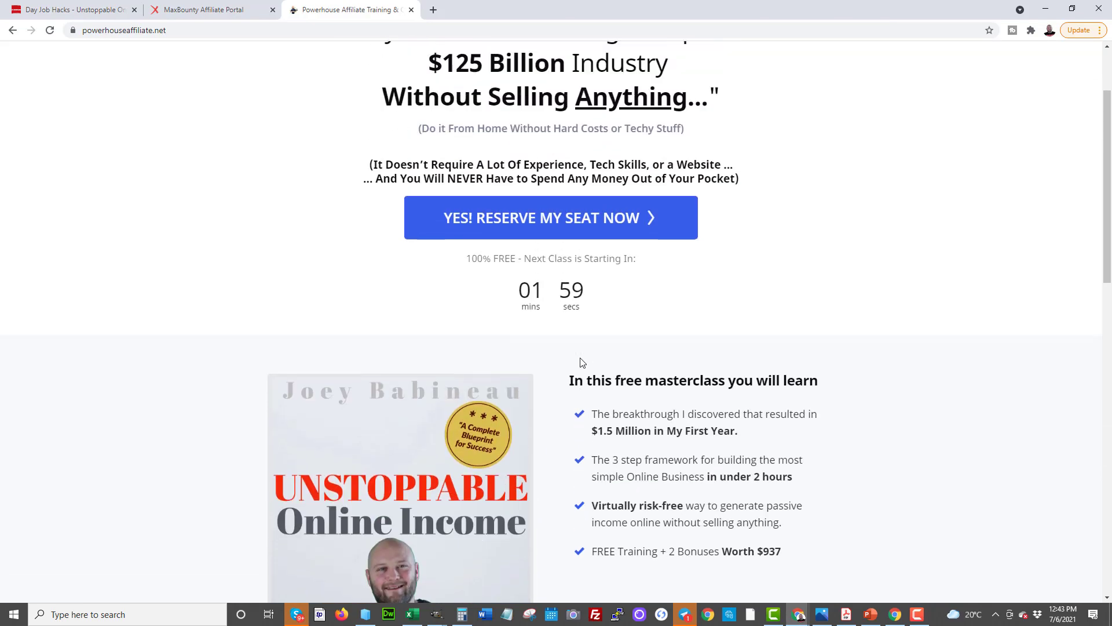
pyautogui.scroll(3)
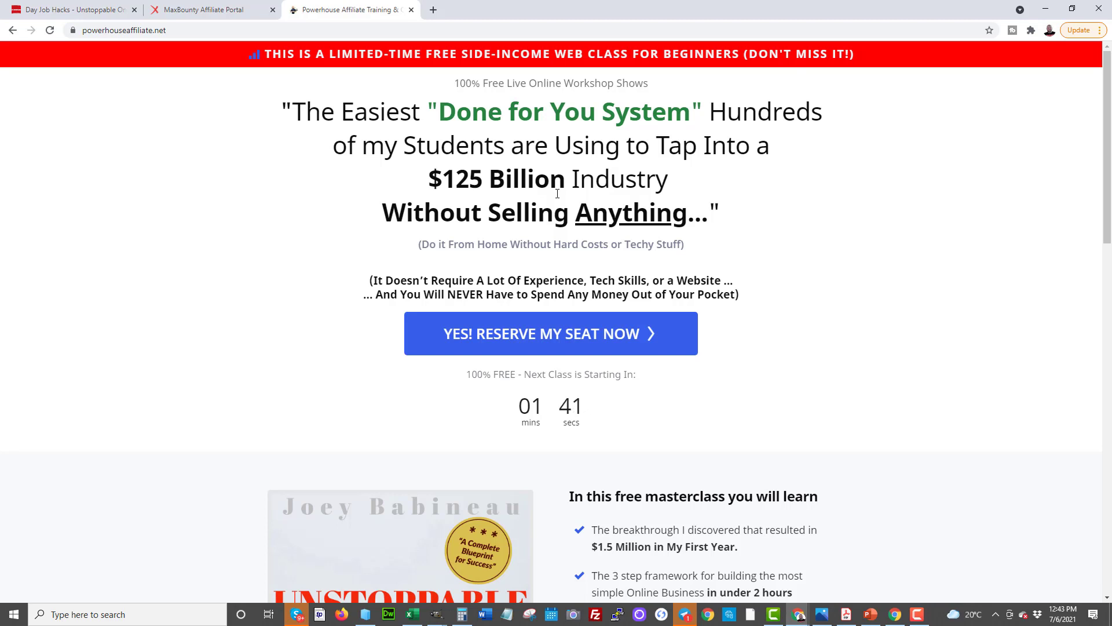
pyautogui.moveTo(603, 73)
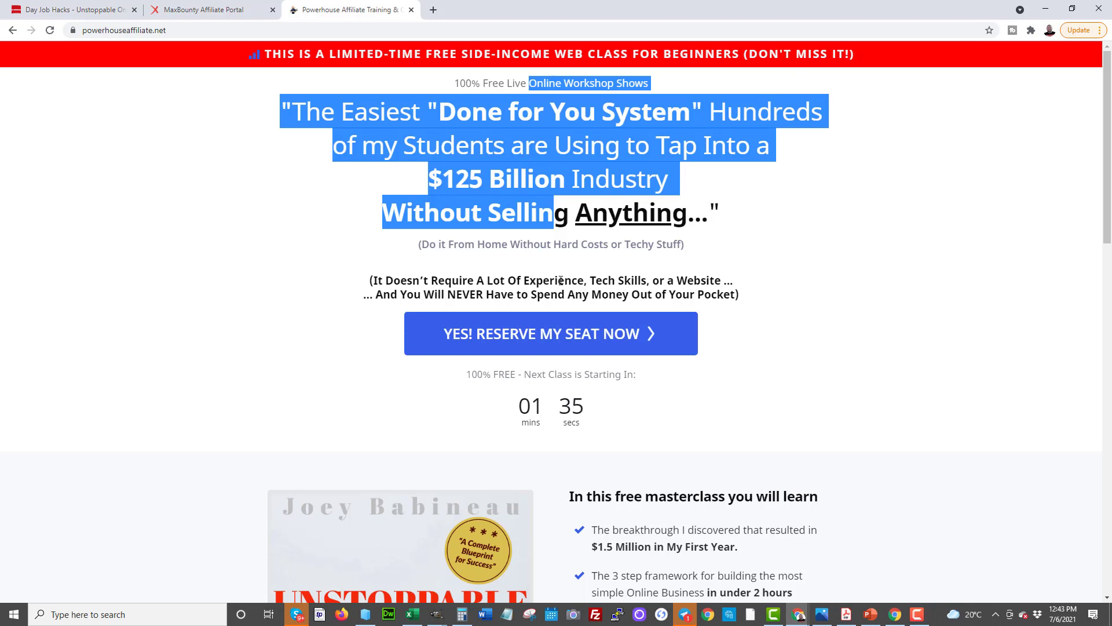
# - Open the Save Your Seat Now sign-up form and highlight its heading
pyautogui.click(550, 334)
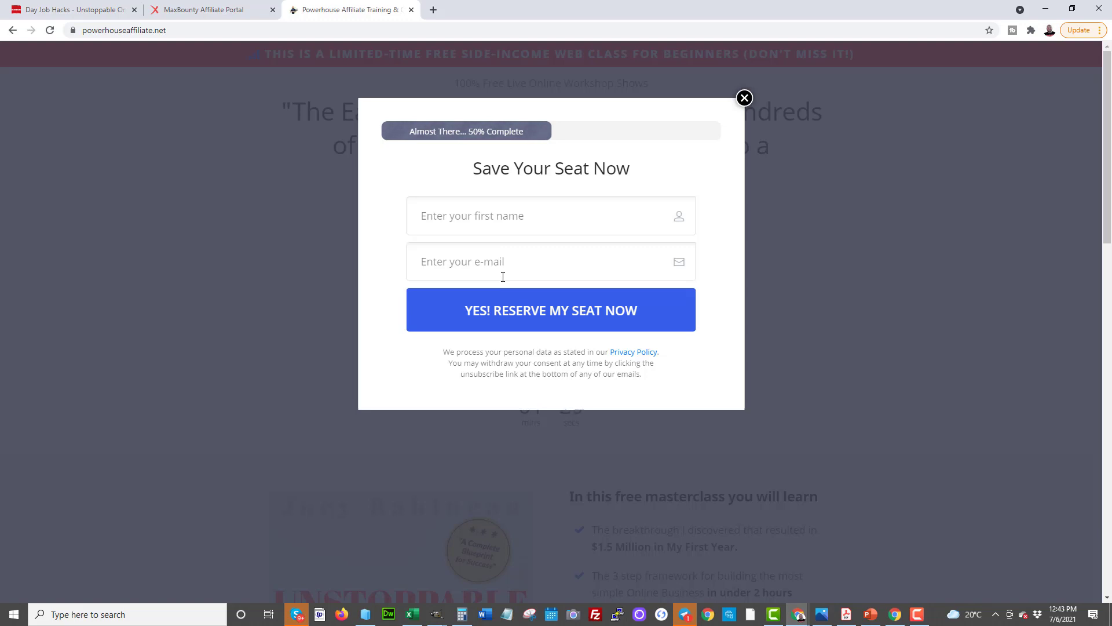
pyautogui.moveTo(725, 72)
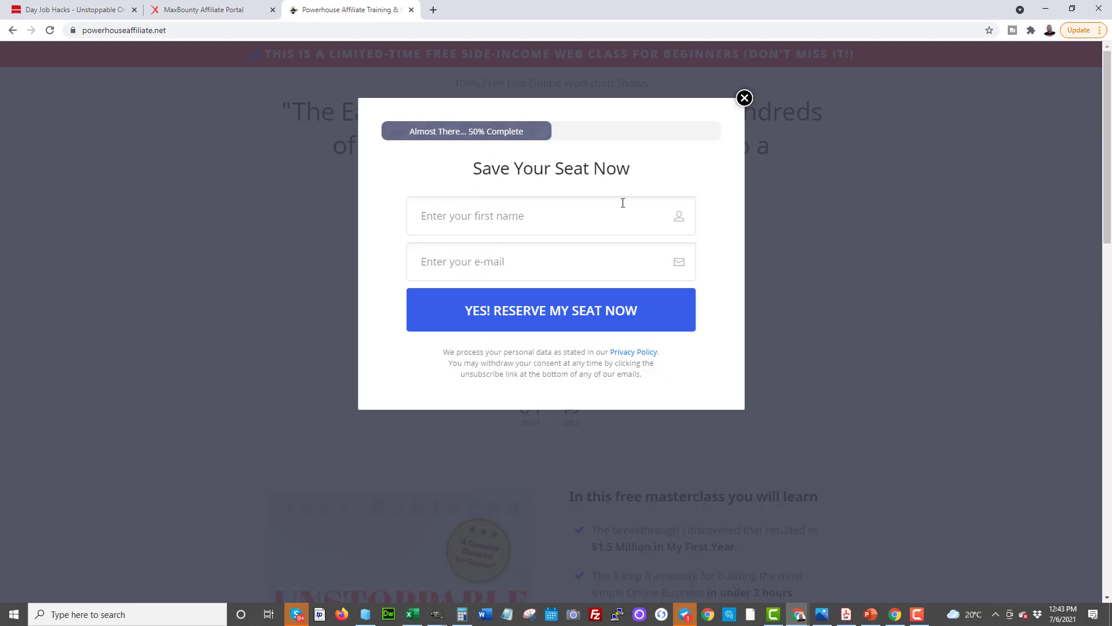
pyautogui.doubleClick(550, 168)
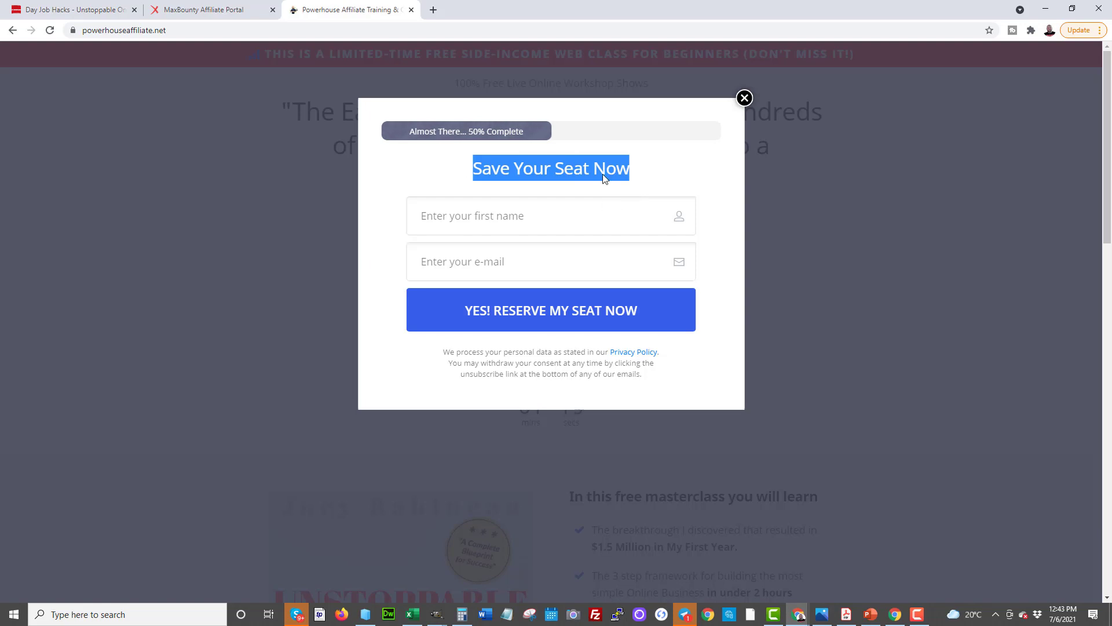
# - Close the seat reservation popup to reveal the landing page countdown
pyautogui.click(743, 98)
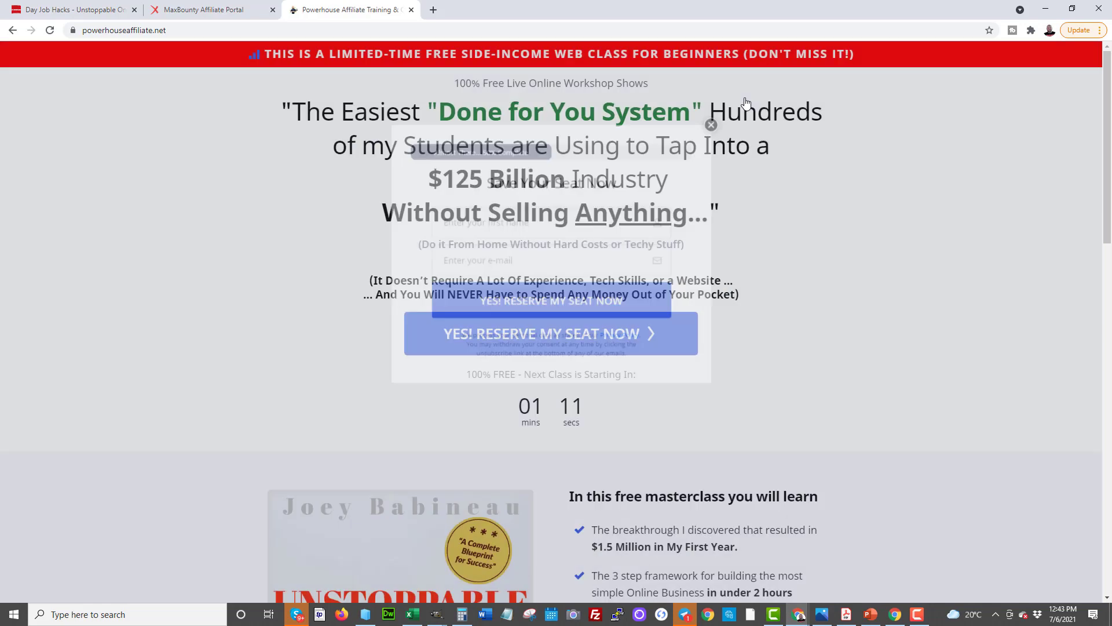
pyautogui.click(711, 125)
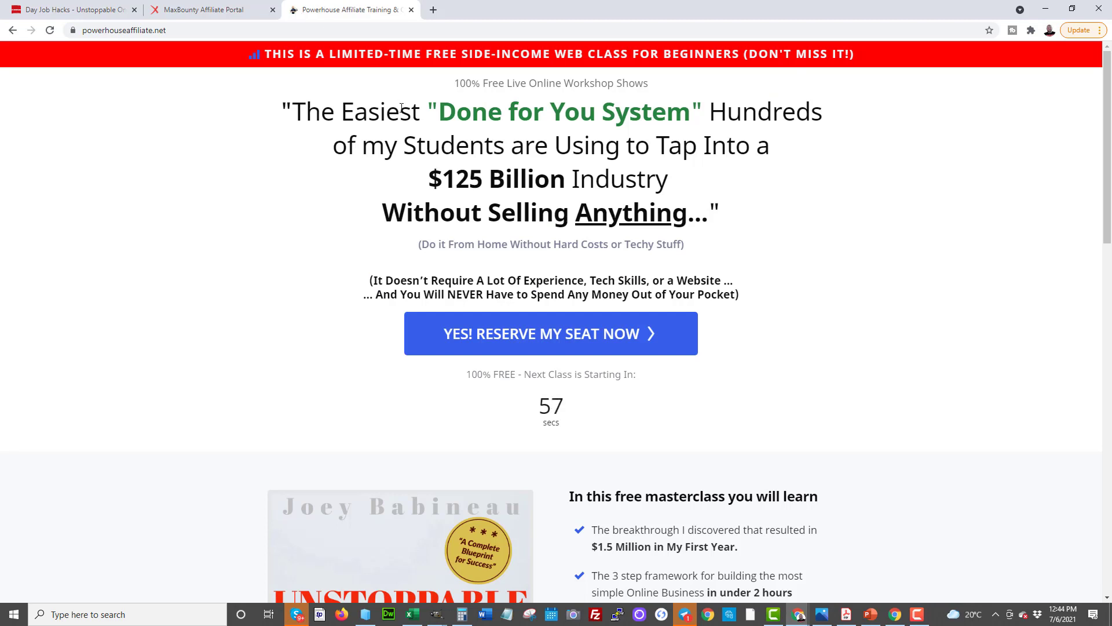
pyautogui.moveTo(506, 237)
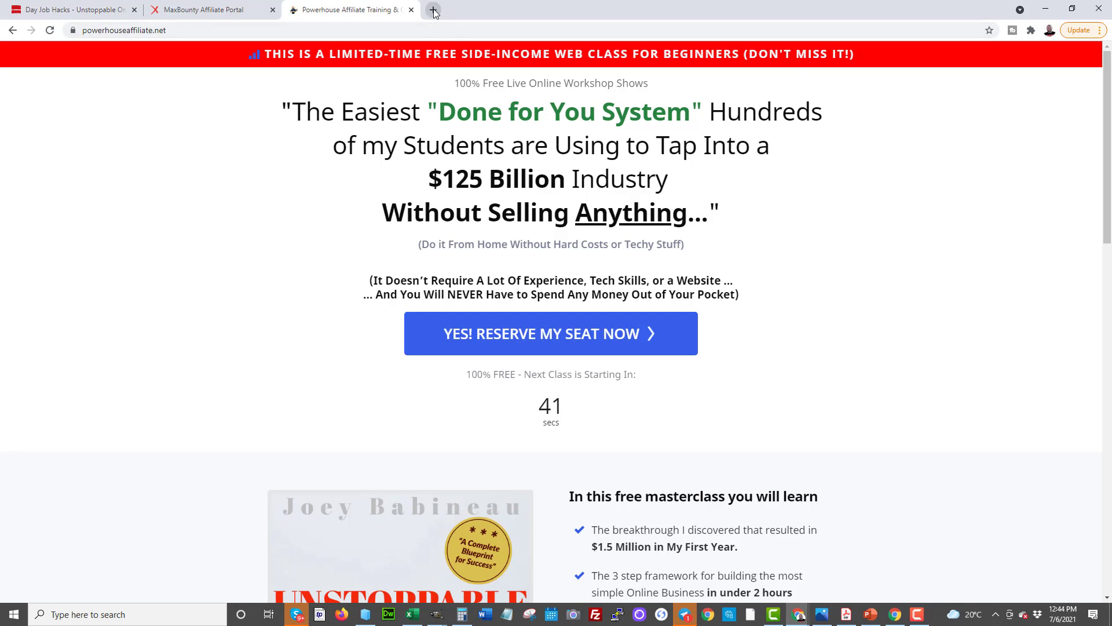
pyautogui.moveTo(433, 10)
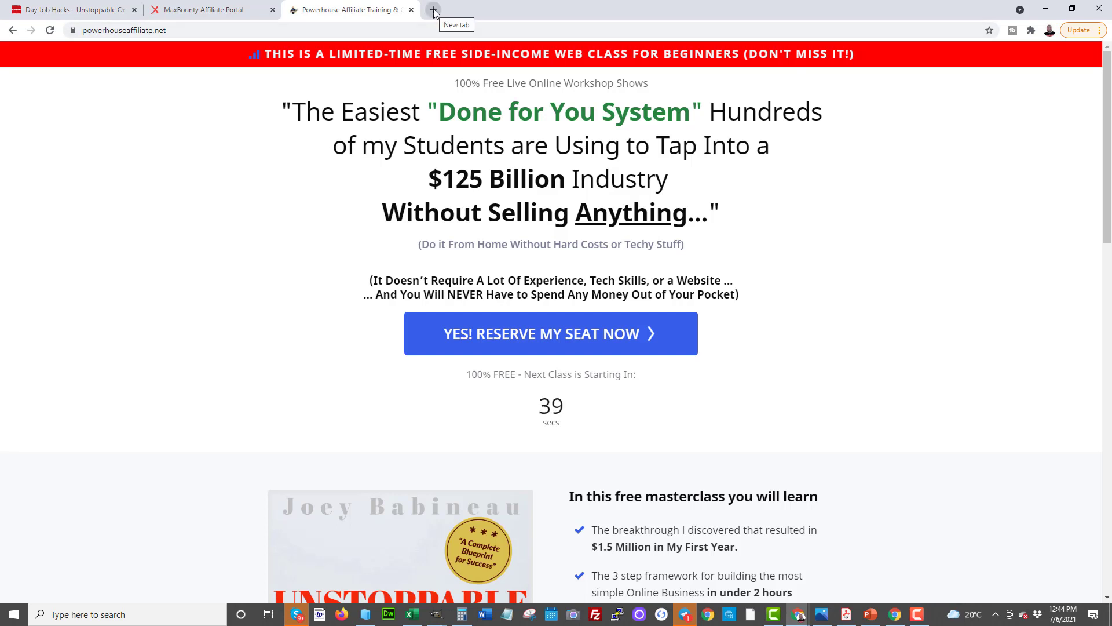
pyautogui.moveTo(578, 367)
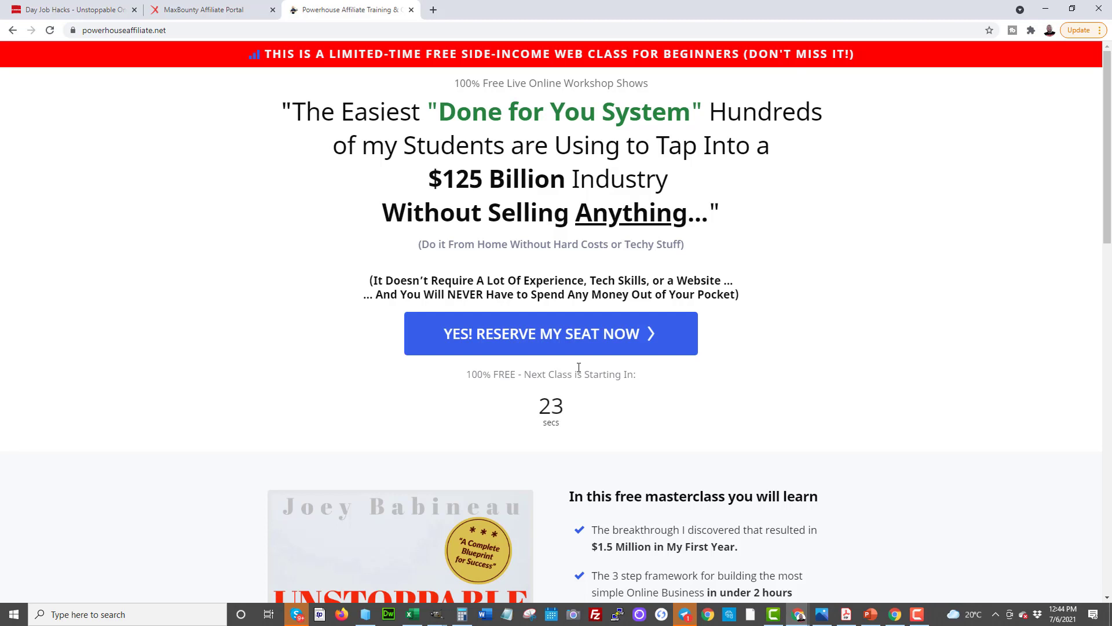
pyautogui.moveTo(537, 342)
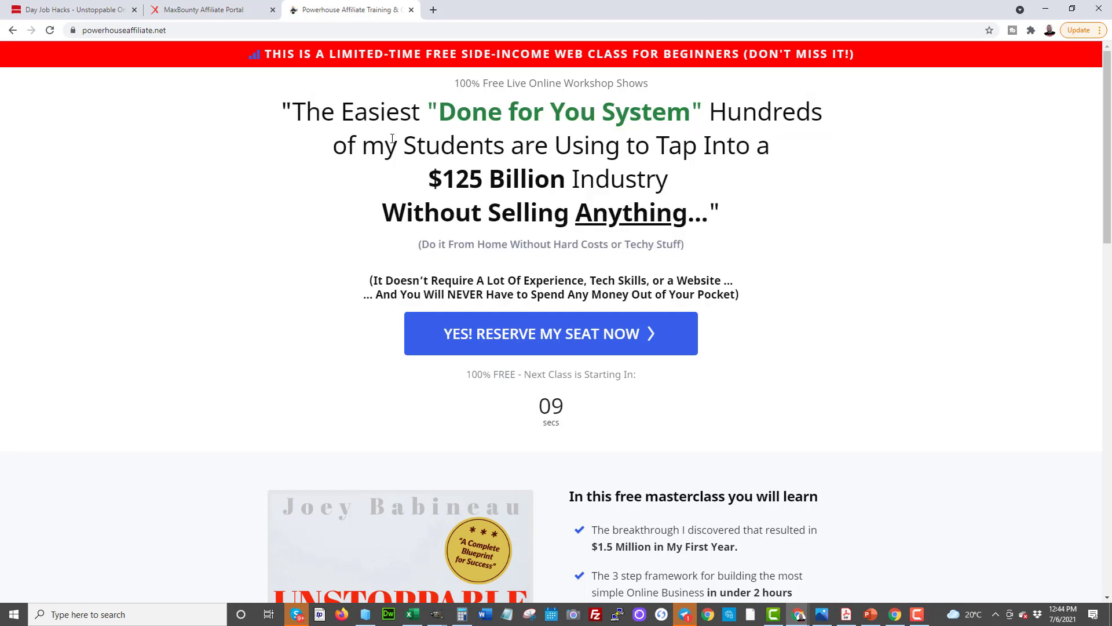
pyautogui.moveTo(275, 115)
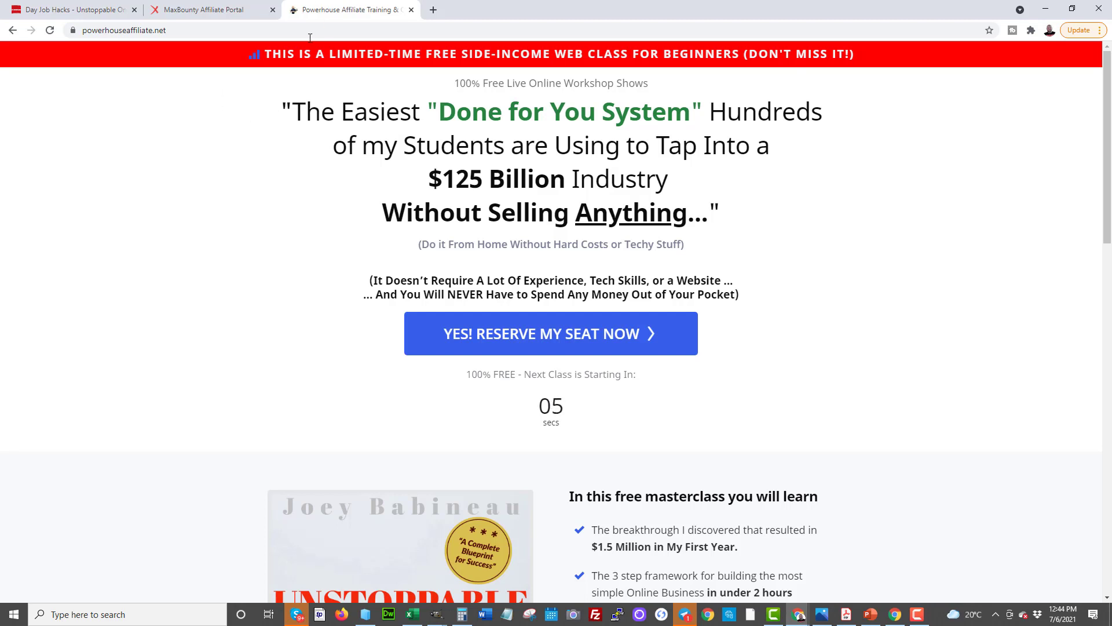
# - Select the powerhouseaffiliate.net address, then switch to the Day Job Hacks tab
pyautogui.click(124, 30)
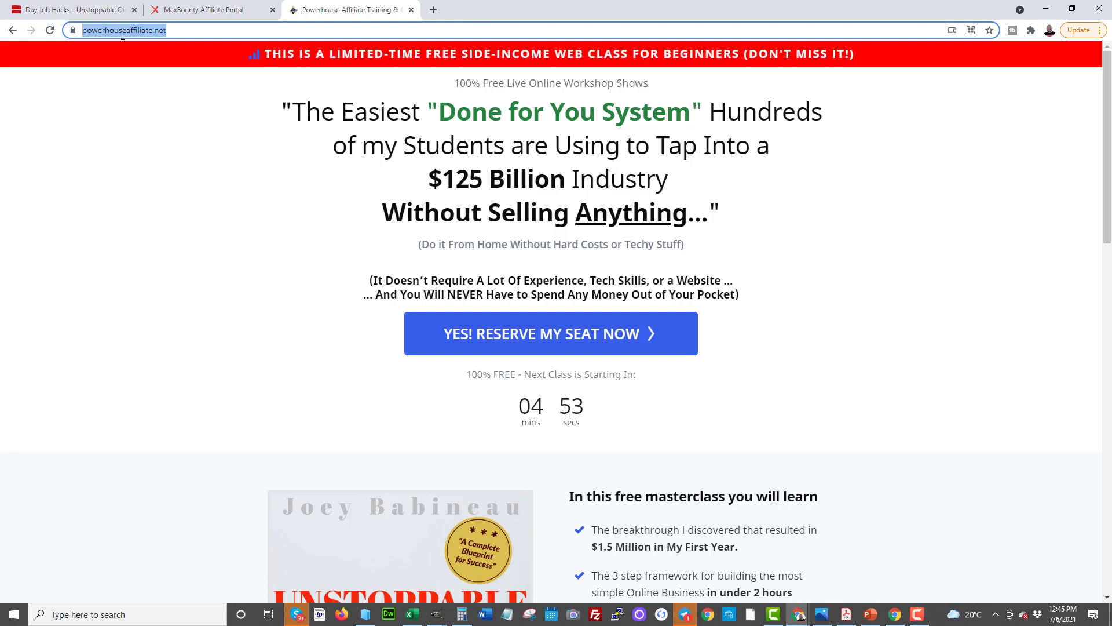
pyautogui.moveTo(502, 240)
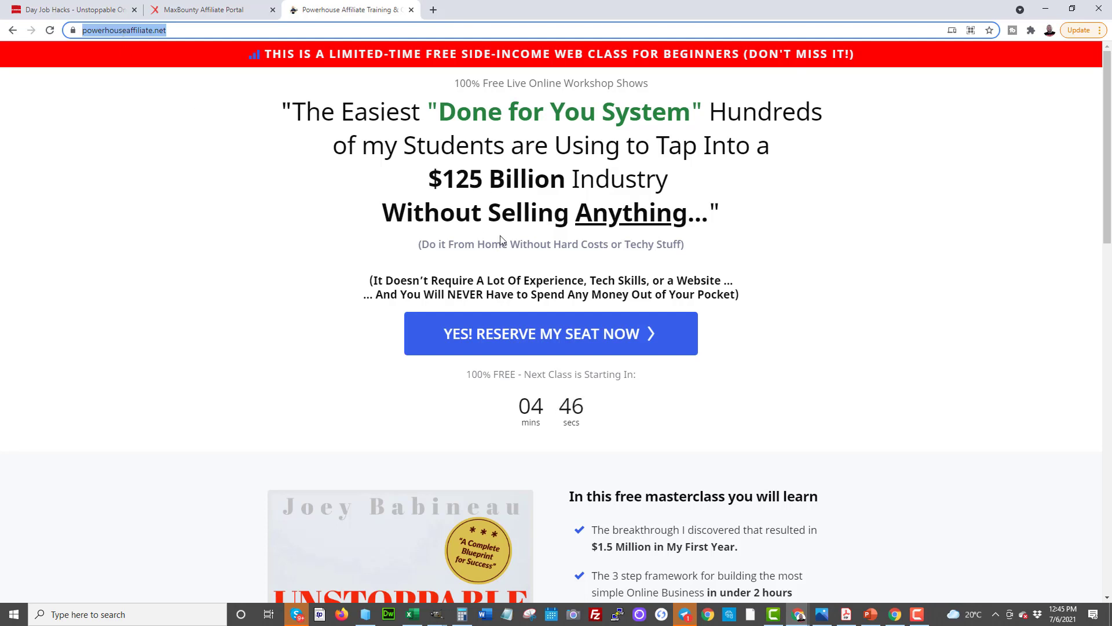
pyautogui.moveTo(499, 291)
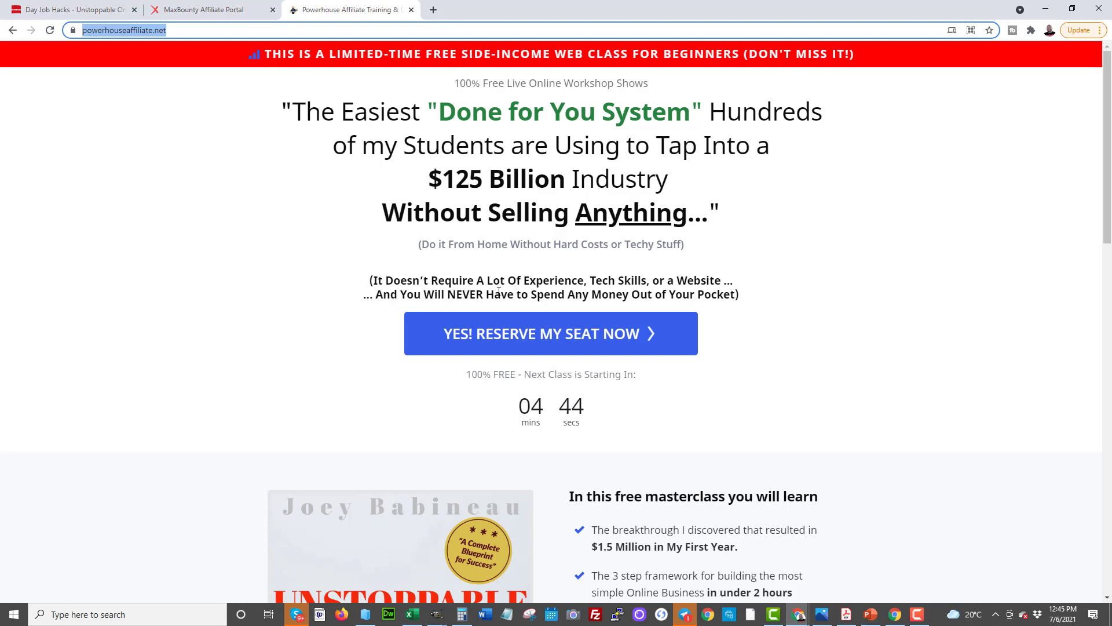
pyautogui.click(70, 9)
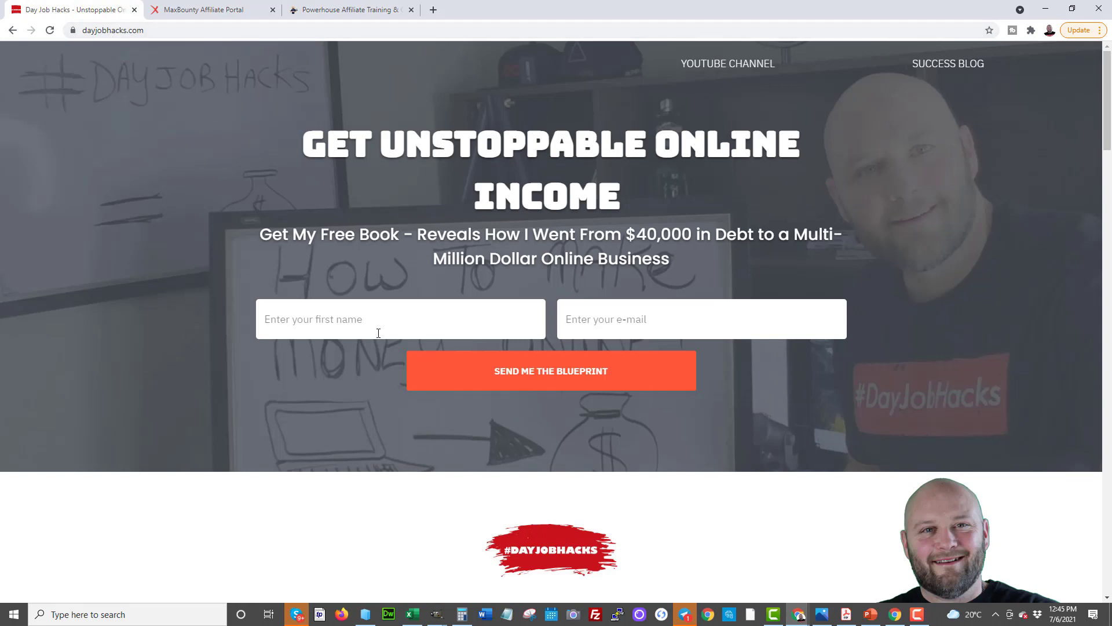
pyautogui.moveTo(646, 304)
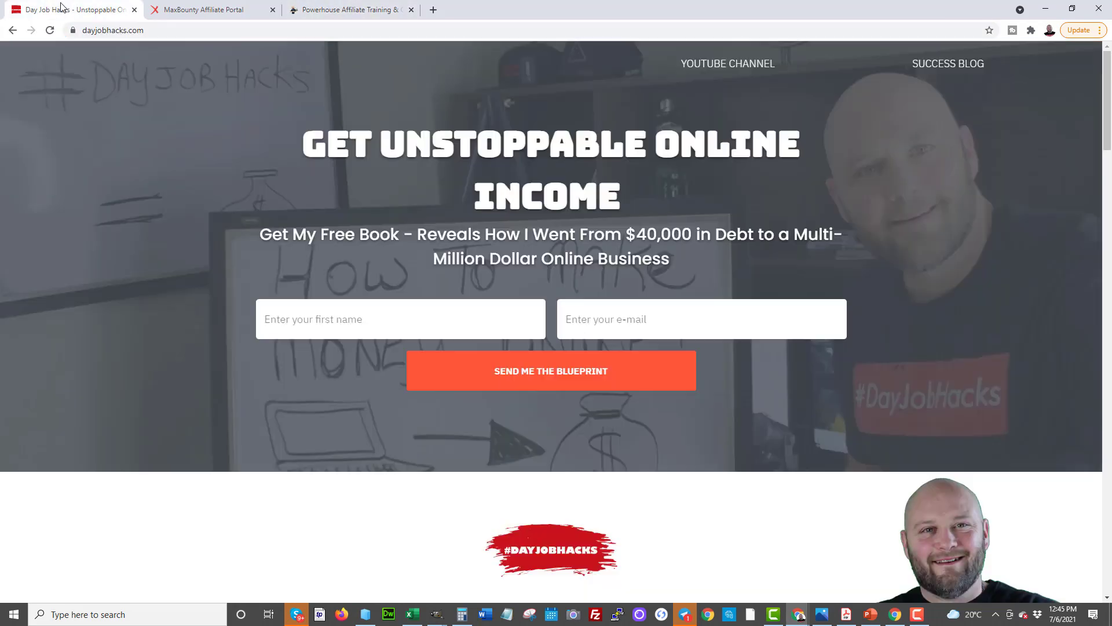
pyautogui.moveTo(76, 44)
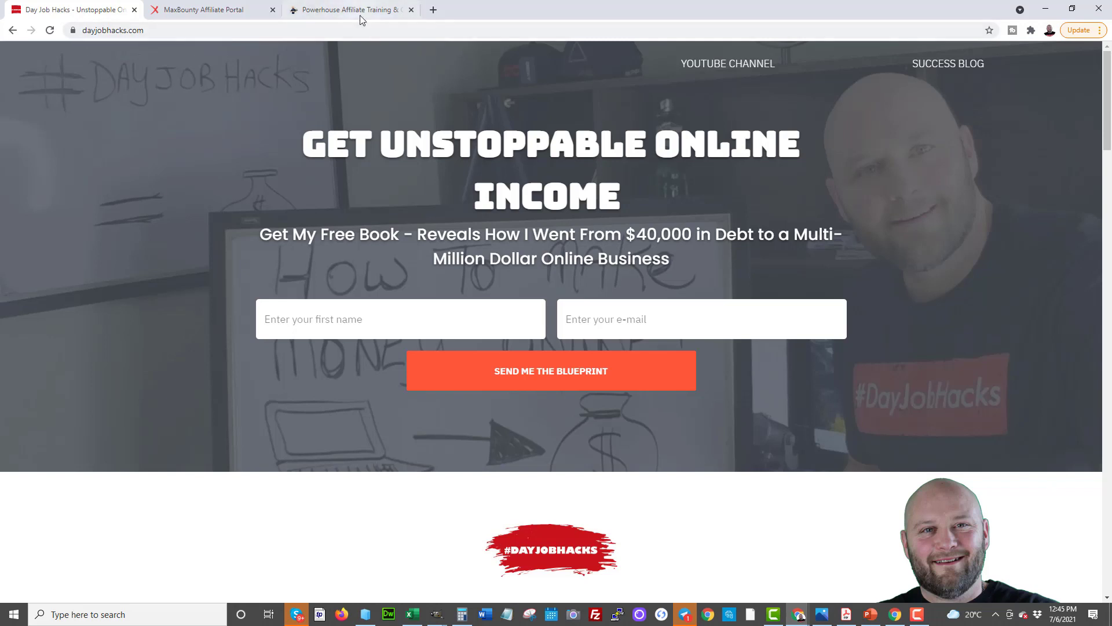
# - Load udimi.com in a new tab and highlight the solo ad buyers phrase
pyautogui.click(571, 9)
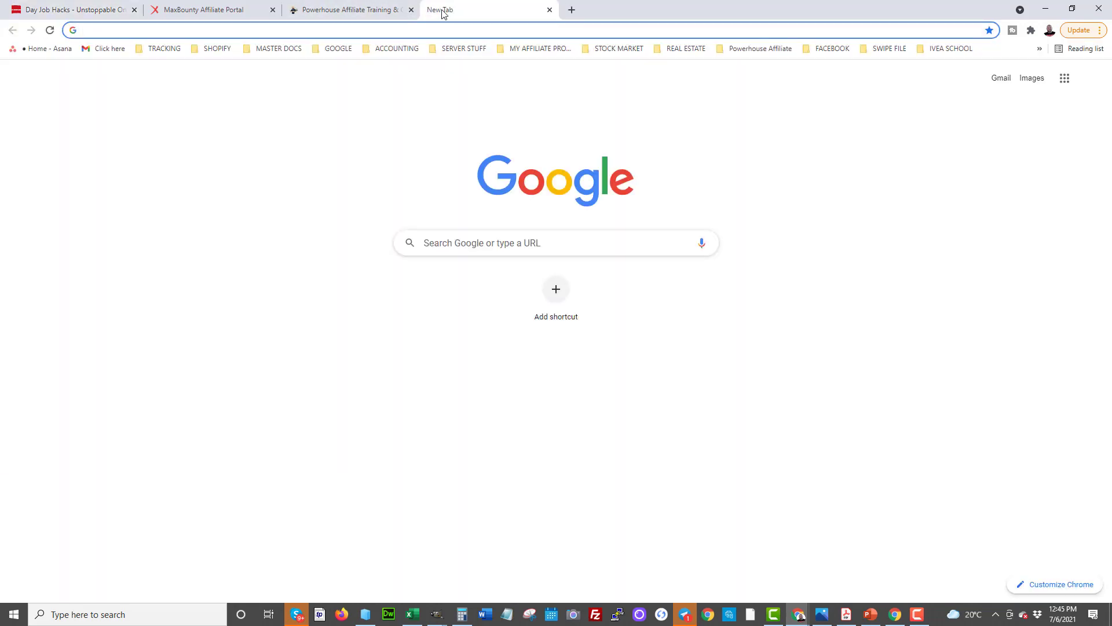
pyautogui.write('udim')
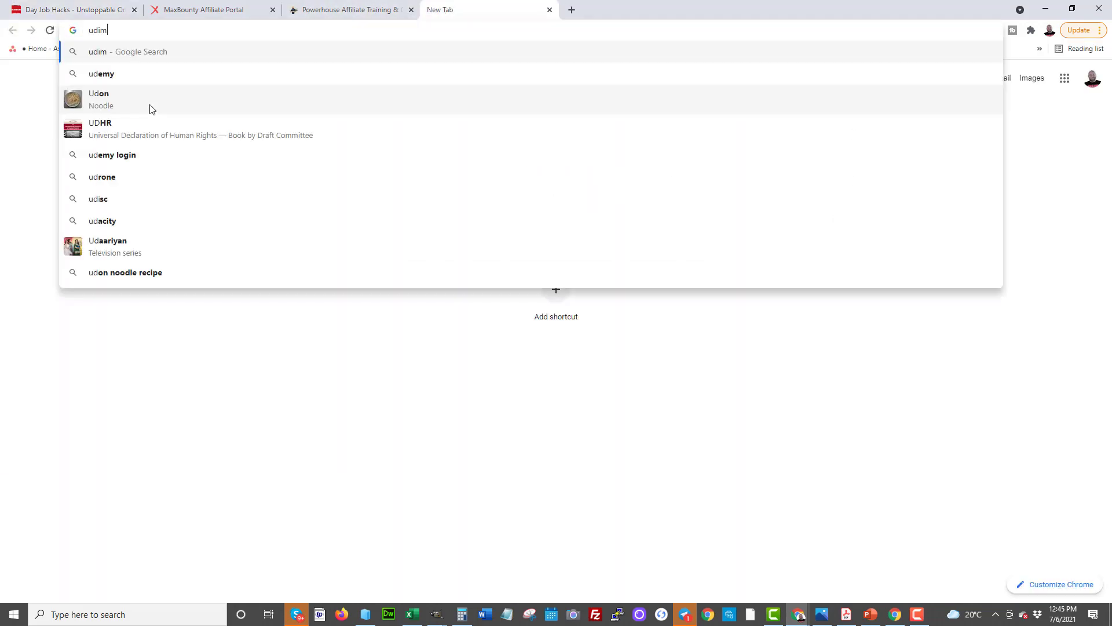
pyautogui.press('Return')
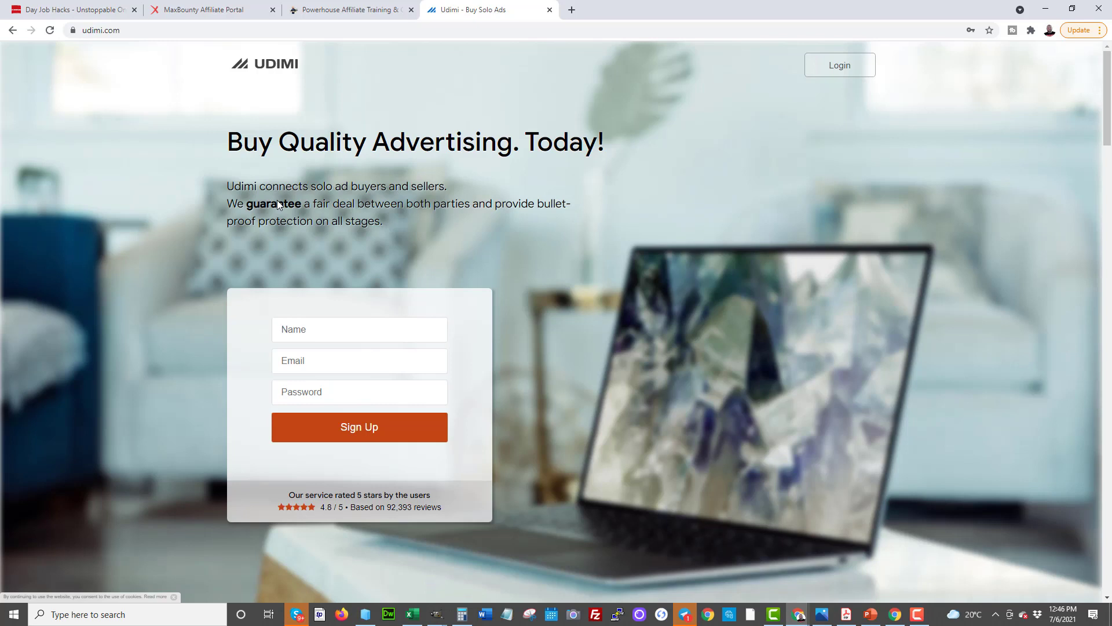
pyautogui.moveTo(309, 186); pyautogui.dragTo(366, 186)
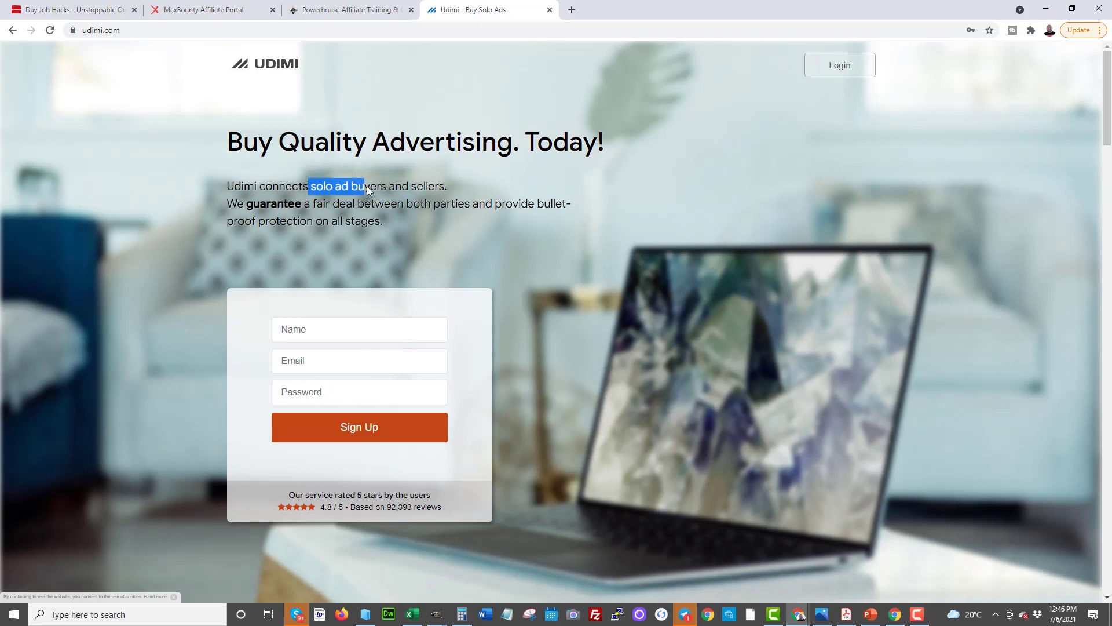
pyautogui.moveTo(438, 250)
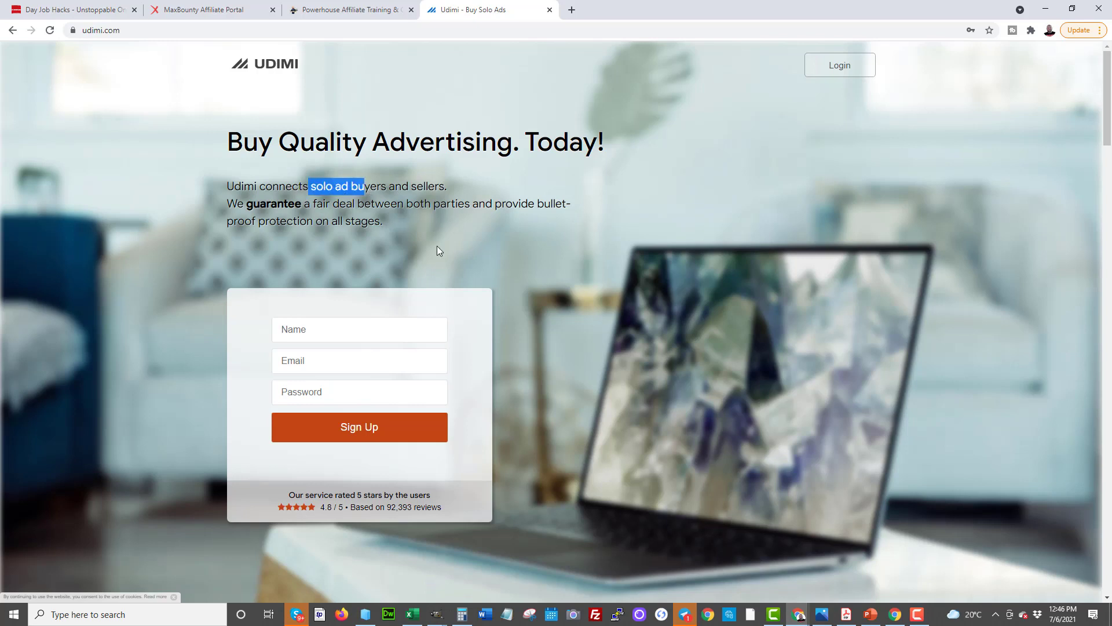
pyautogui.moveTo(348, 208)
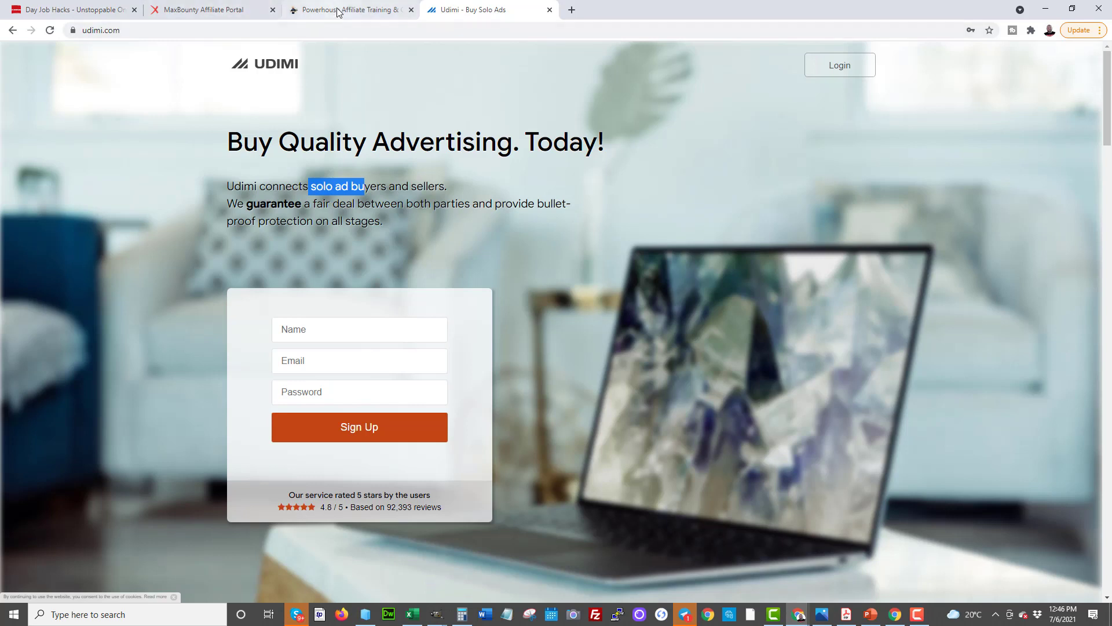
pyautogui.click(348, 9)
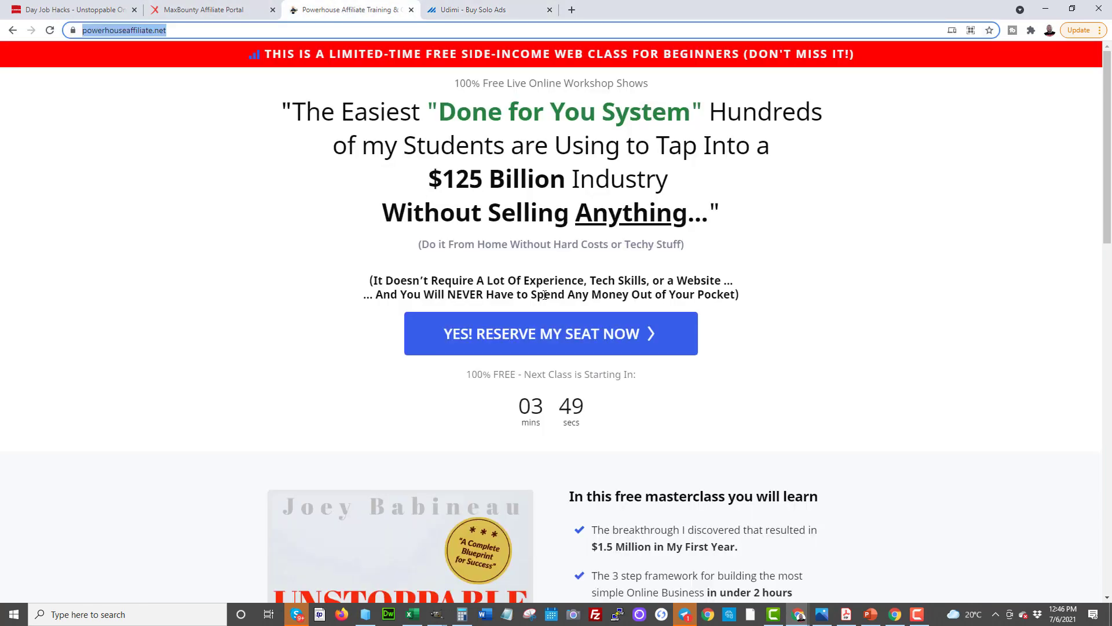
pyautogui.moveTo(777, 408)
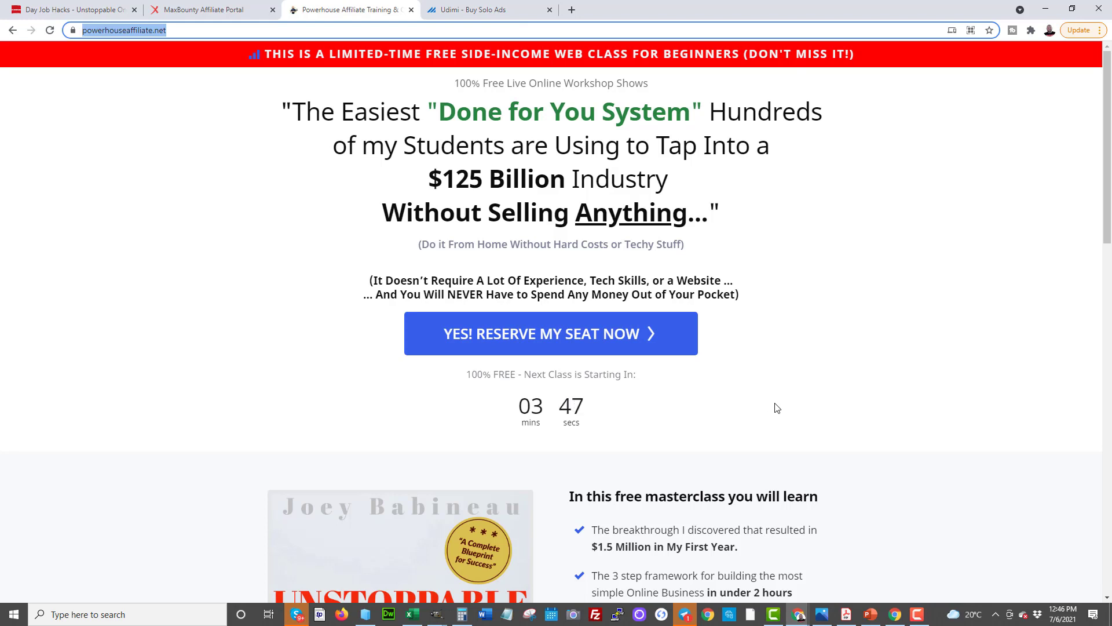
pyautogui.moveTo(944, 112)
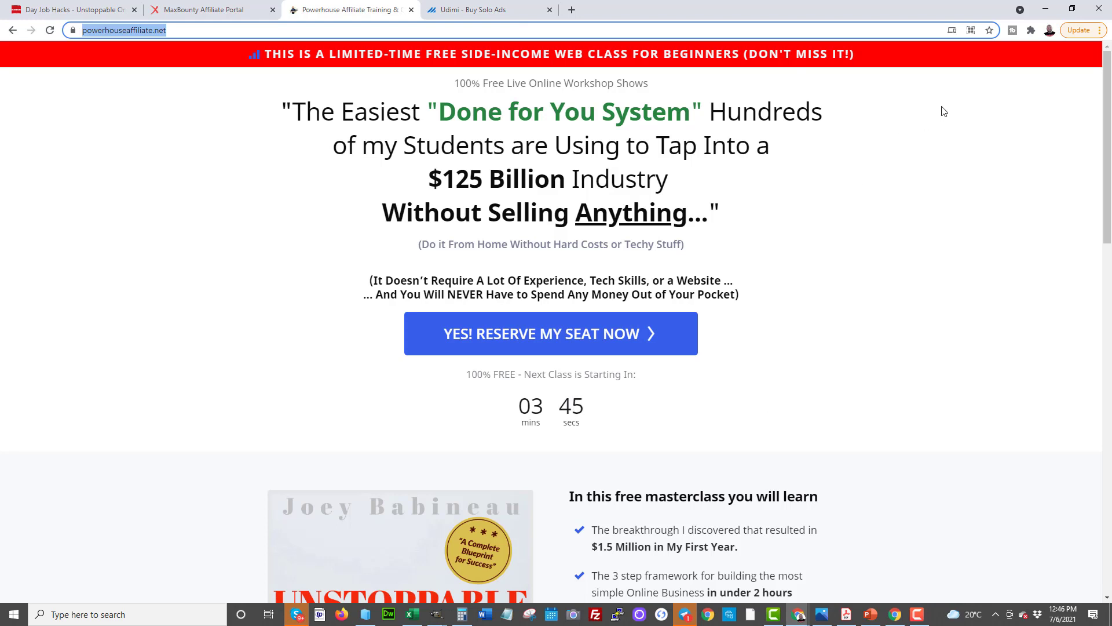
pyautogui.click(488, 9)
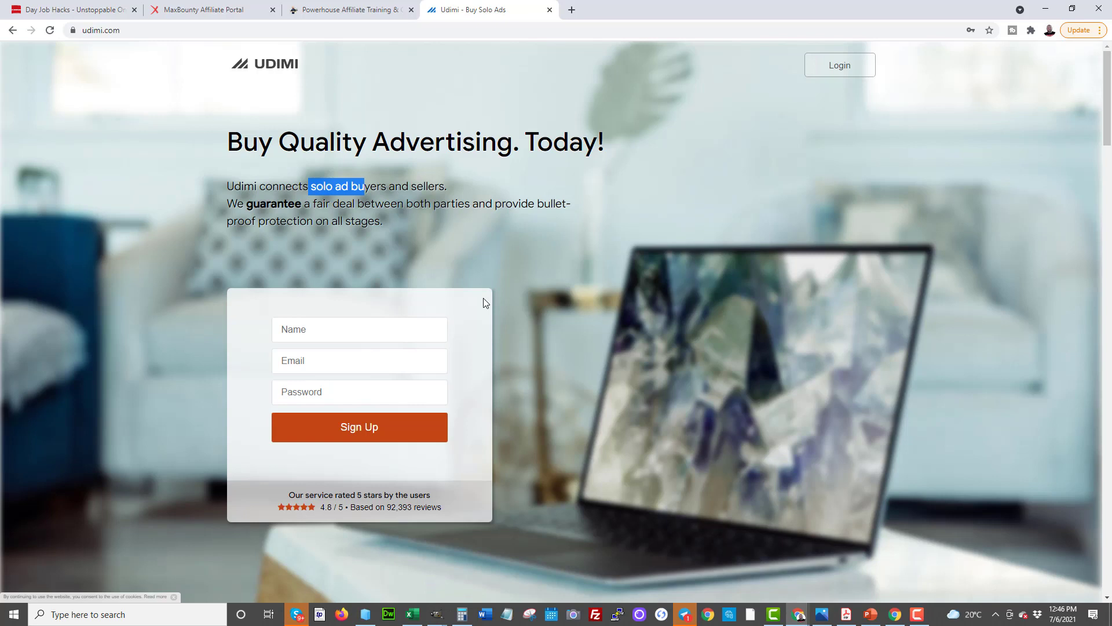
pyautogui.moveTo(379, 163)
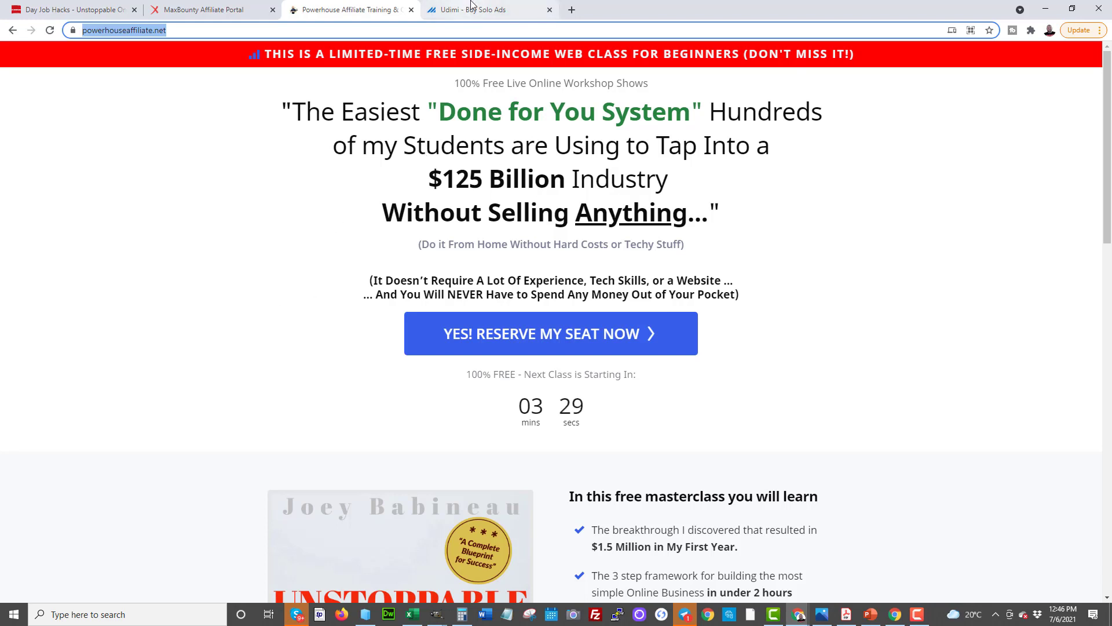
pyautogui.click(486, 9)
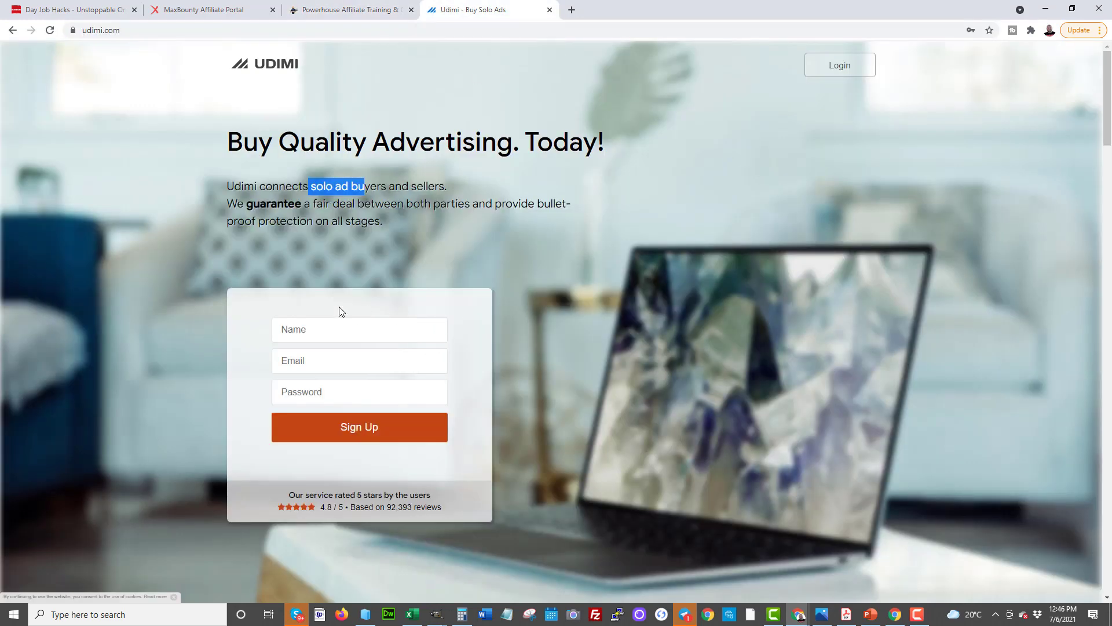
pyautogui.moveTo(297, 172)
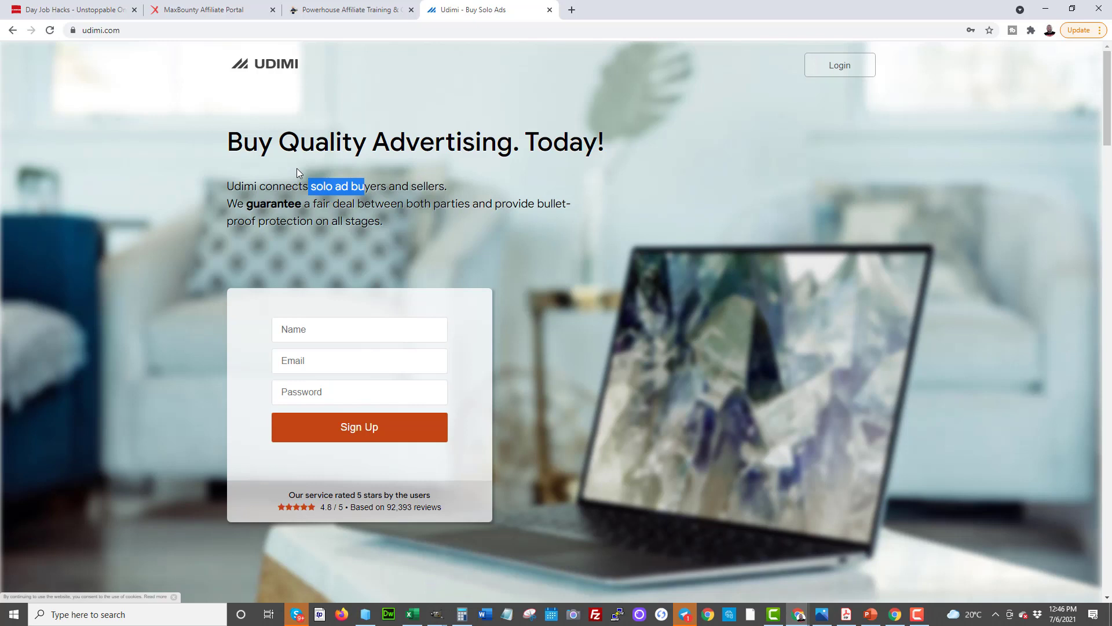
pyautogui.moveTo(301, 183)
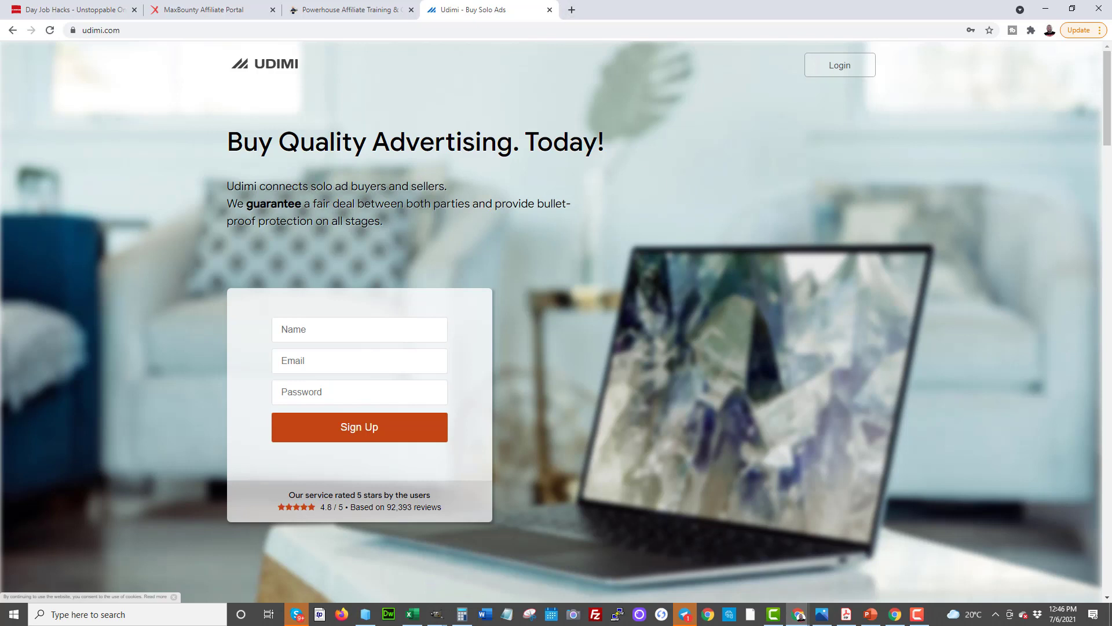
# - Open Microsoft Advertising in a new tab and select the Affiliate marketing ad group's keywords
pyautogui.click(627, 9)
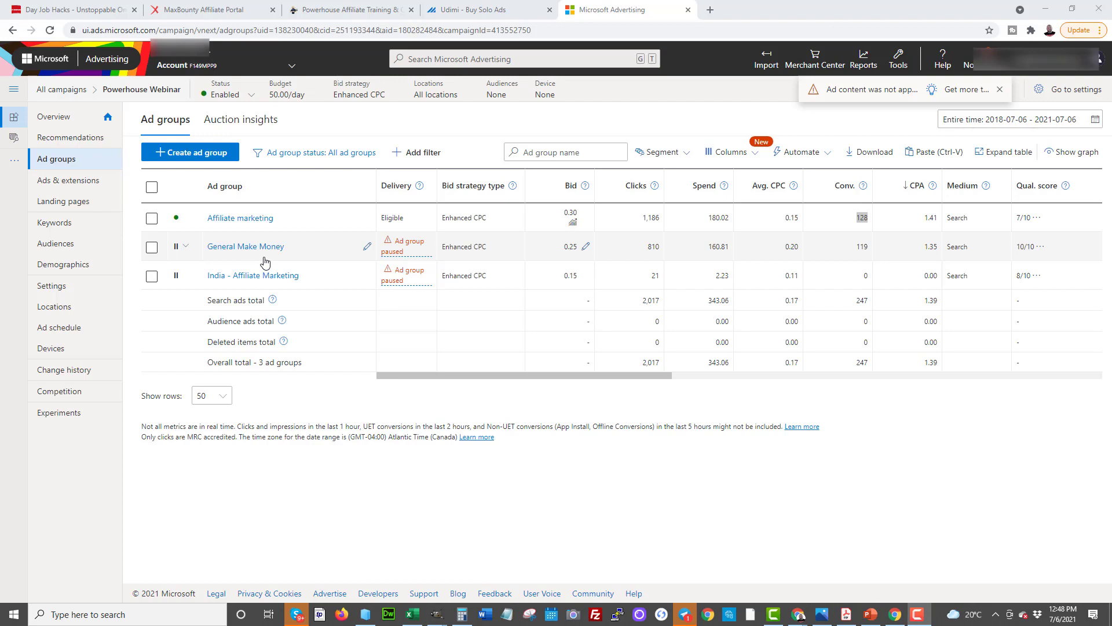
pyautogui.moveTo(240, 218)
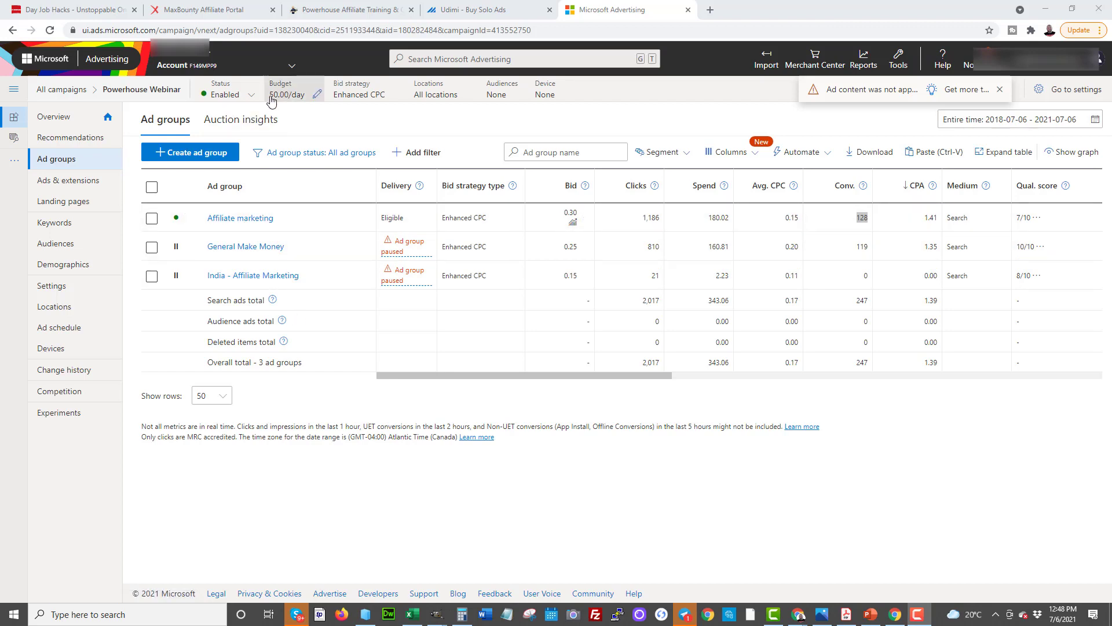
pyautogui.moveTo(266, 119)
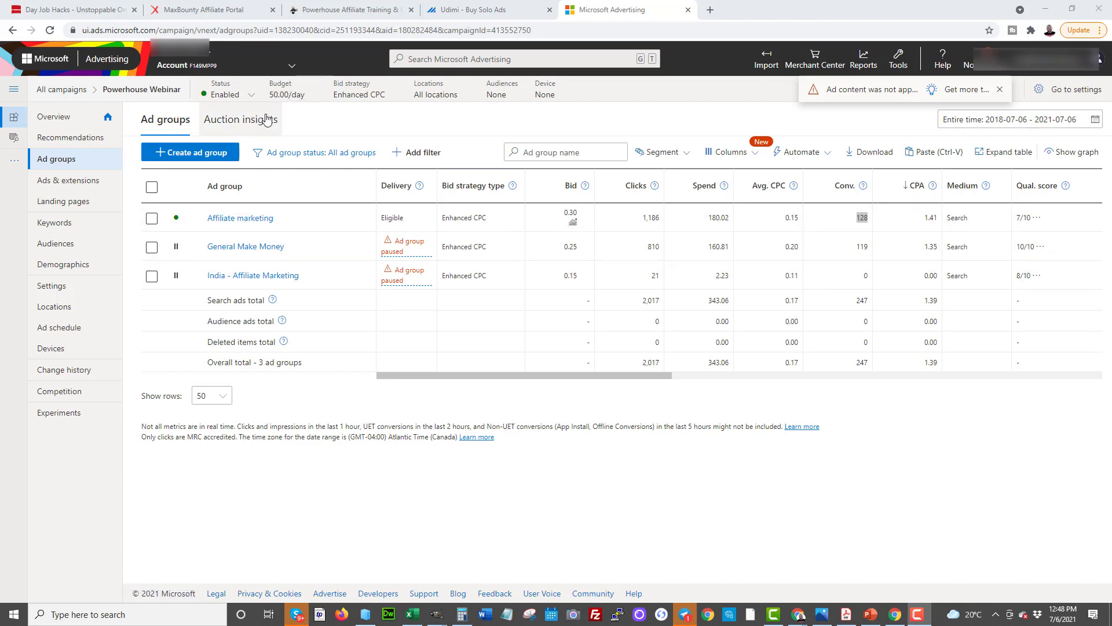
pyautogui.moveTo(287, 95)
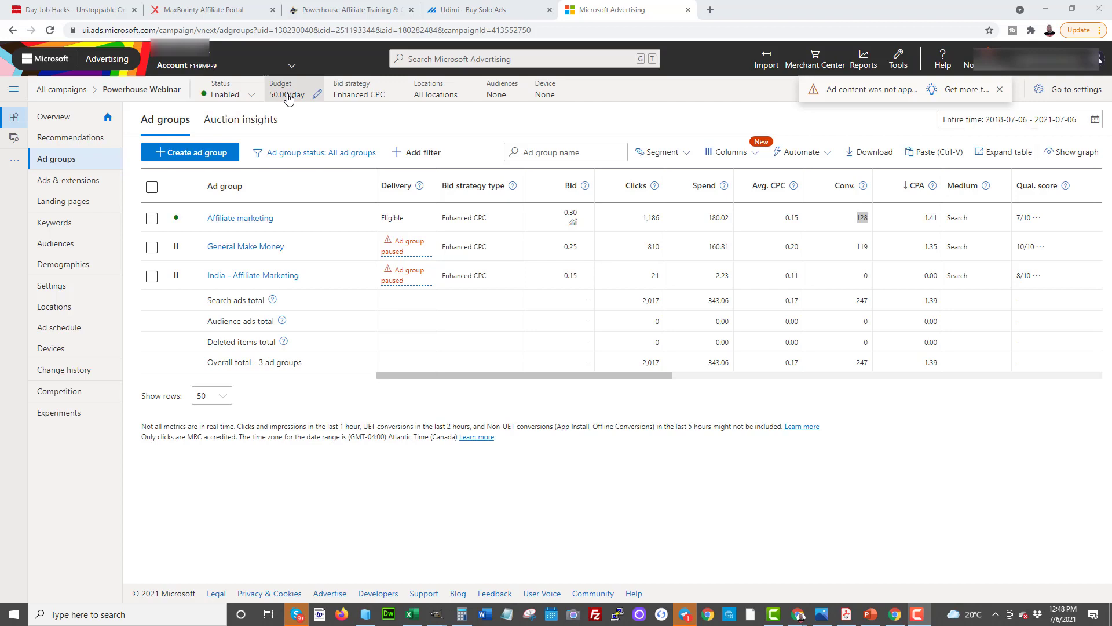
pyautogui.moveTo(251, 221)
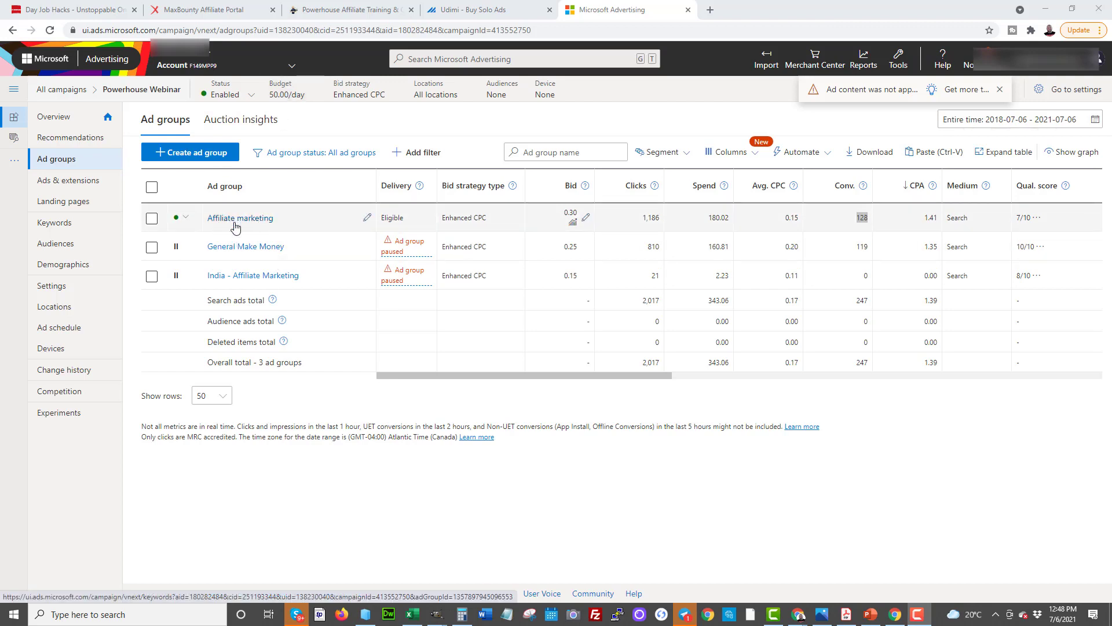
pyautogui.moveTo(822, 232)
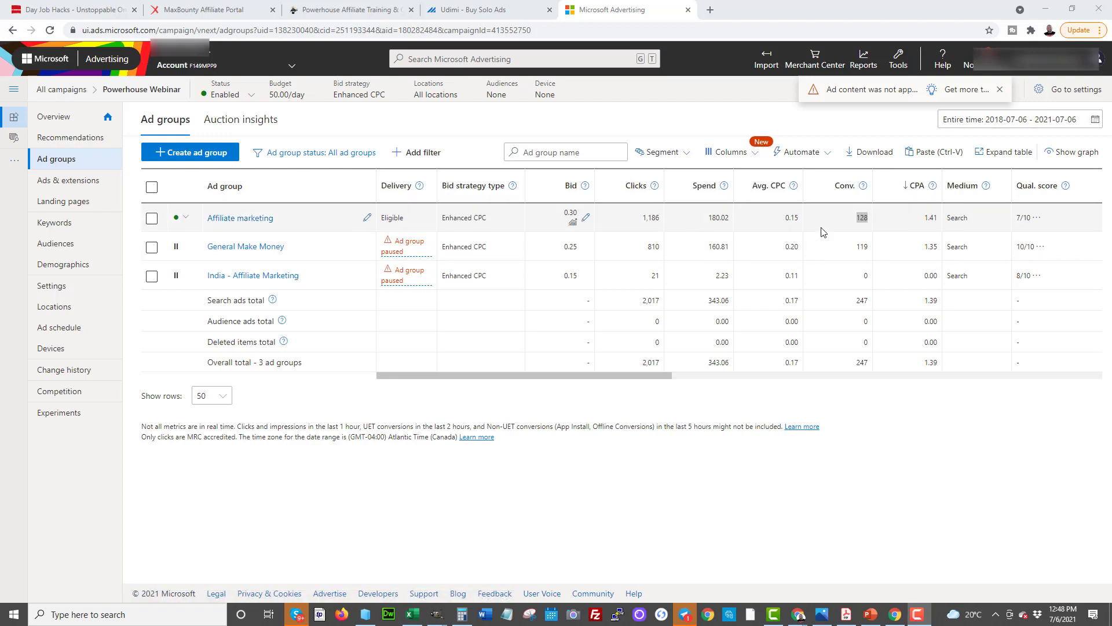
pyautogui.click(151, 218)
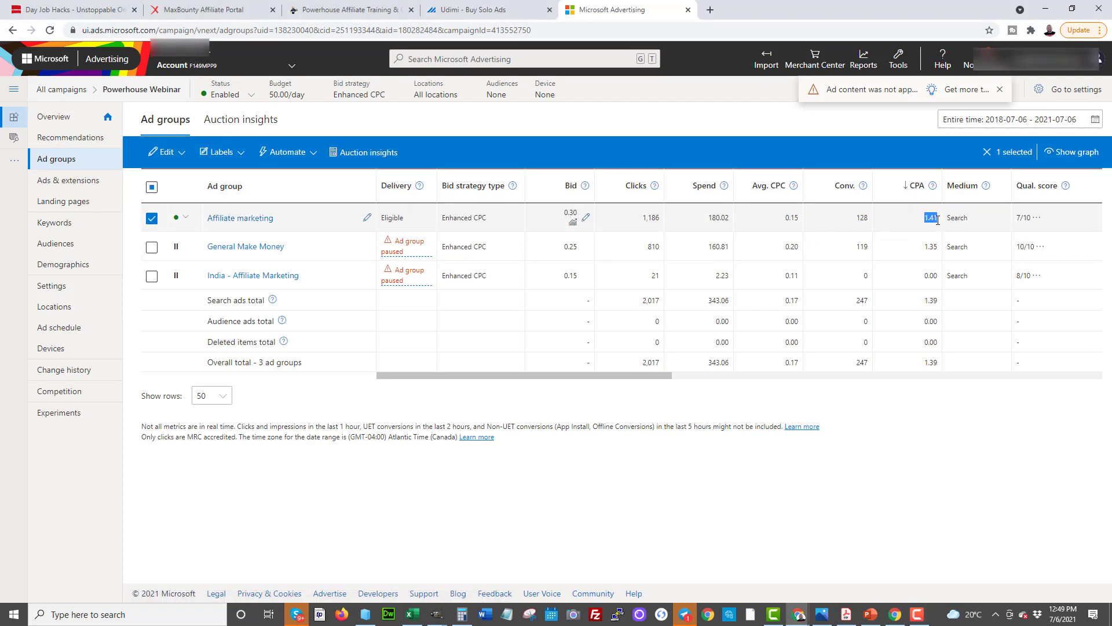
pyautogui.moveTo(240, 218)
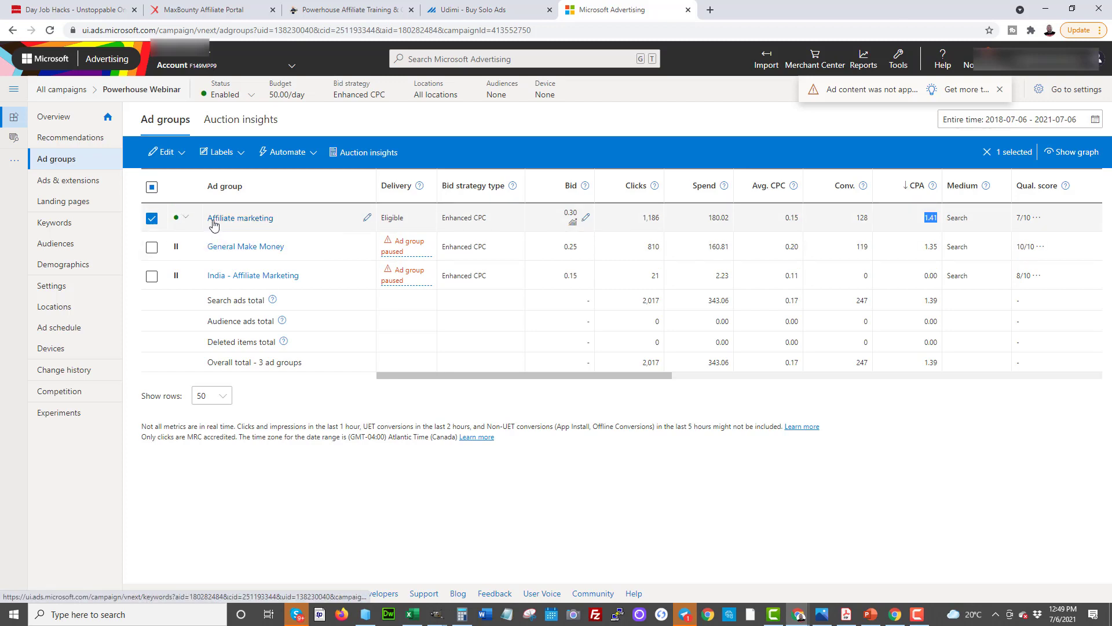
pyautogui.click(240, 218)
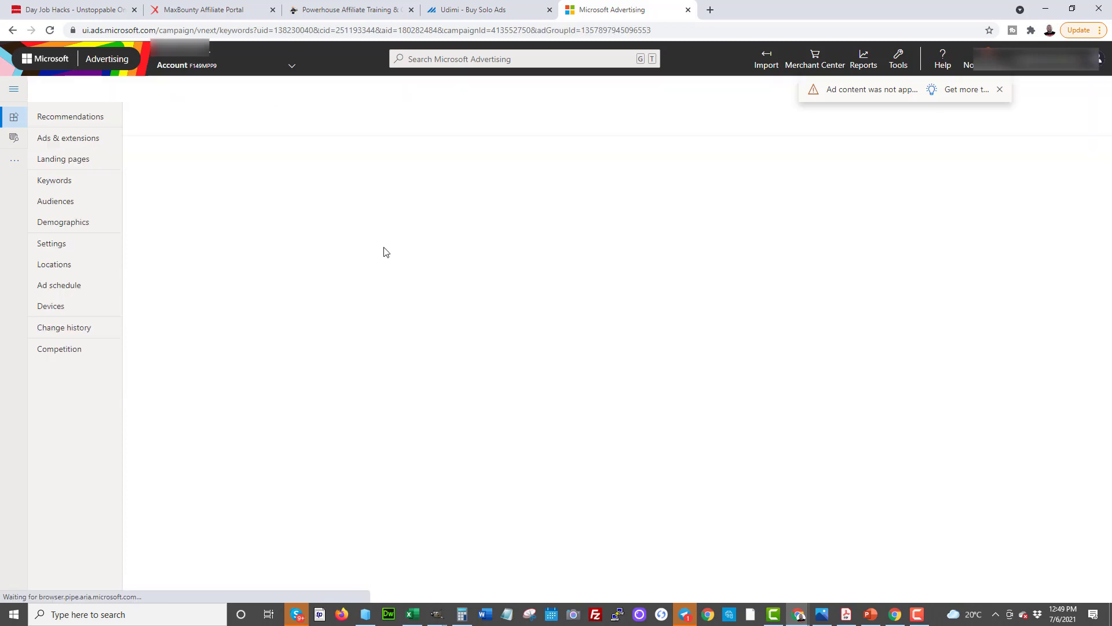
# - Return to the squeeze page, clear the headline highlight, and scroll to the disclaimers and back
pyautogui.click(54, 180)
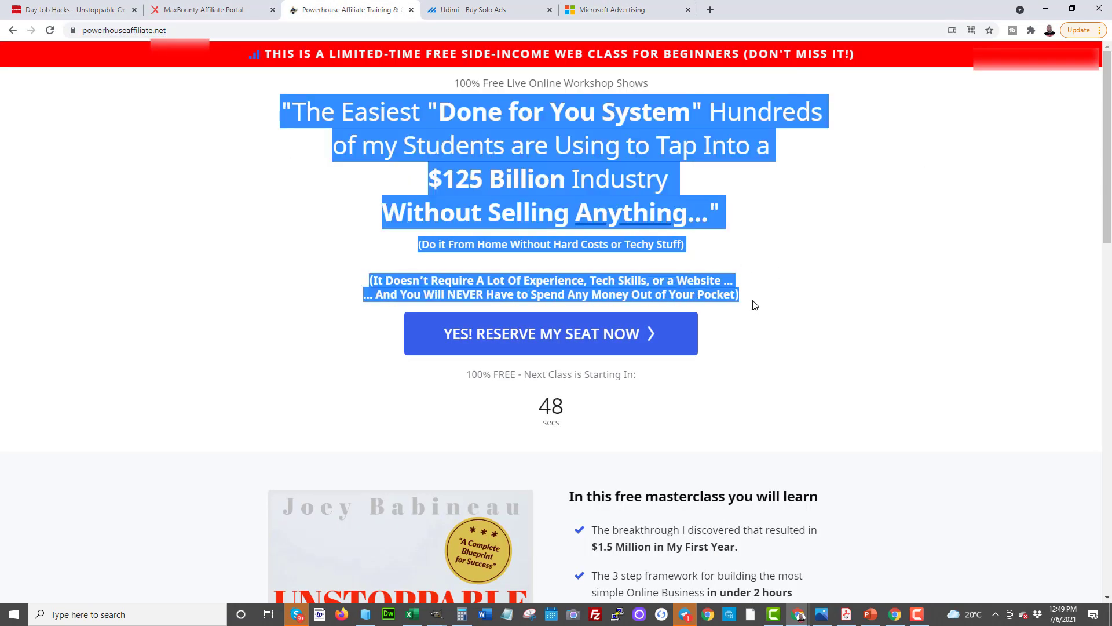
pyautogui.click(271, 106)
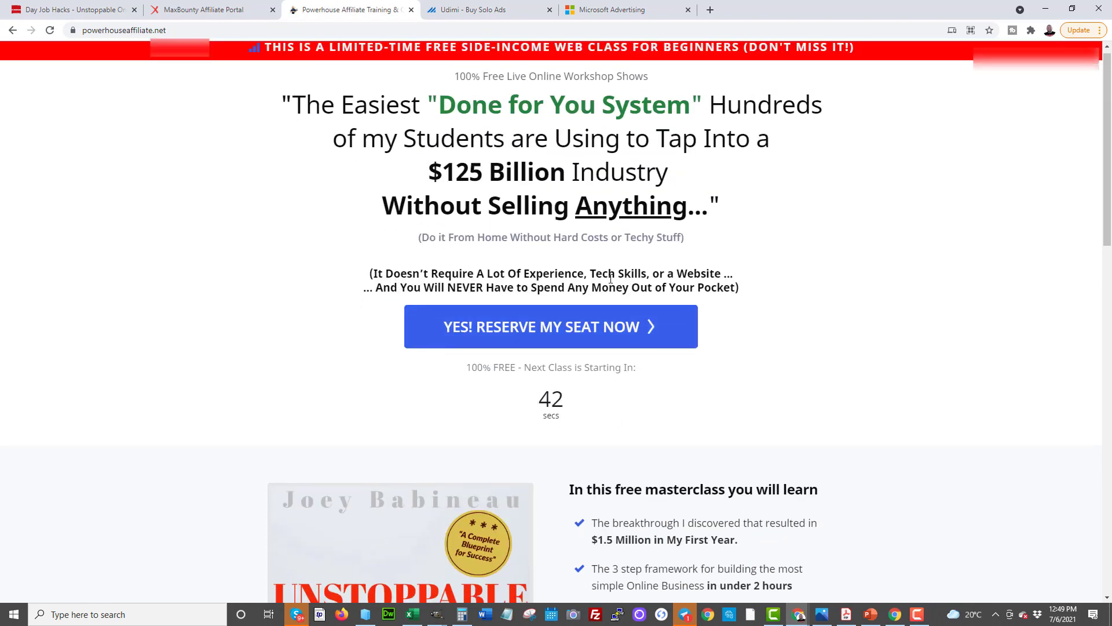
pyautogui.scroll(-3)
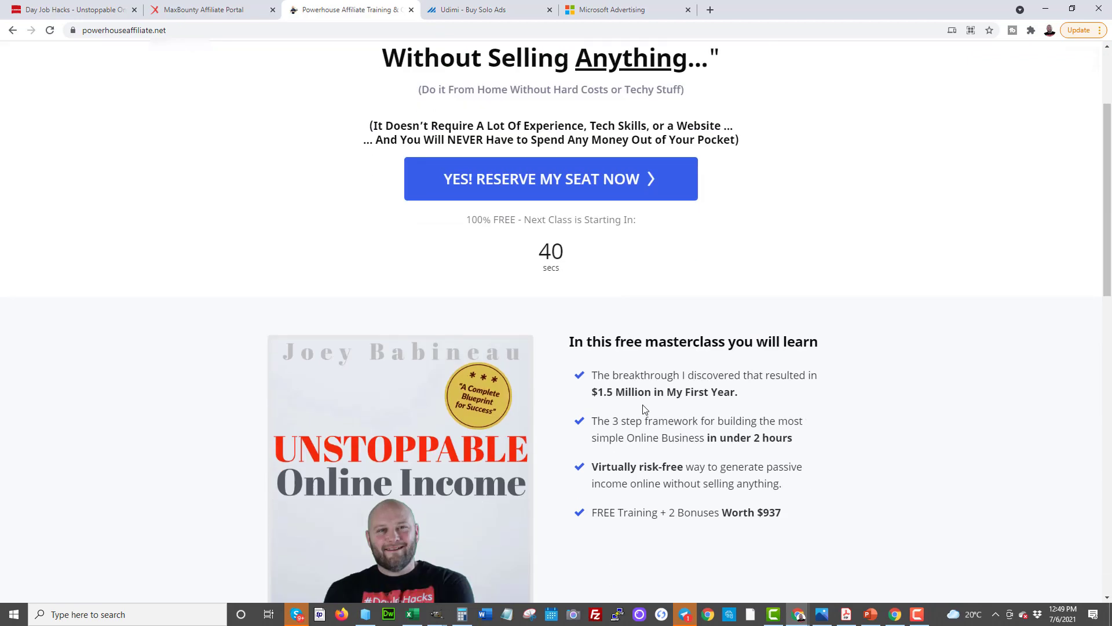
pyautogui.scroll(-3)
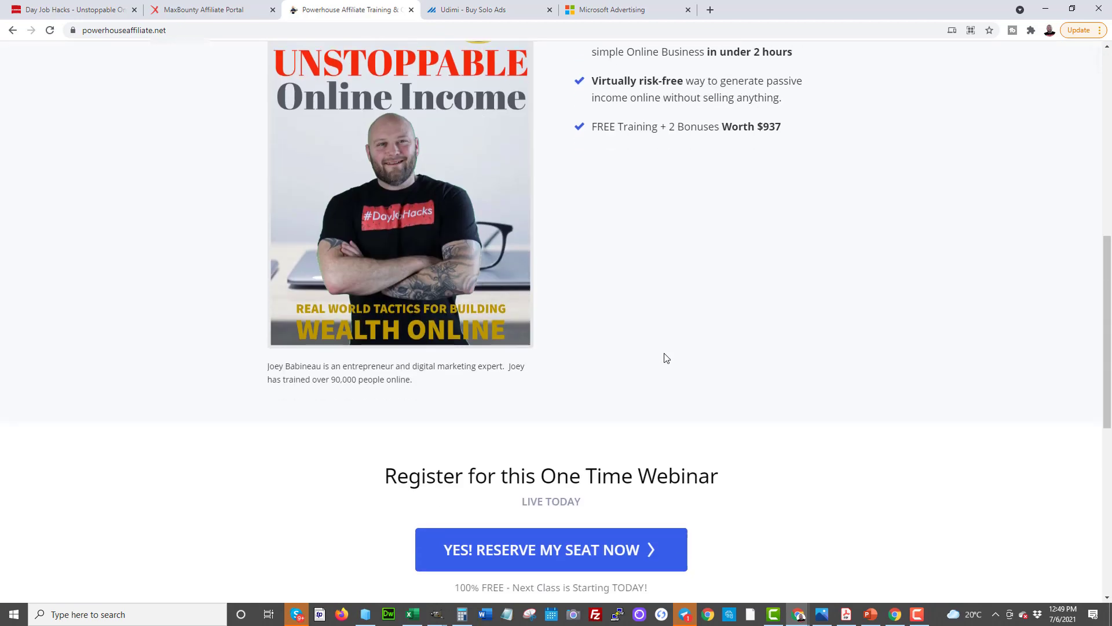
pyautogui.scroll(-3)
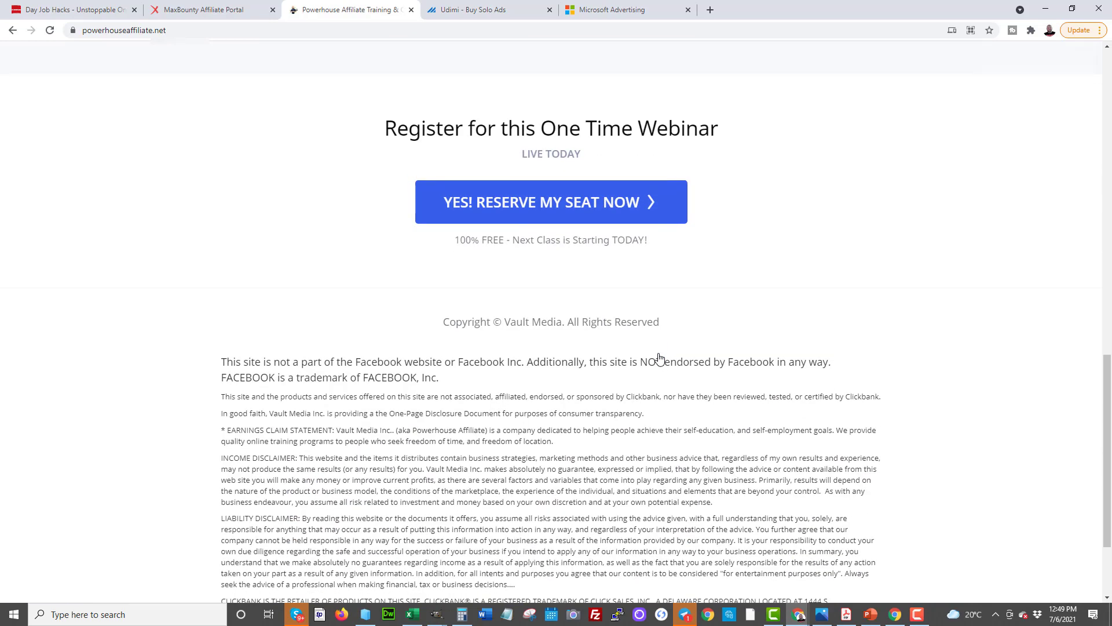
pyautogui.scroll(-3)
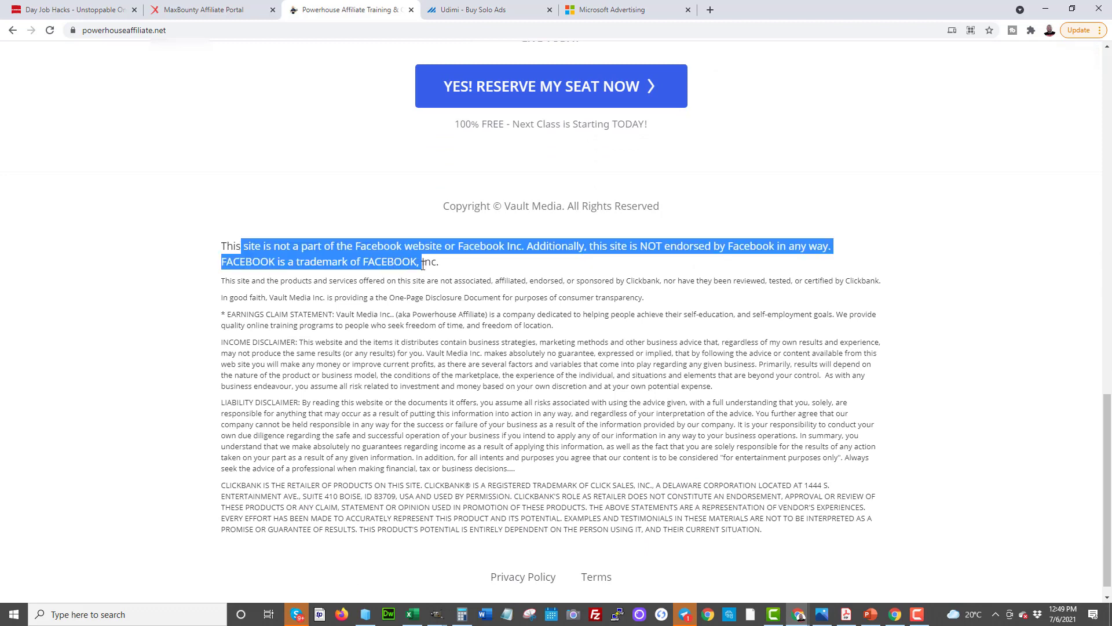
pyautogui.moveTo(340, 250)
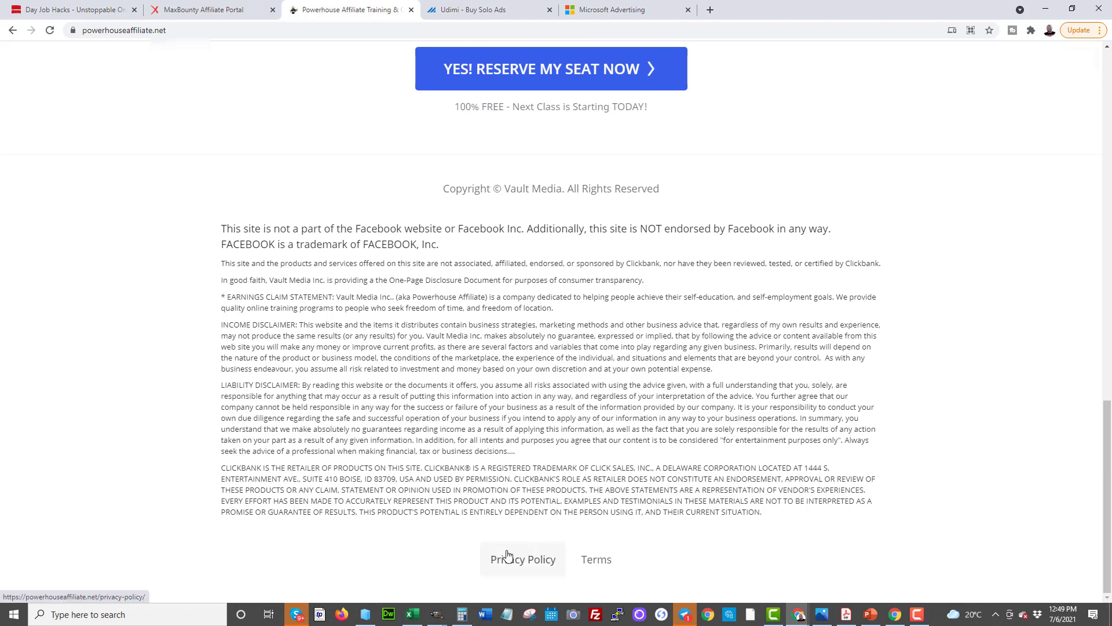
pyautogui.moveTo(531, 562)
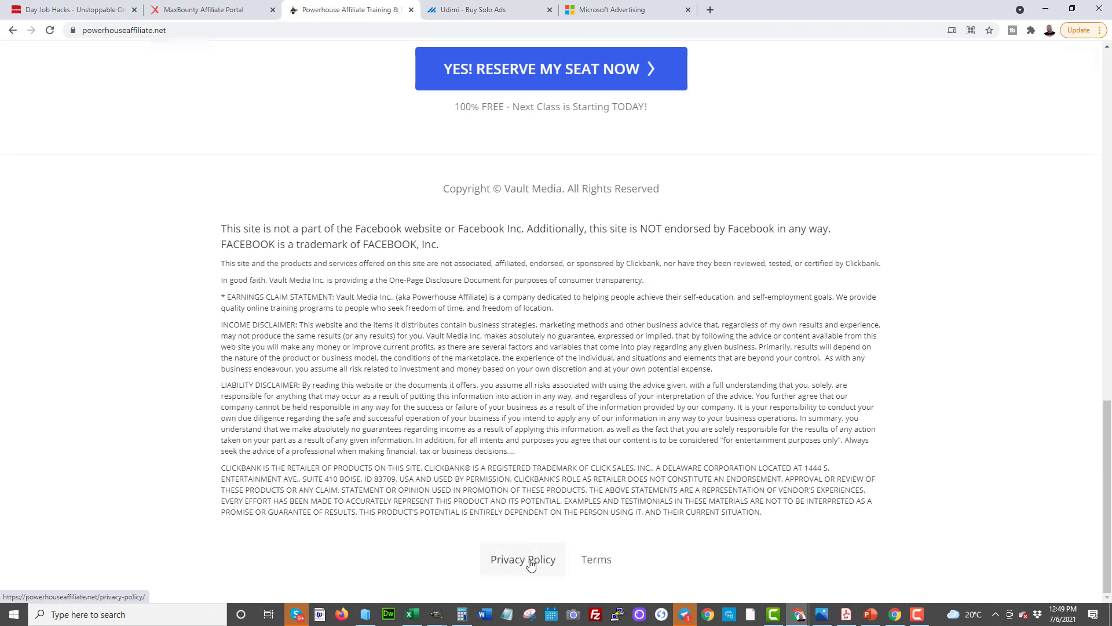
pyautogui.scroll(3)
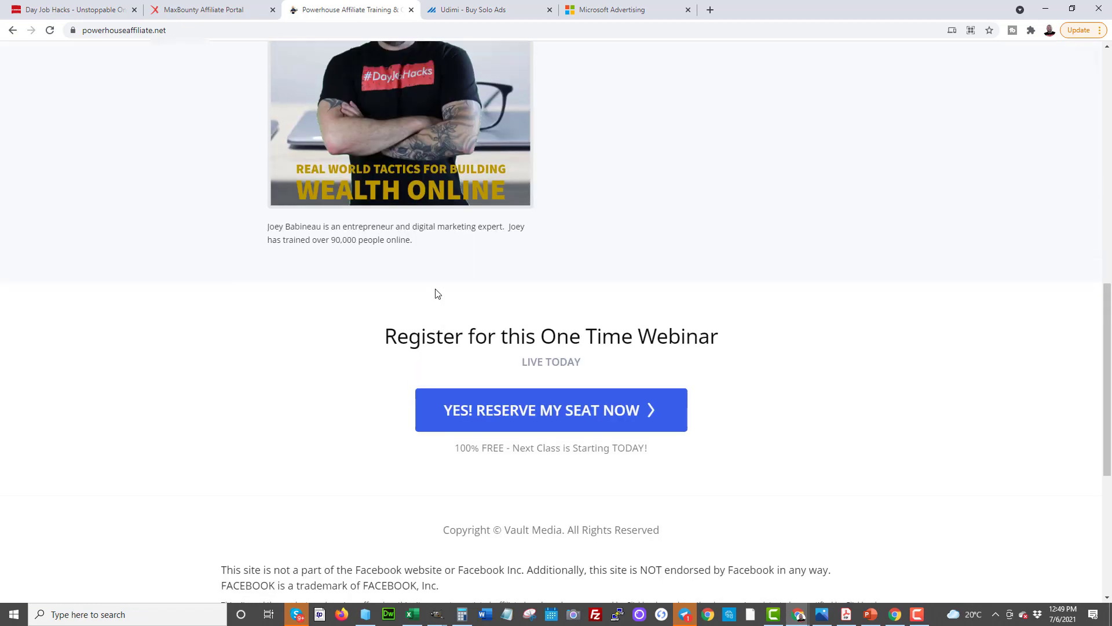
pyautogui.scroll(3)
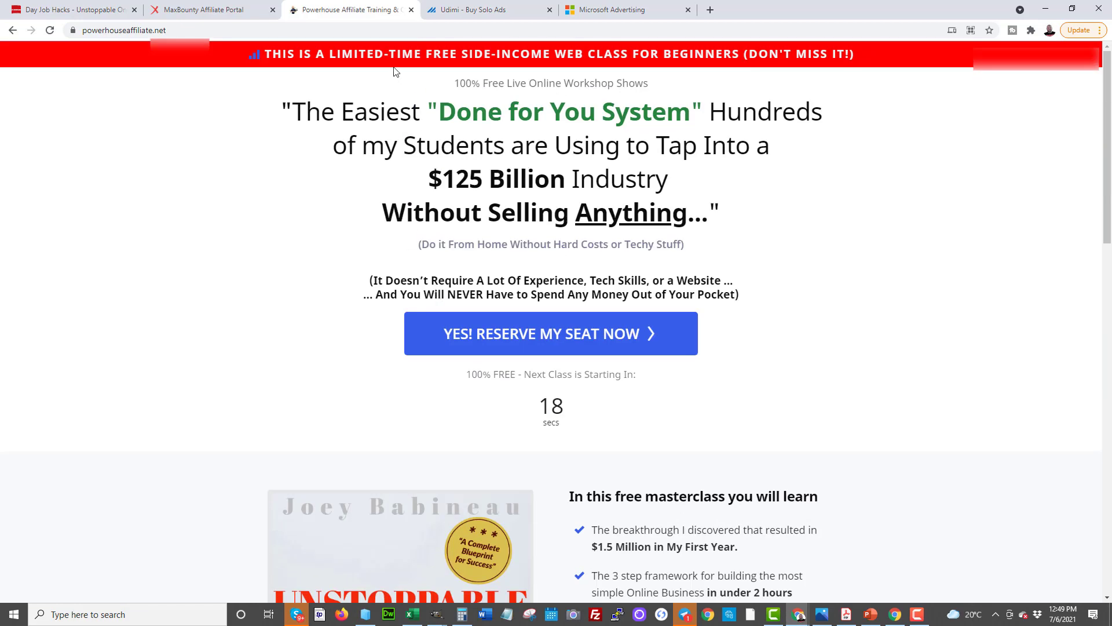
# - Highlight zero conversions and the 2.59 and 1.05 CPAs in the keyword table
pyautogui.click(627, 9)
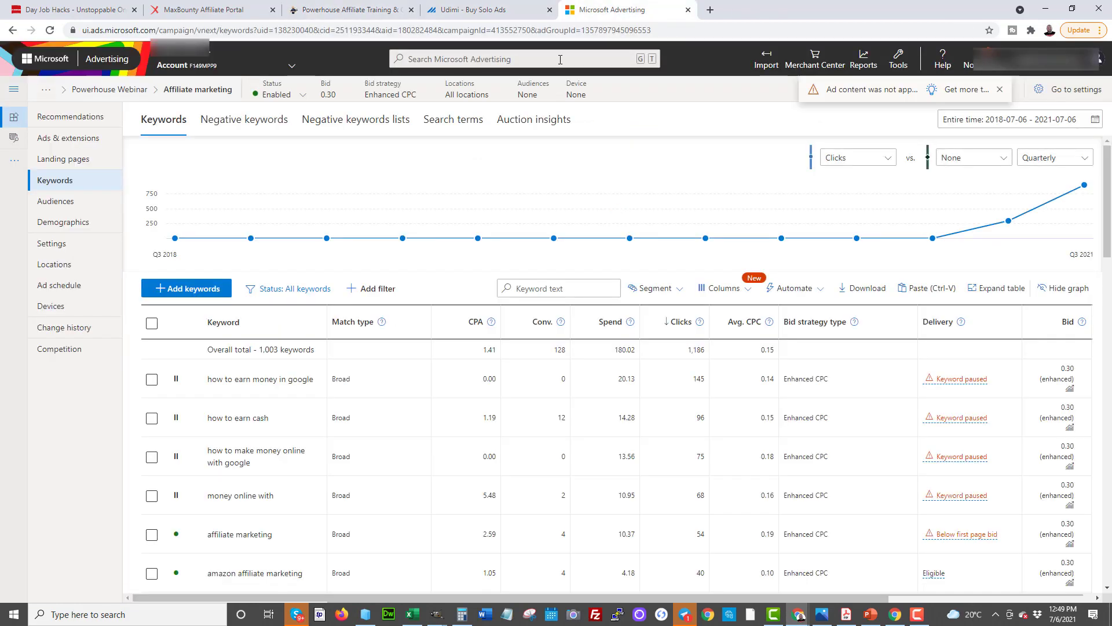
pyautogui.scroll(-3)
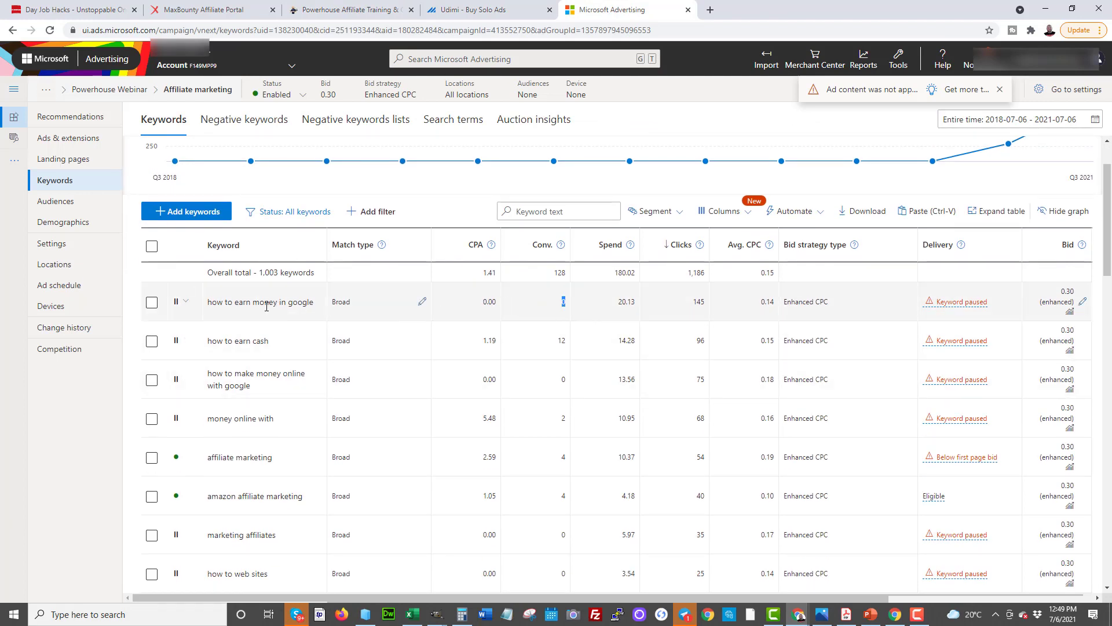
pyautogui.doubleClick(249, 301)
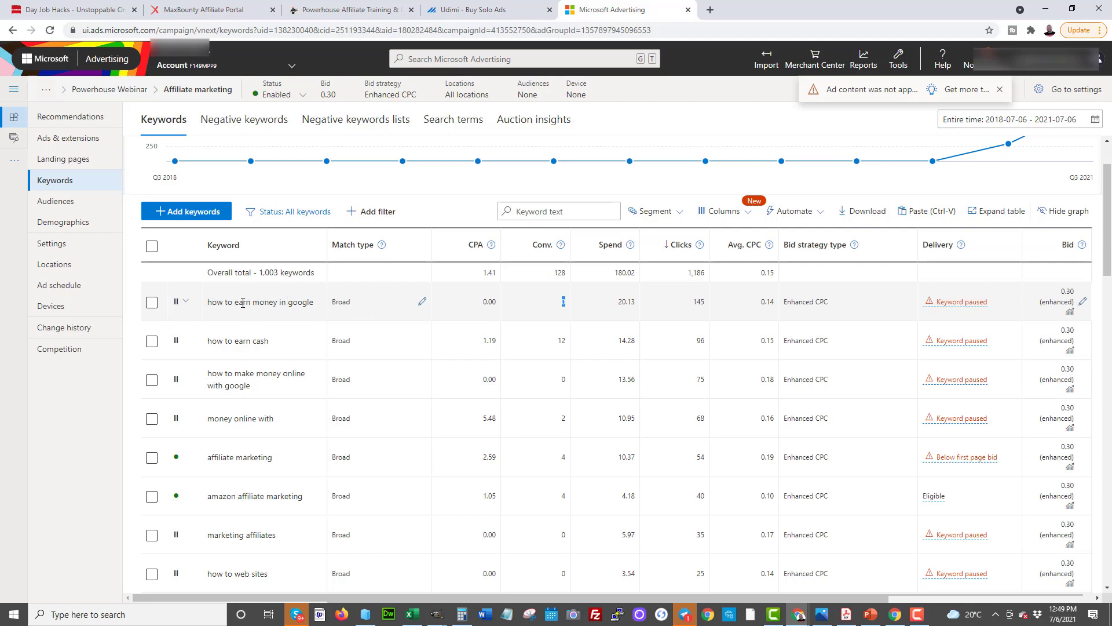
pyautogui.moveTo(176, 360)
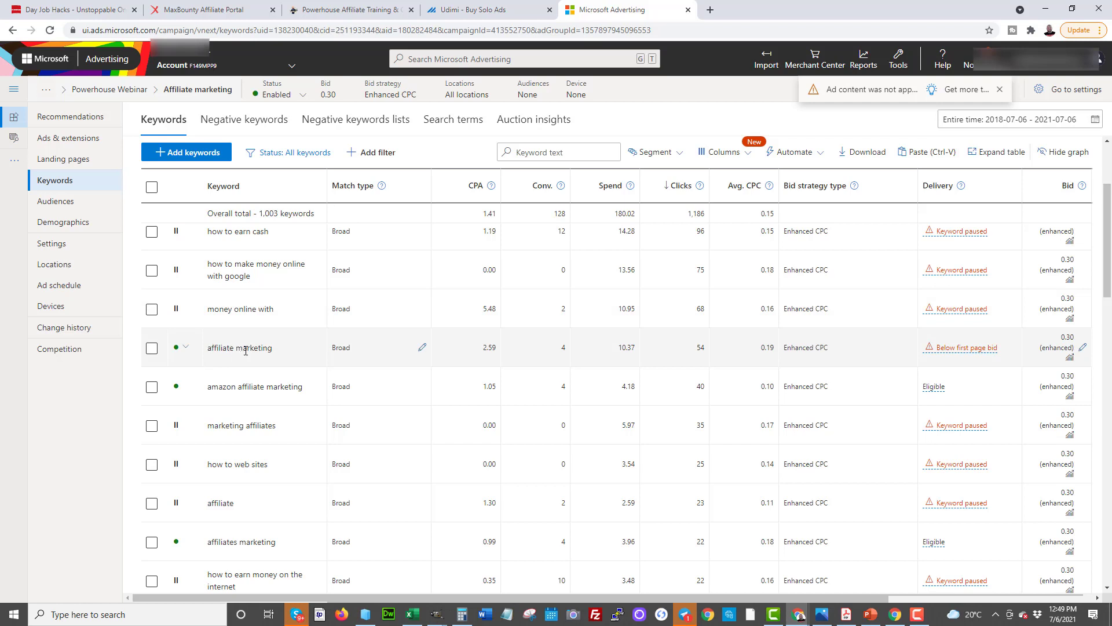
pyautogui.moveTo(485, 355)
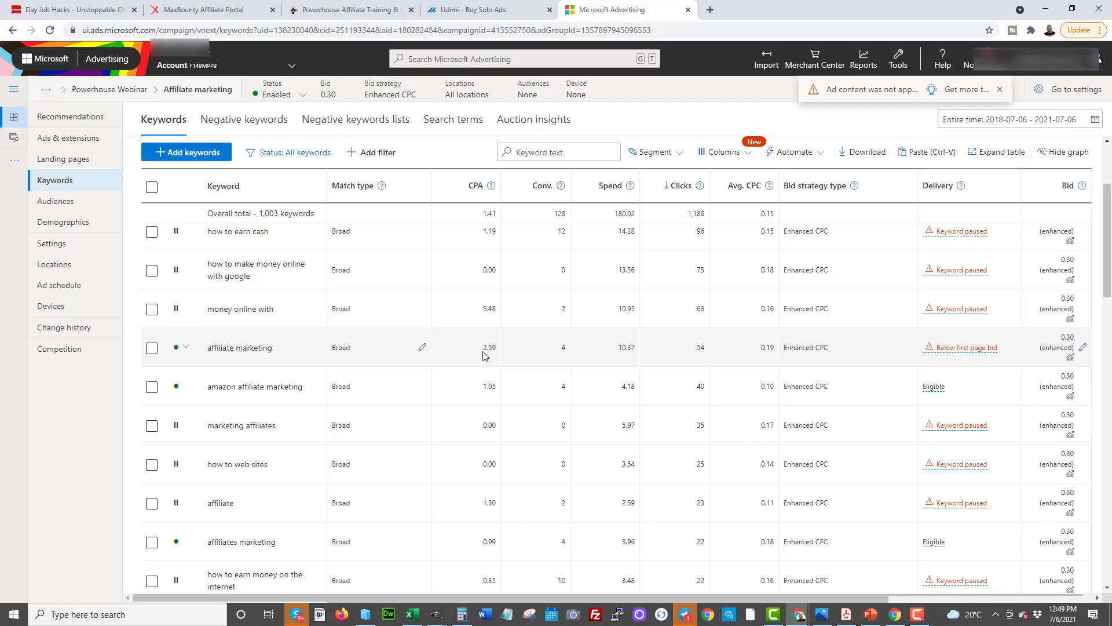
pyautogui.doubleClick(489, 347)
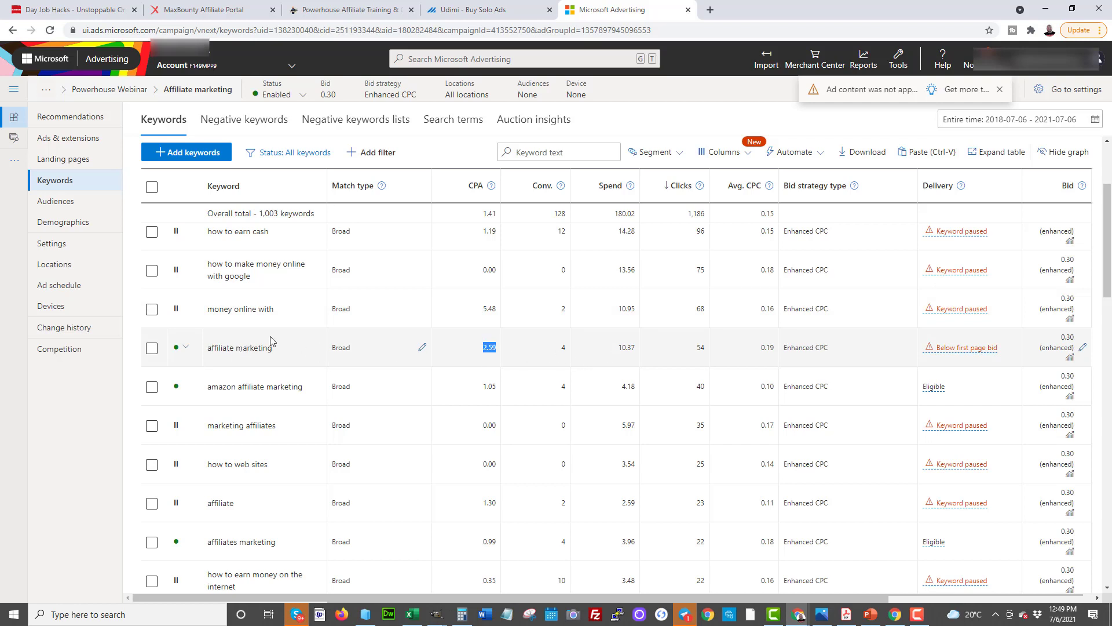
pyautogui.moveTo(535, 354)
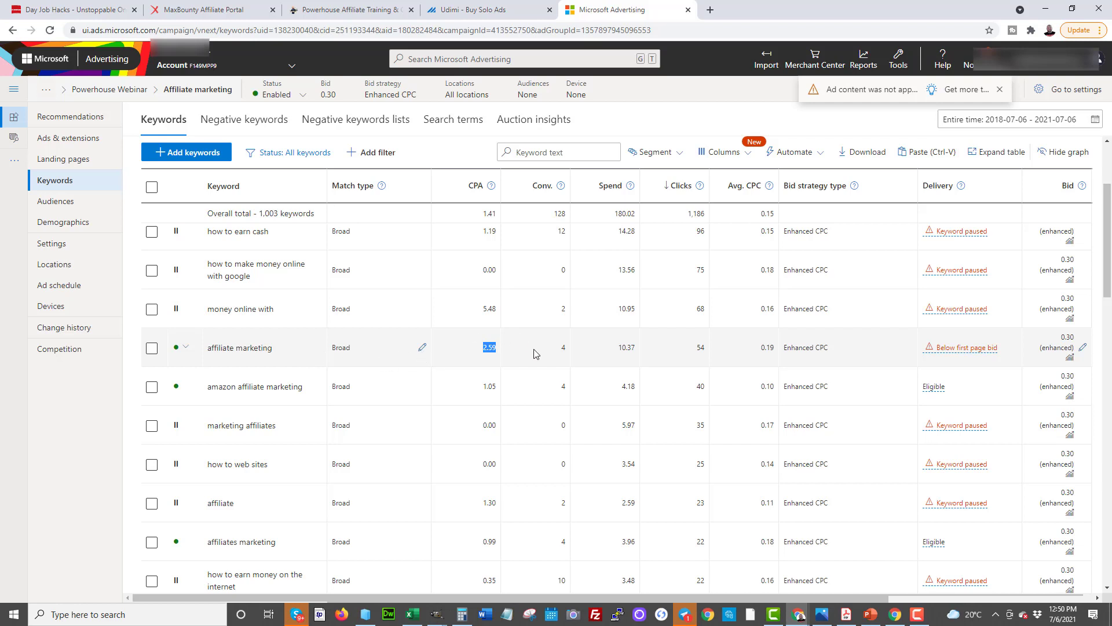
pyautogui.moveTo(488, 369)
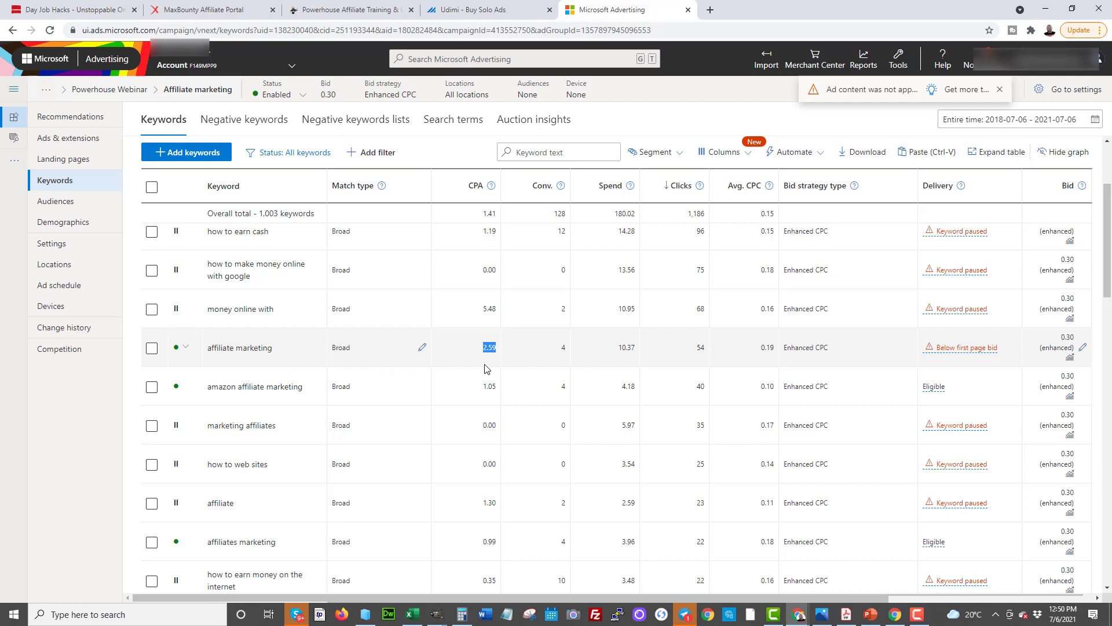
pyautogui.moveTo(361, 383)
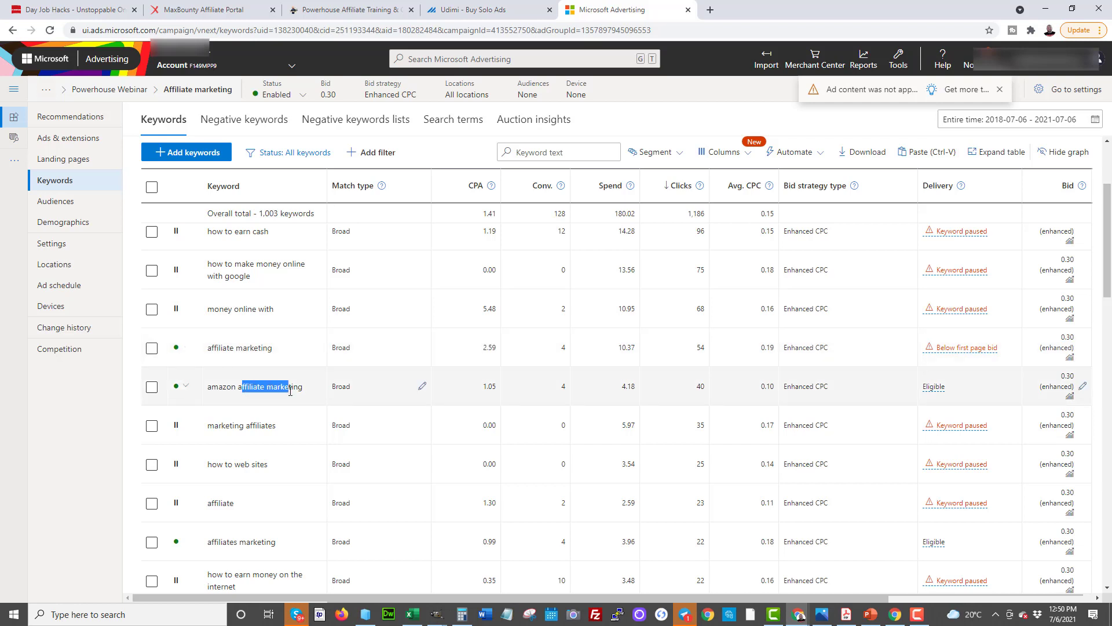
pyautogui.click(488, 386)
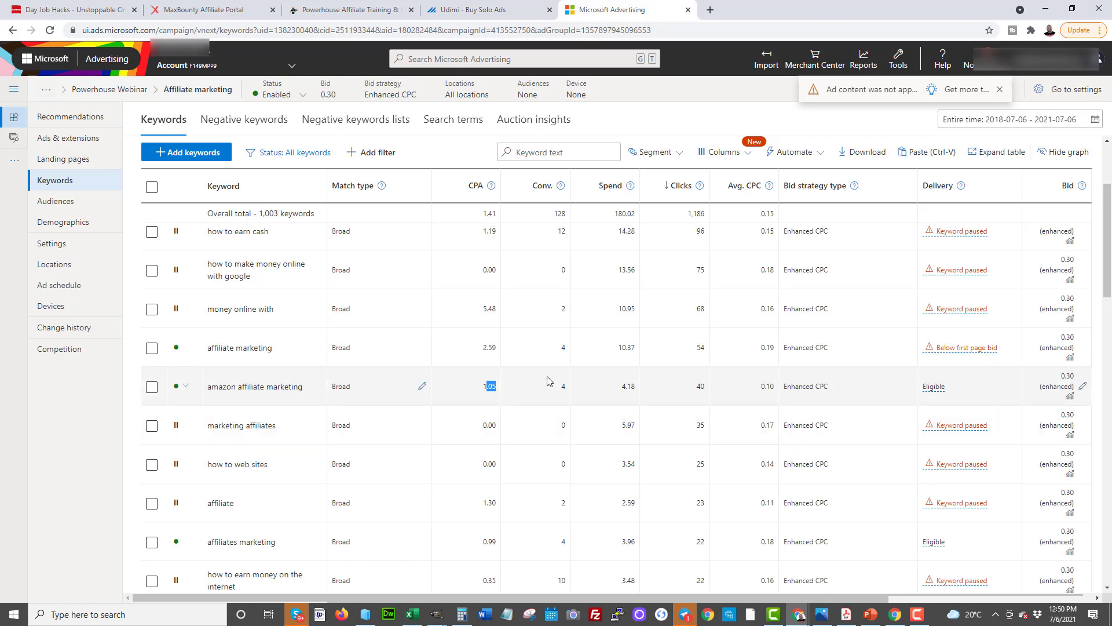
# - Re-enable the paused keyword 'how to earn money on the internet' so it shows Eligible at 0.35 CPA
pyautogui.scroll(-3)
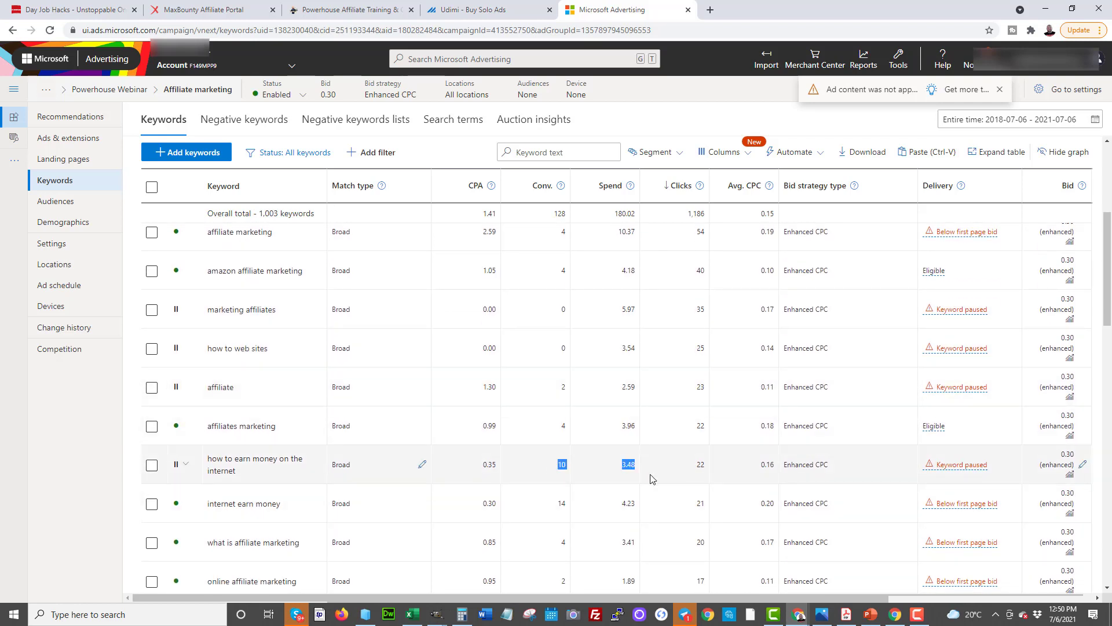
pyautogui.moveTo(639, 449)
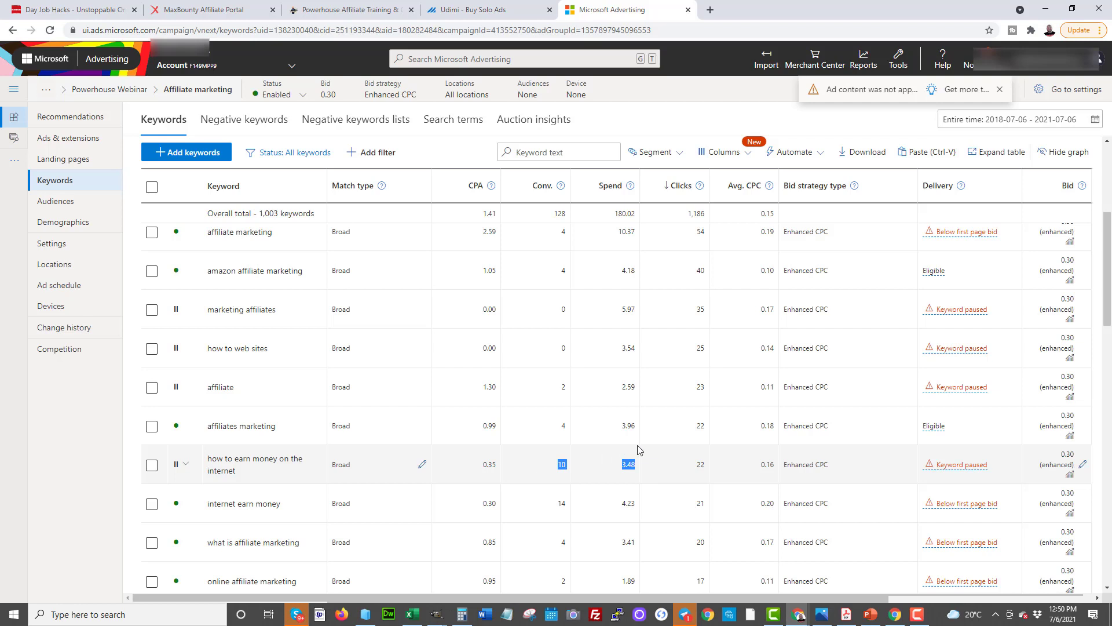
pyautogui.scroll(-3)
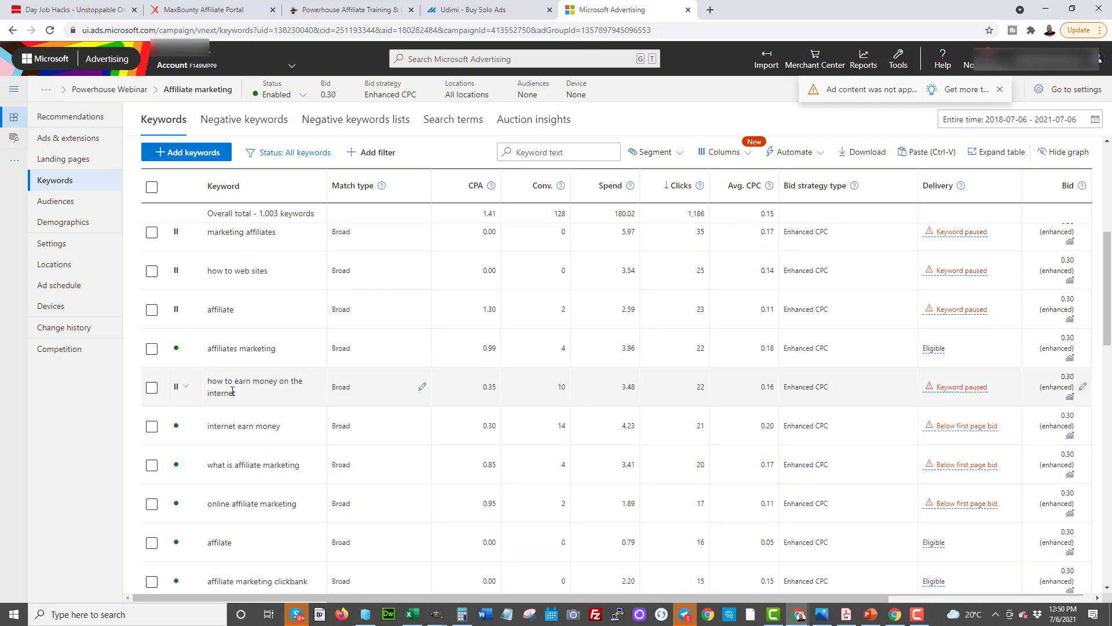
pyautogui.click(151, 387)
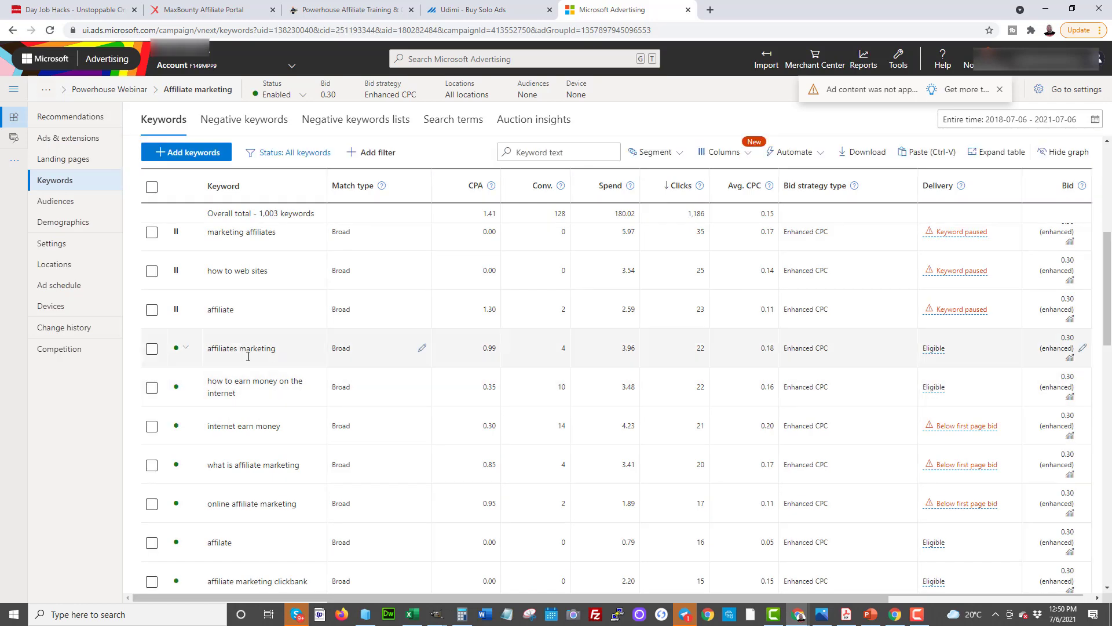
pyautogui.scroll(-3)
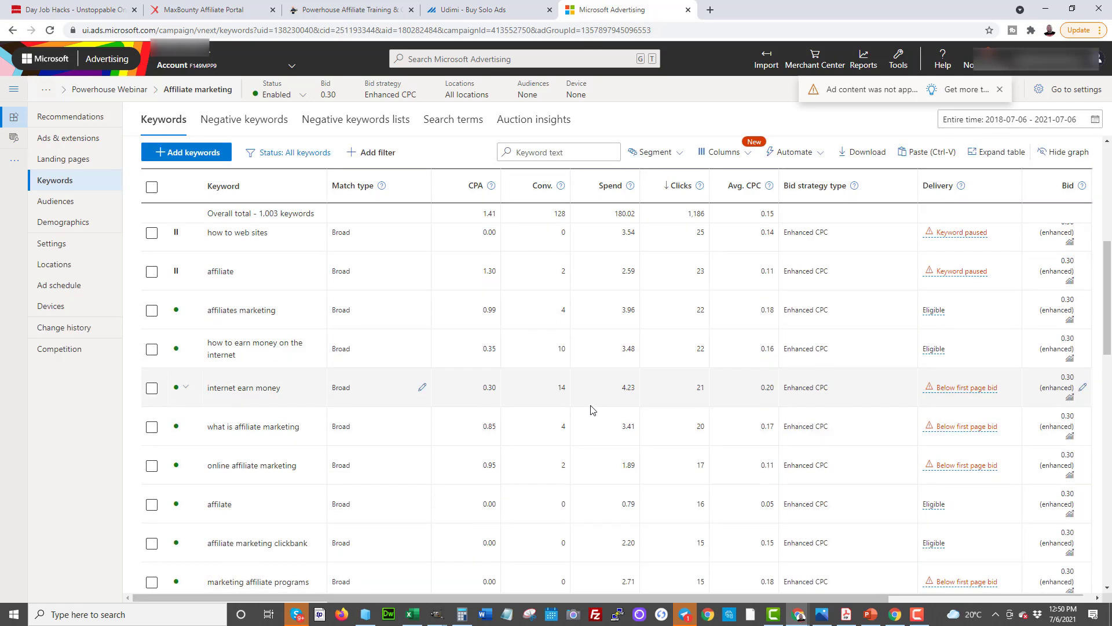
pyautogui.moveTo(616, 394)
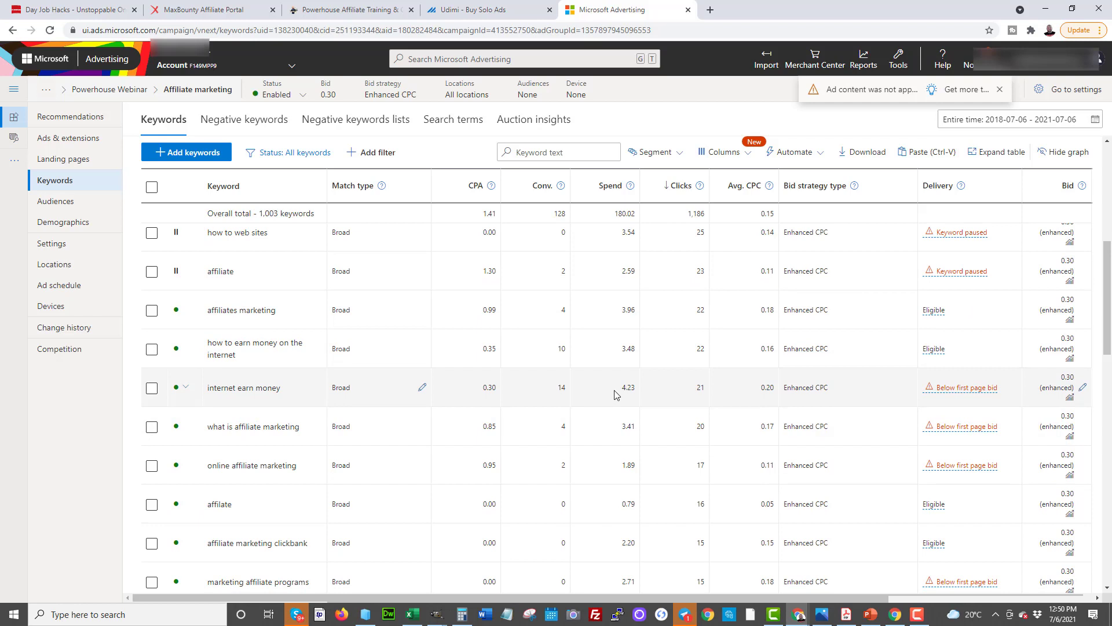
pyautogui.moveTo(558, 395)
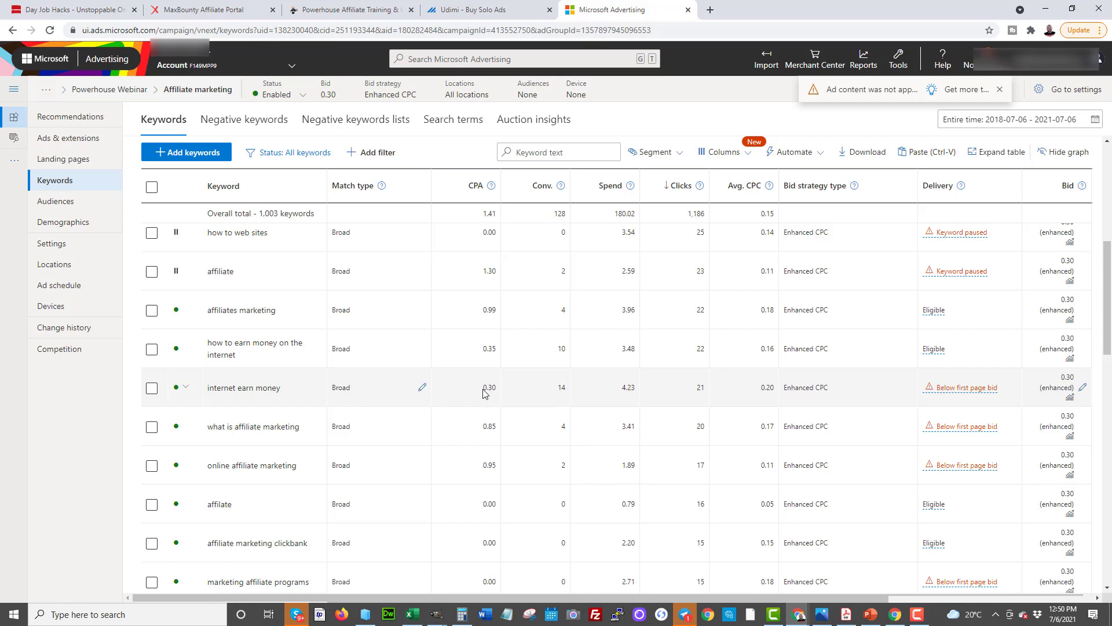
pyautogui.click(151, 388)
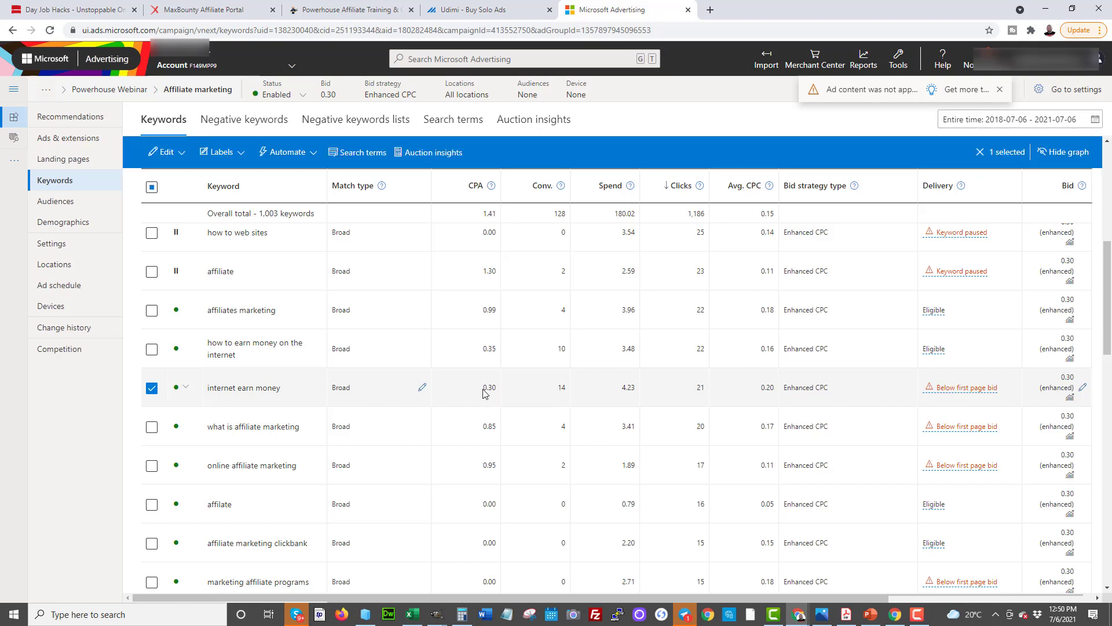
pyautogui.moveTo(715, 271)
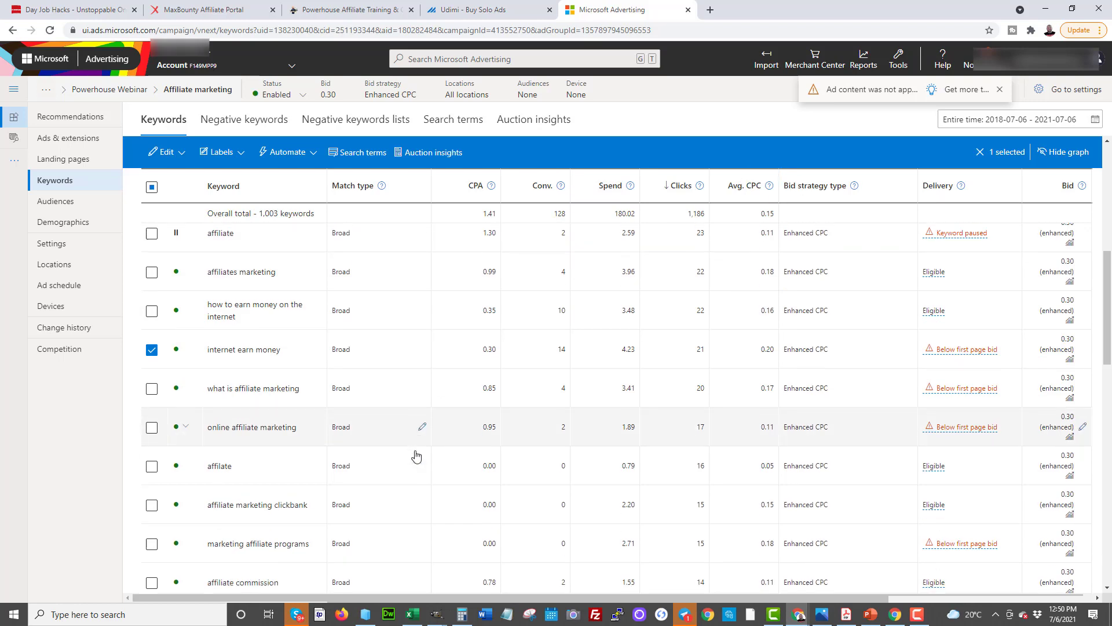
pyautogui.scroll(-3)
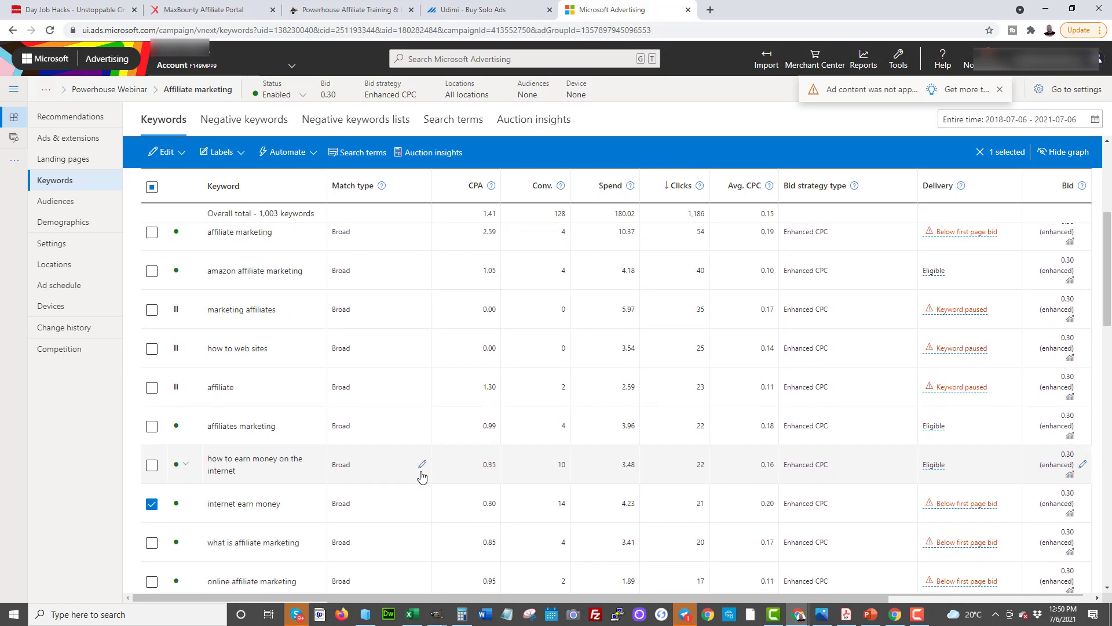
pyautogui.scroll(3)
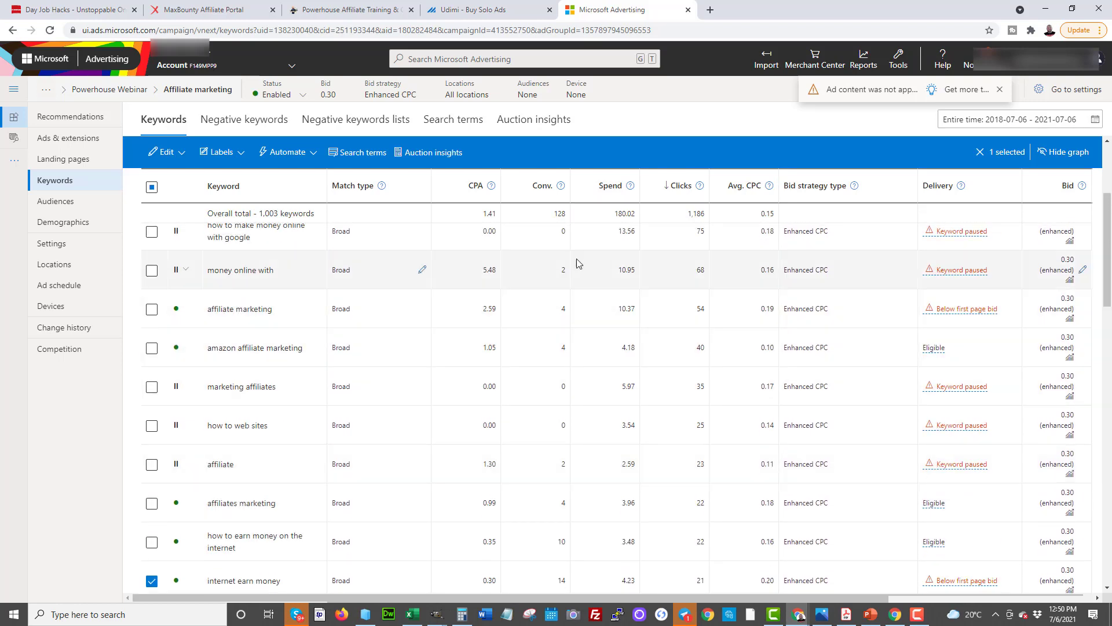
pyautogui.moveTo(540, 327)
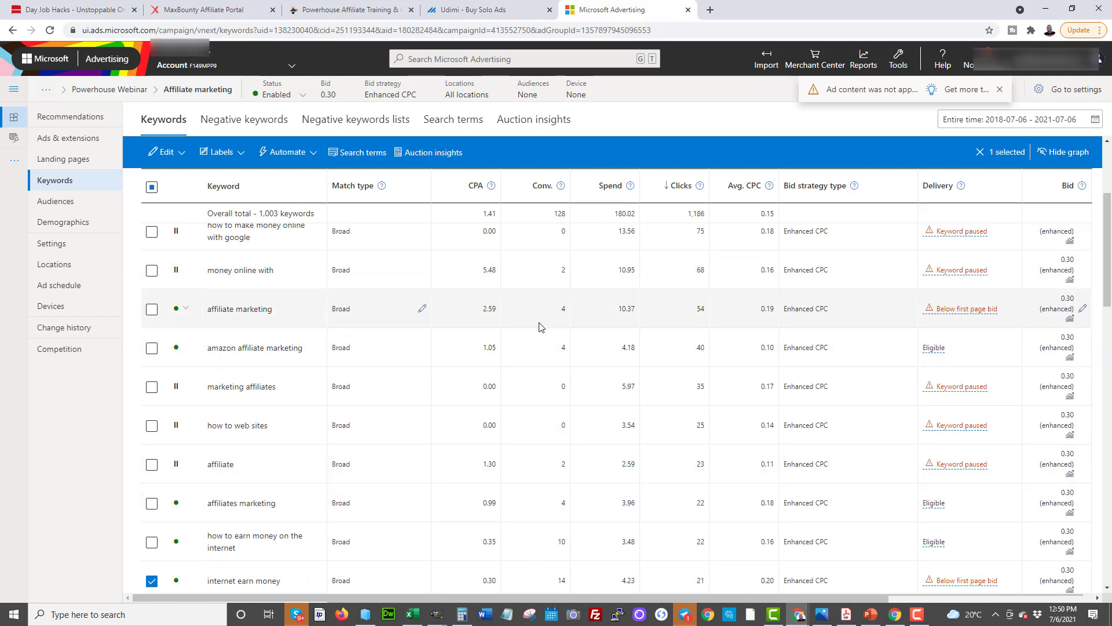
pyautogui.click(350, 10)
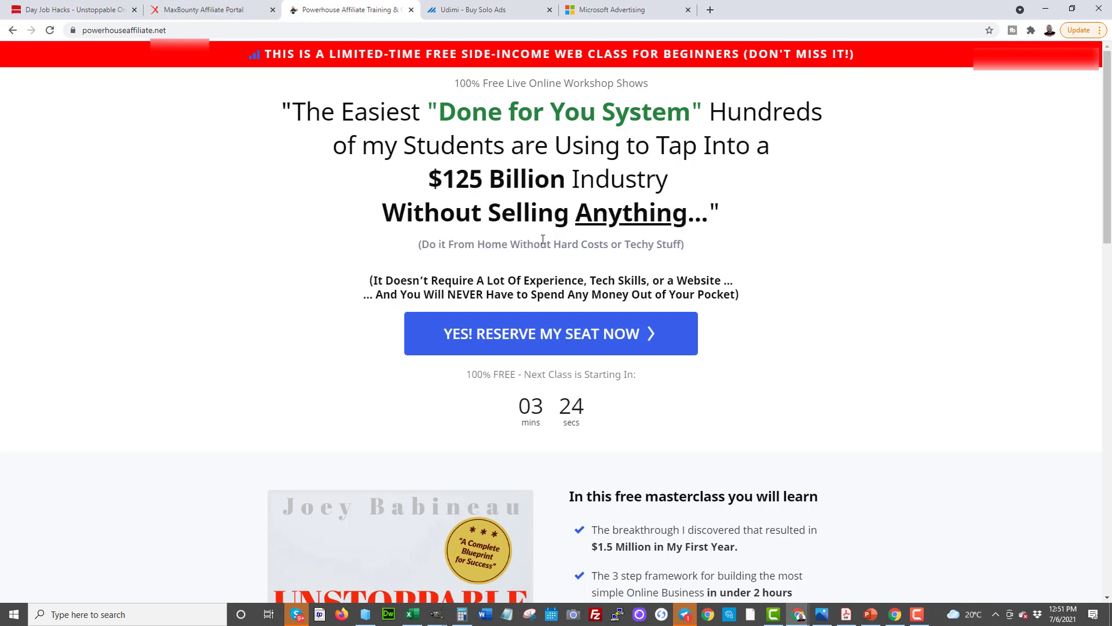
pyautogui.moveTo(569, 348)
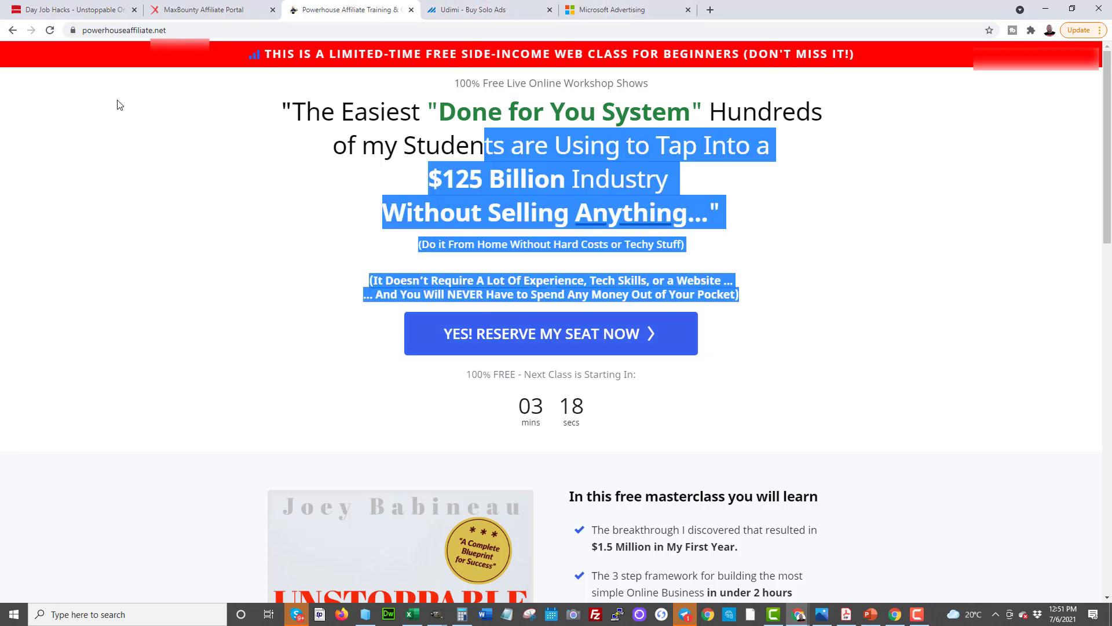
# - Browse MaxBounty's Biz Opp offer results and per-lead CPA rates, then open a blank new tab
pyautogui.click(206, 9)
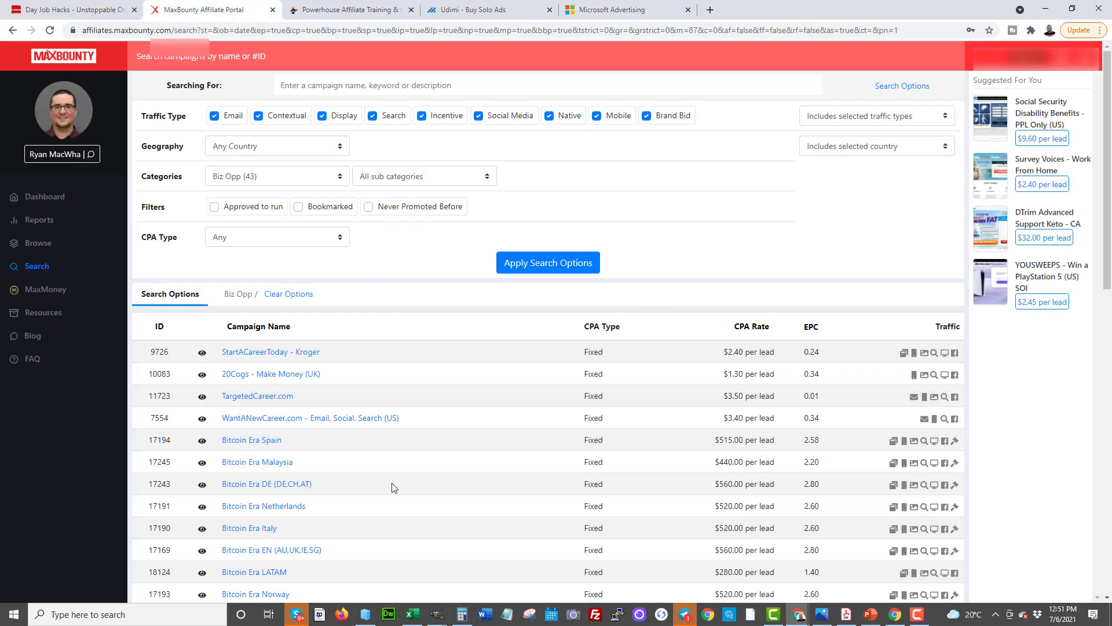
pyautogui.scroll(-3)
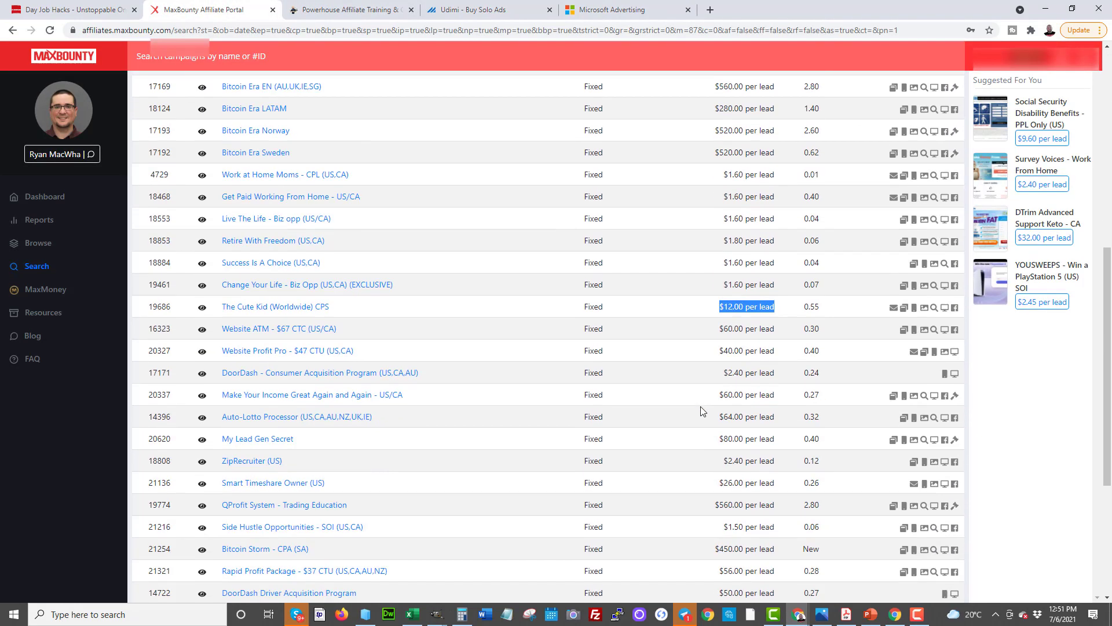
pyautogui.scroll(-3)
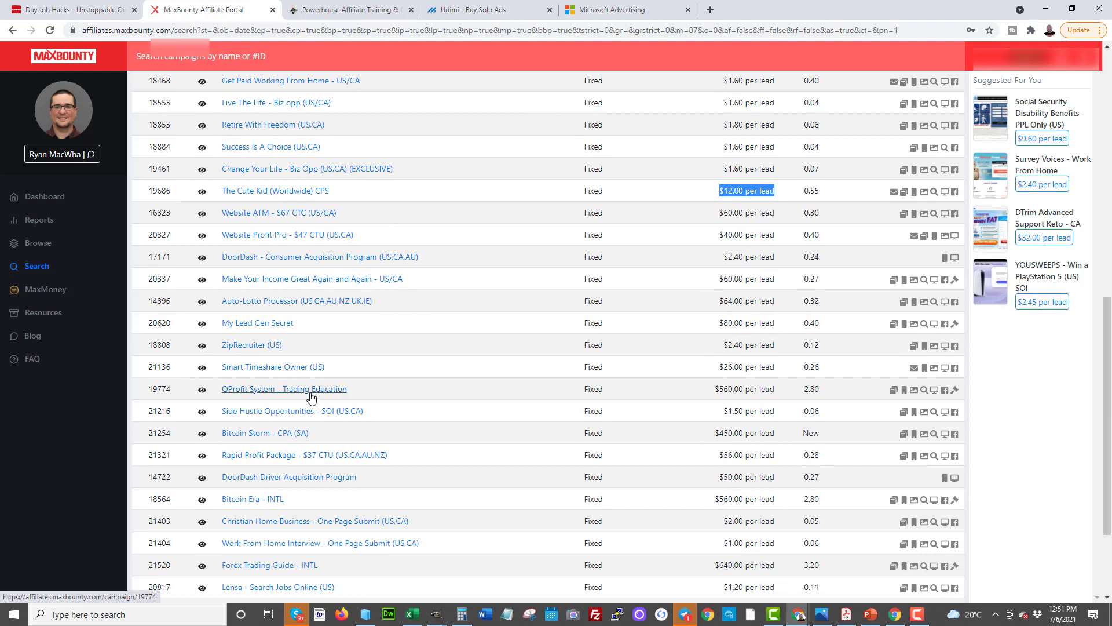
pyautogui.moveTo(252, 344)
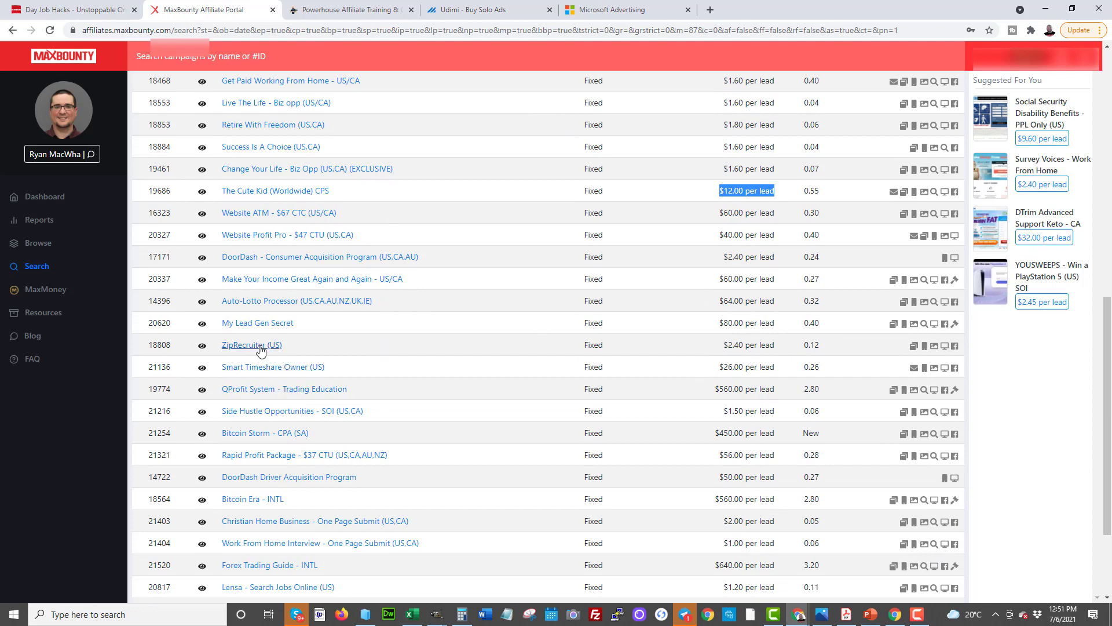
pyautogui.moveTo(251, 345)
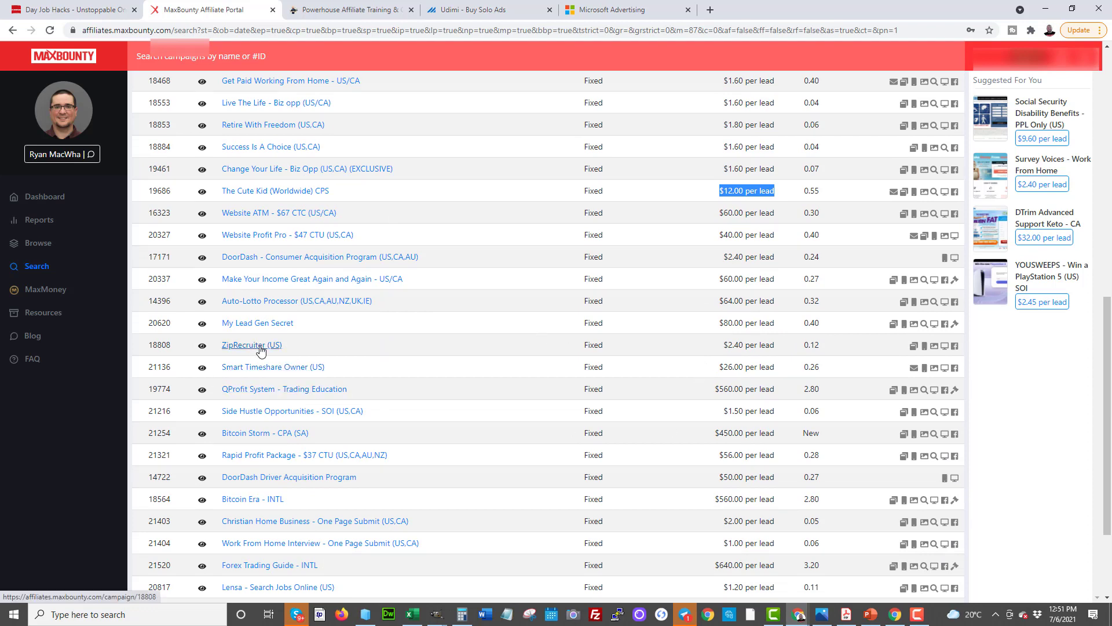
pyautogui.moveTo(284, 365)
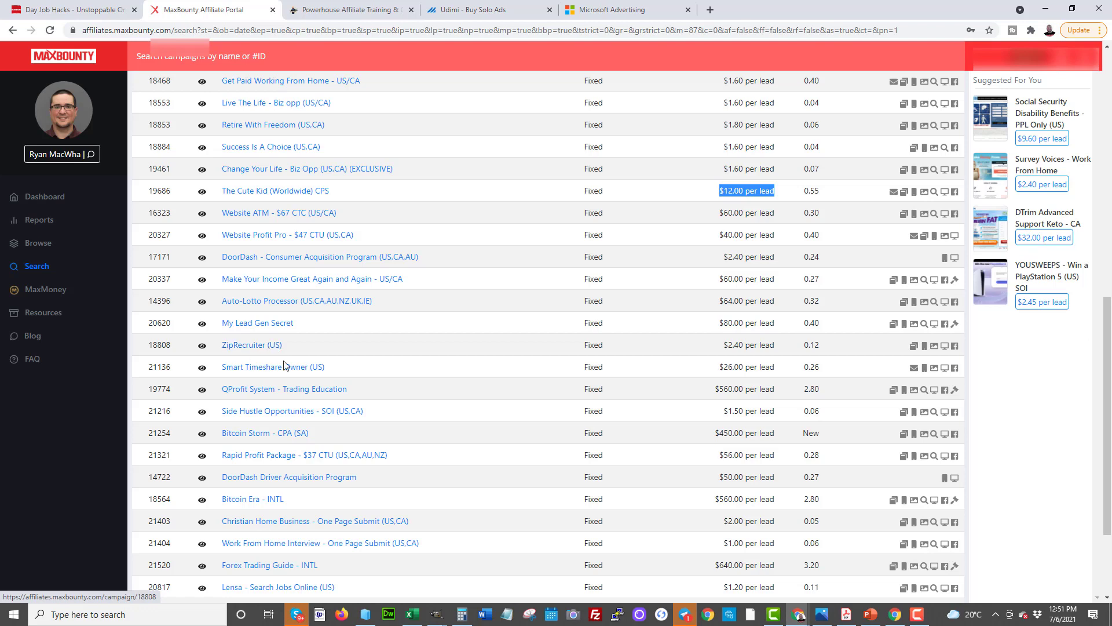
pyautogui.moveTo(280, 449)
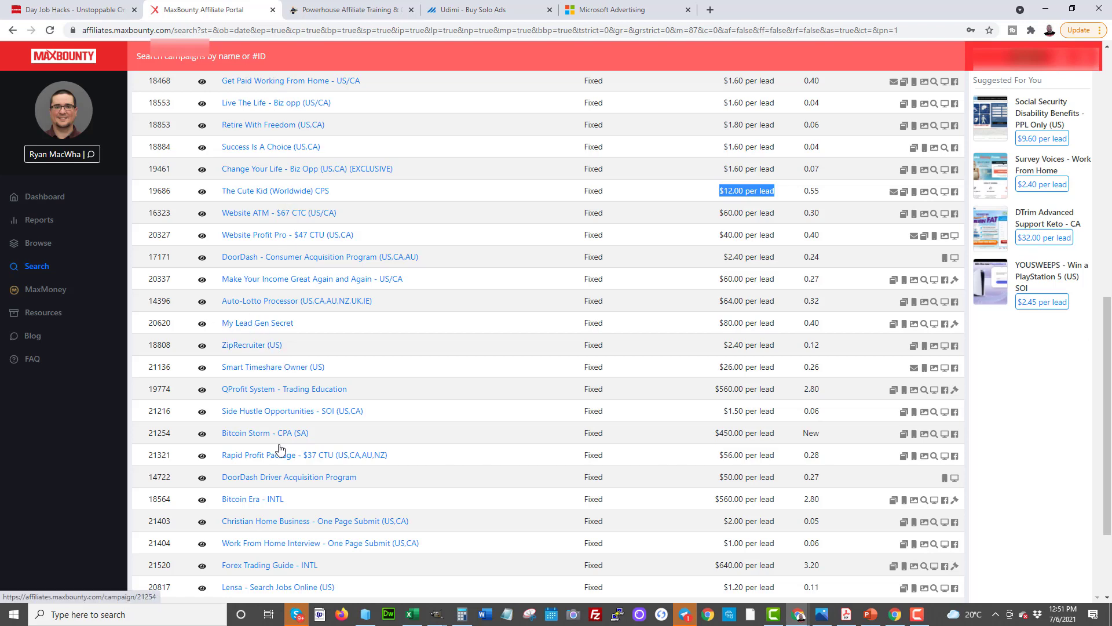
pyautogui.scroll(-3)
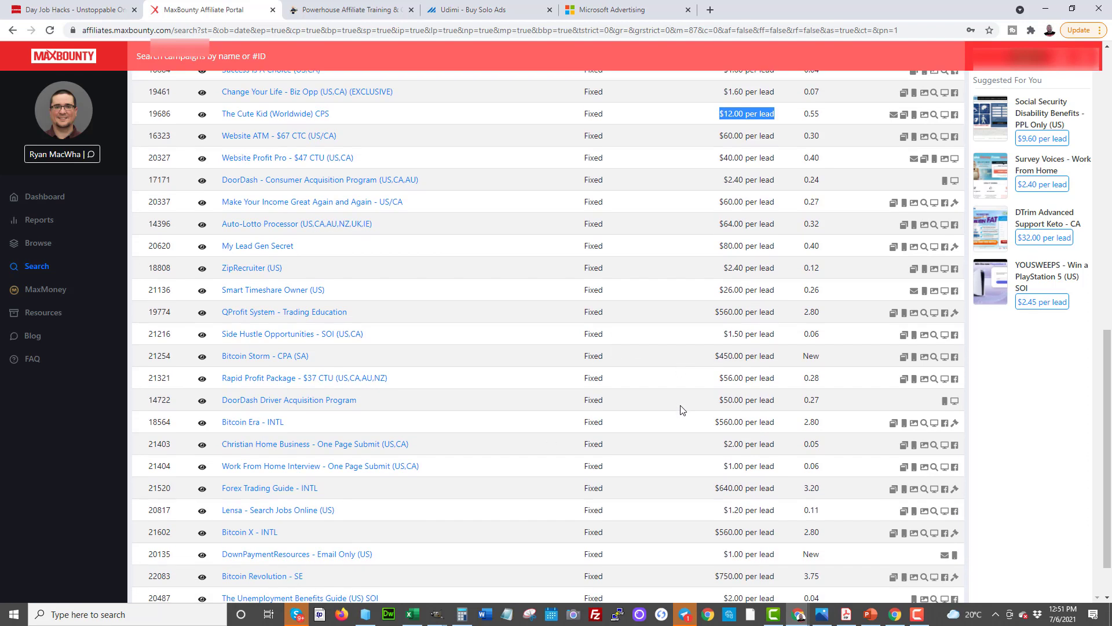
pyautogui.scroll(-3)
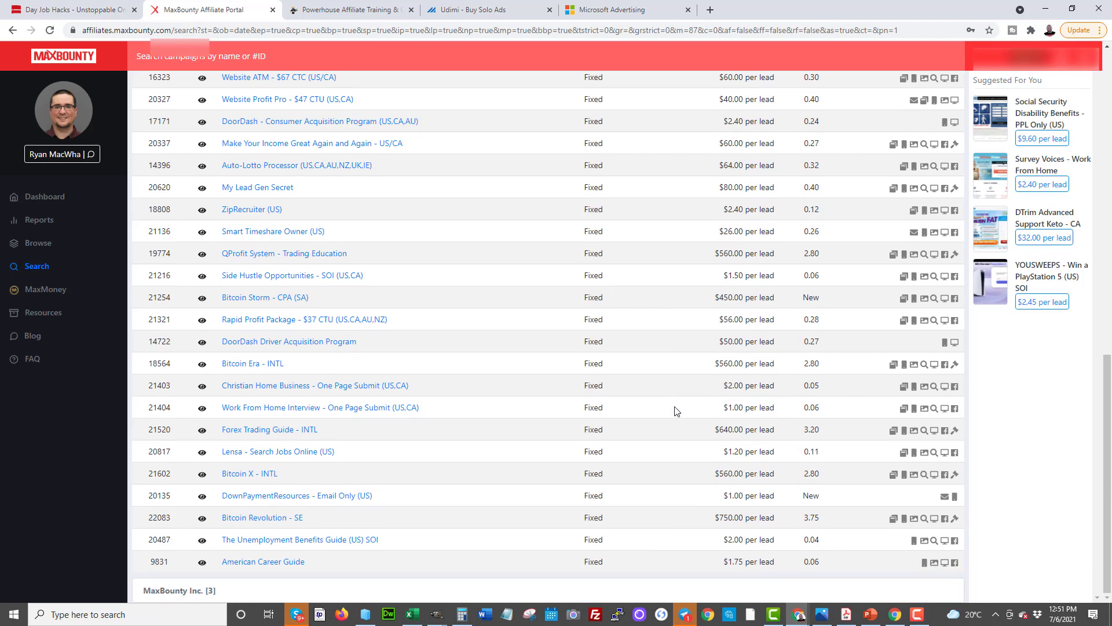
pyautogui.scroll(3)
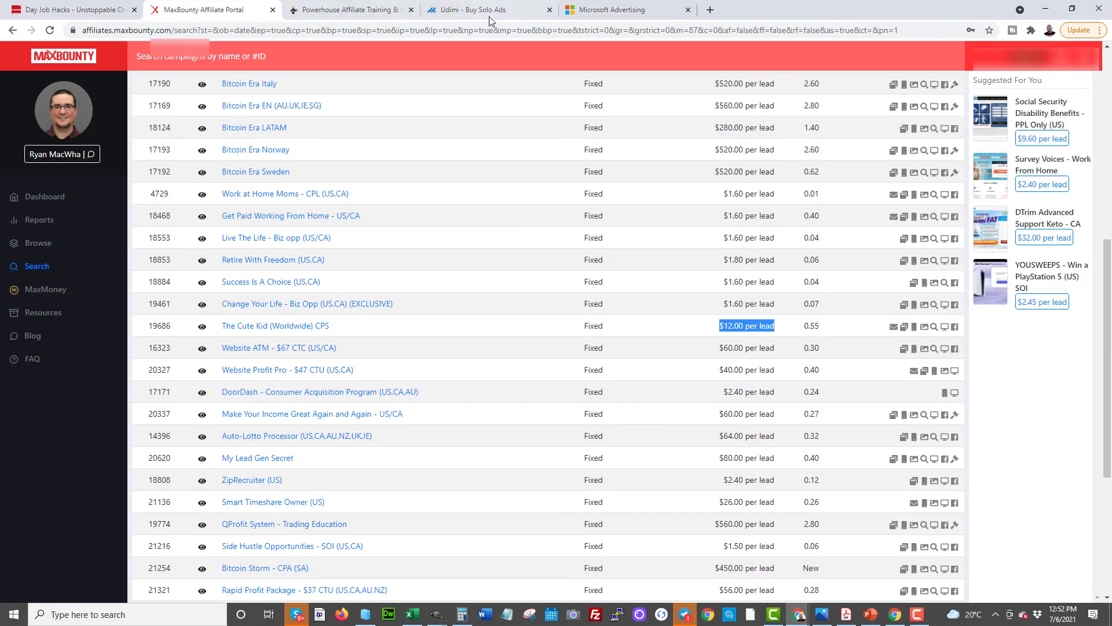
pyautogui.click(468, 10)
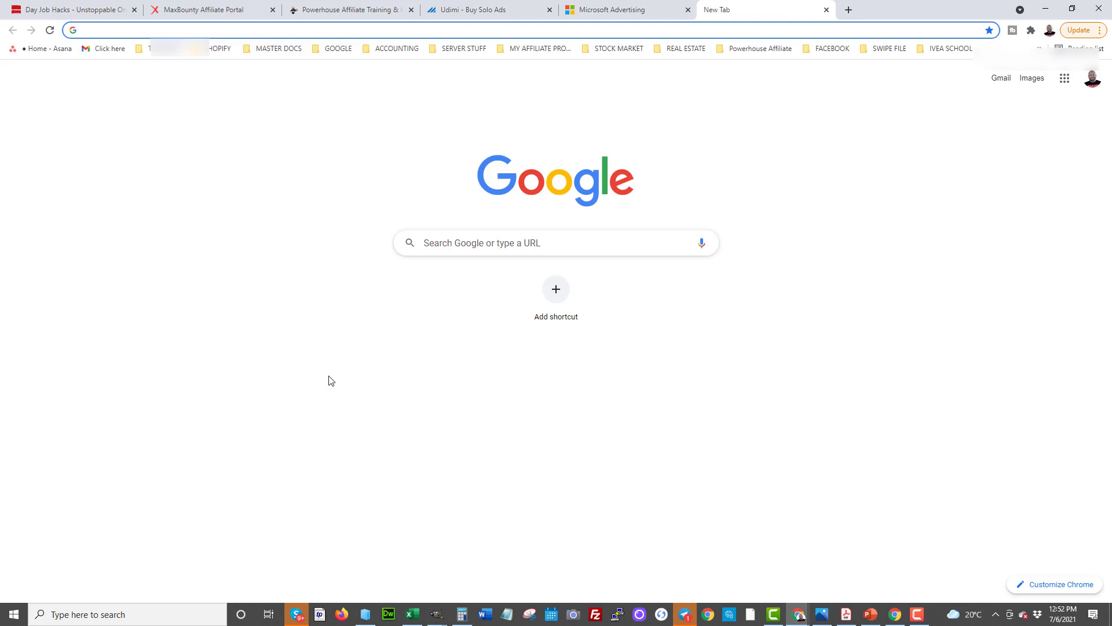
pyautogui.moveTo(116, 370)
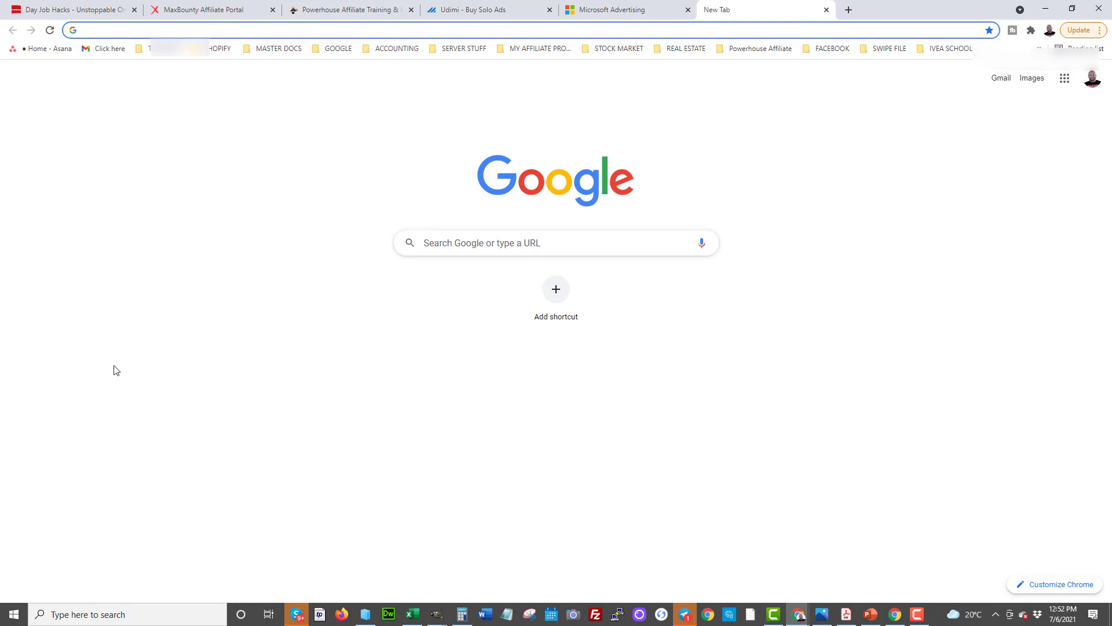
pyautogui.moveTo(369, 292)
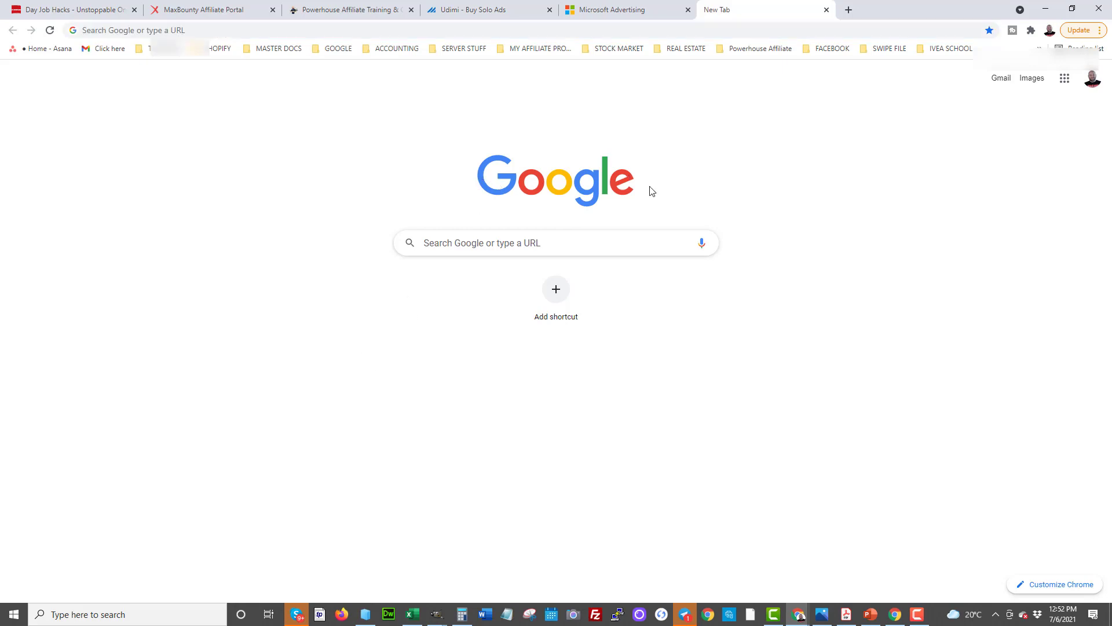
pyautogui.moveTo(659, 190)
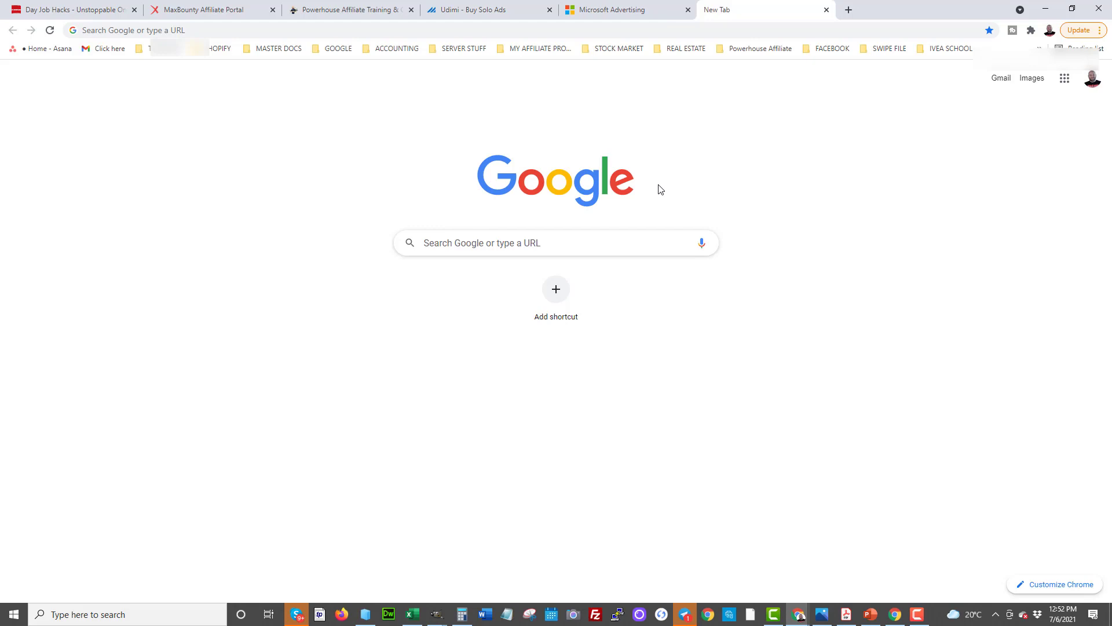
pyautogui.moveTo(474, 177)
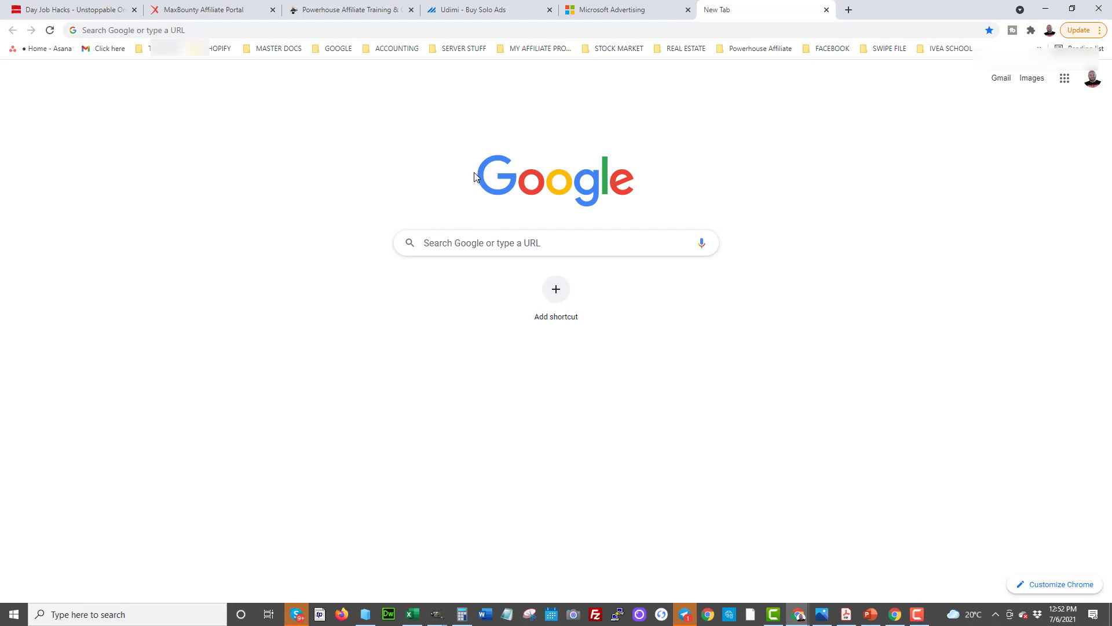
pyautogui.moveTo(481, 214)
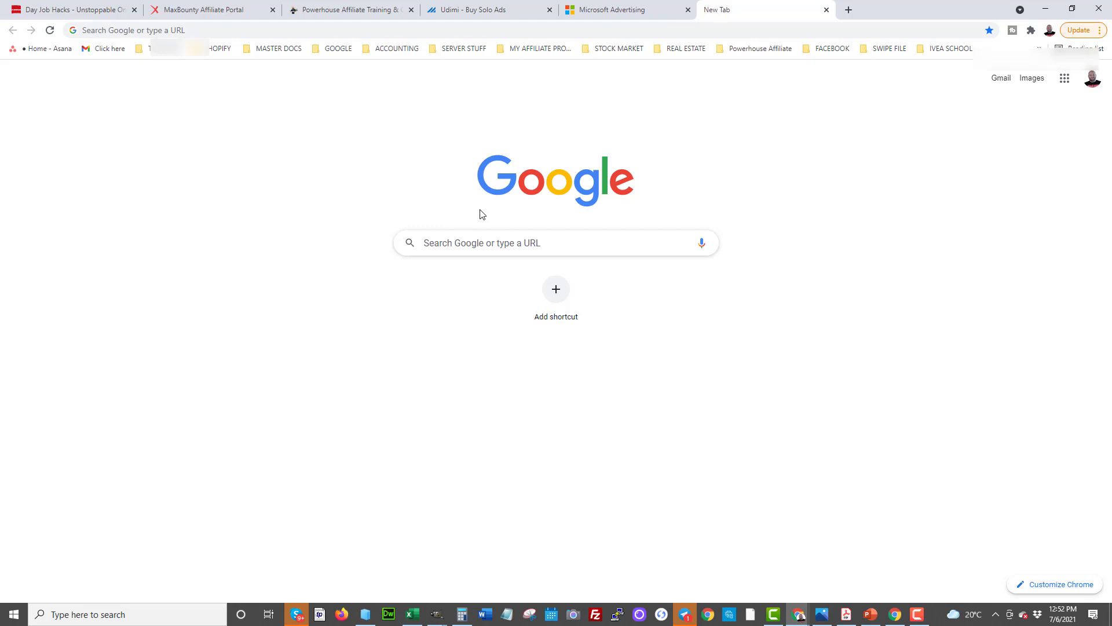
pyautogui.moveTo(459, 247)
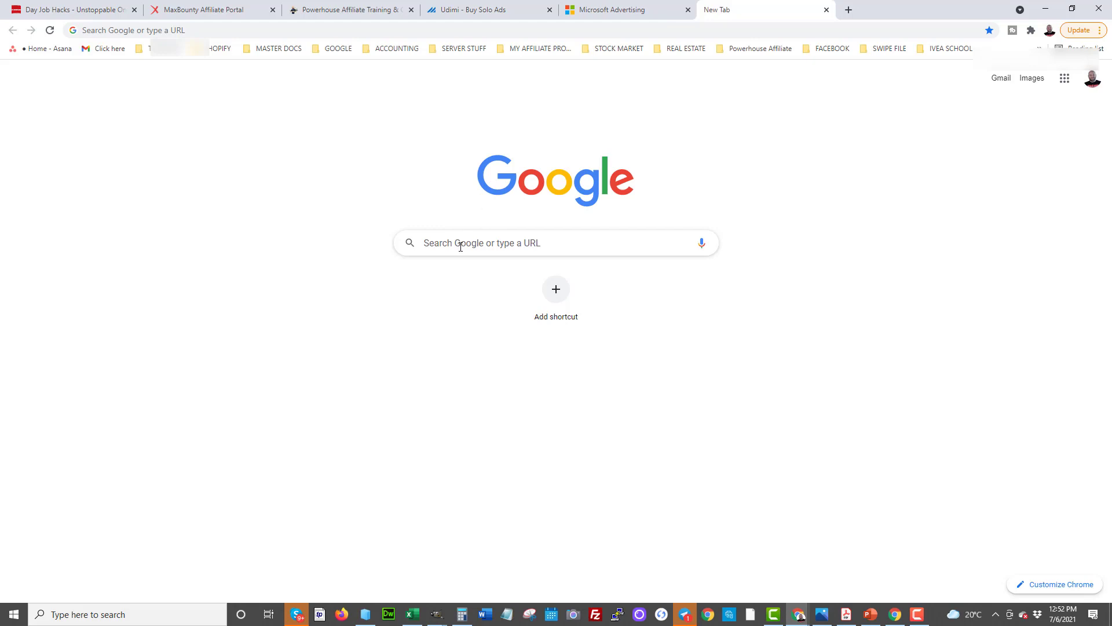
pyautogui.moveTo(128, 259)
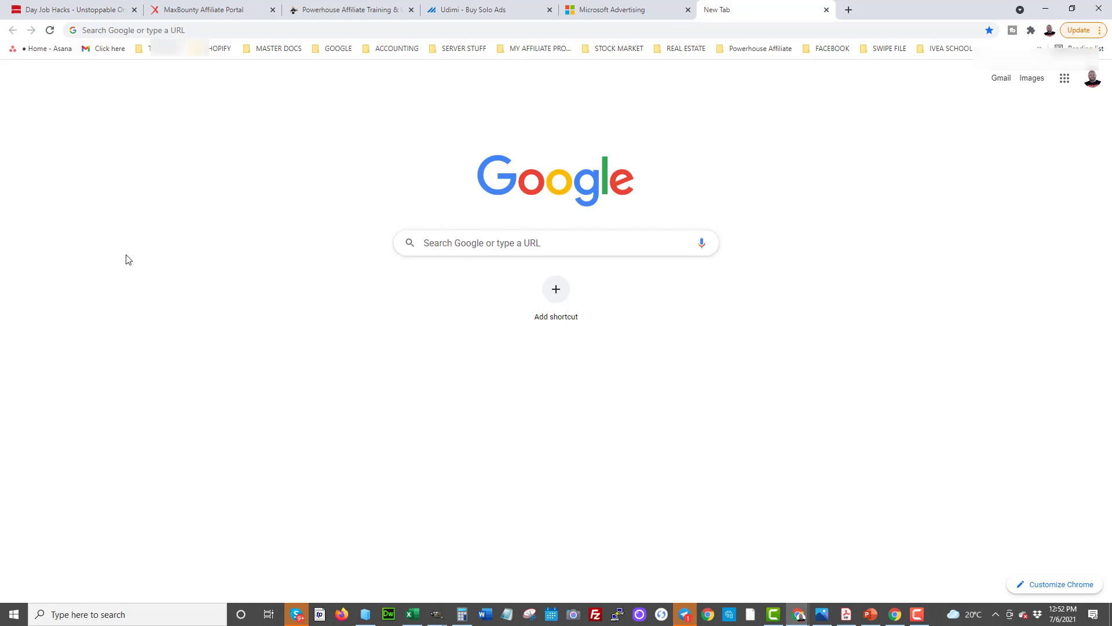